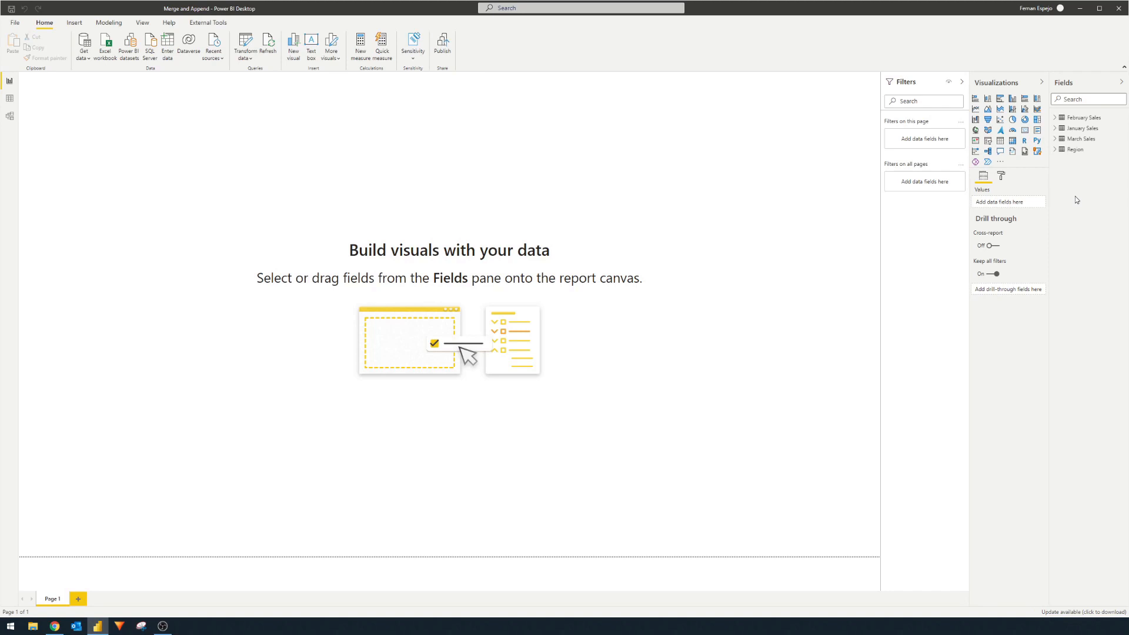
{"action": "mouse_move", "coordinate": [1078, 194]}
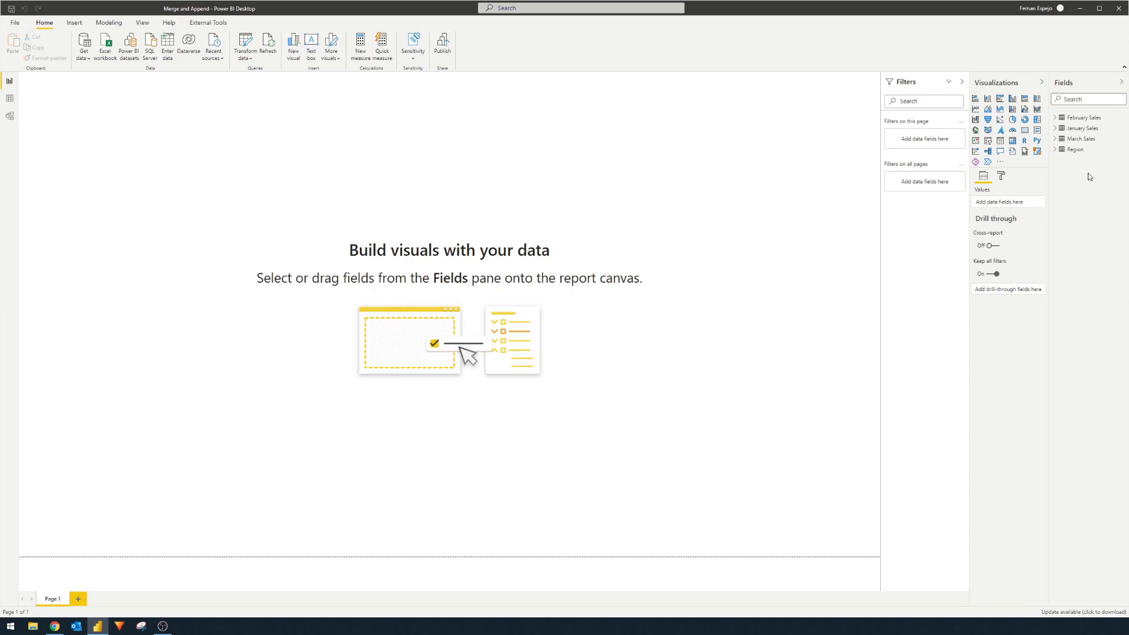
{"action": "mouse_move", "coordinate": [1089, 177]}
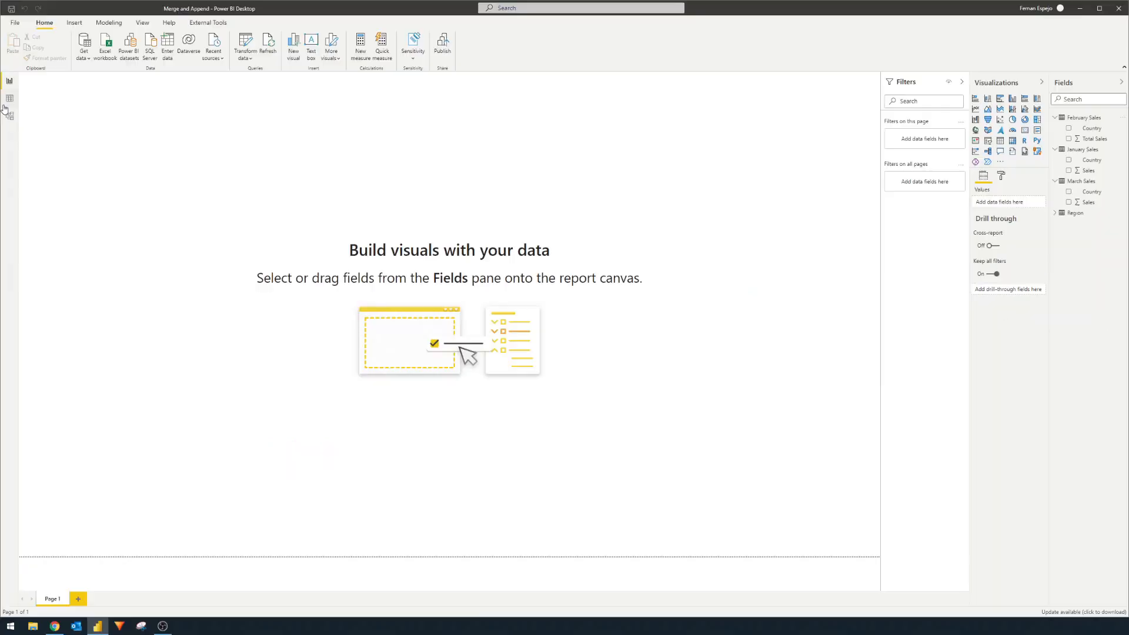
Show the March Sales table's Country and Sales rows in Data view from the Home ribbon
{"action": "left_click", "coordinate": [10, 98]}
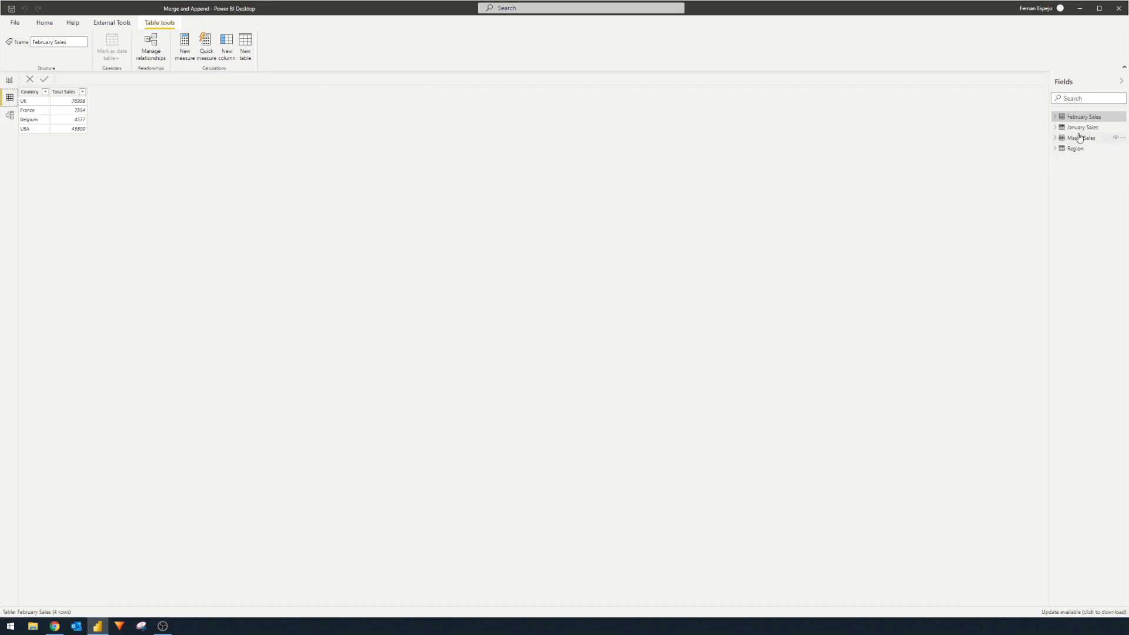
{"action": "mouse_move", "coordinate": [1081, 127]}
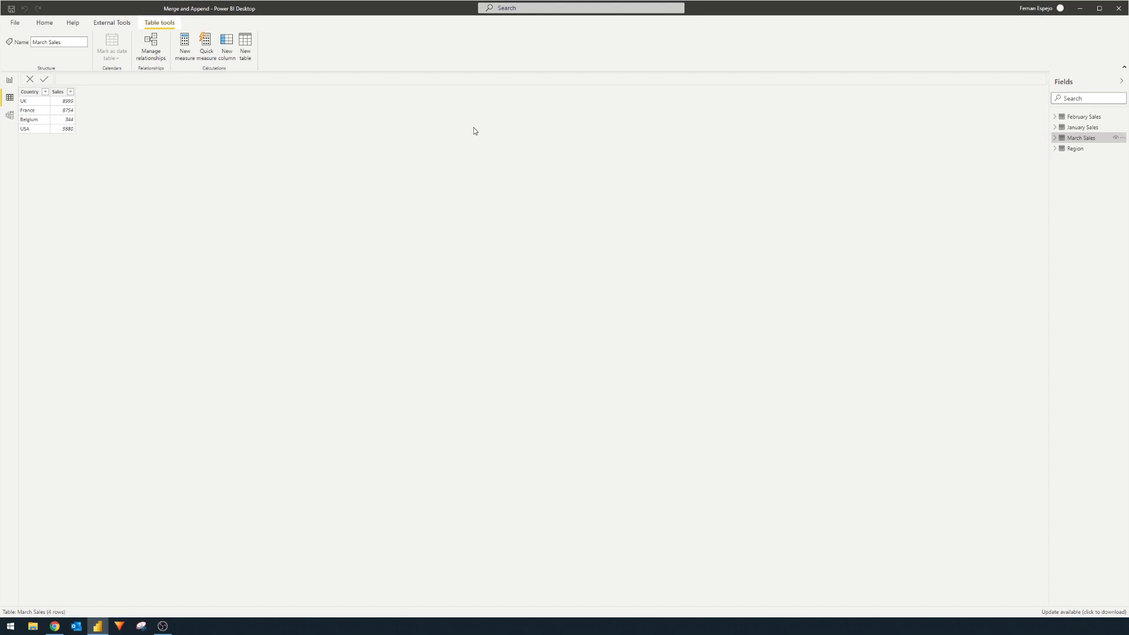
{"action": "left_click", "coordinate": [43, 23]}
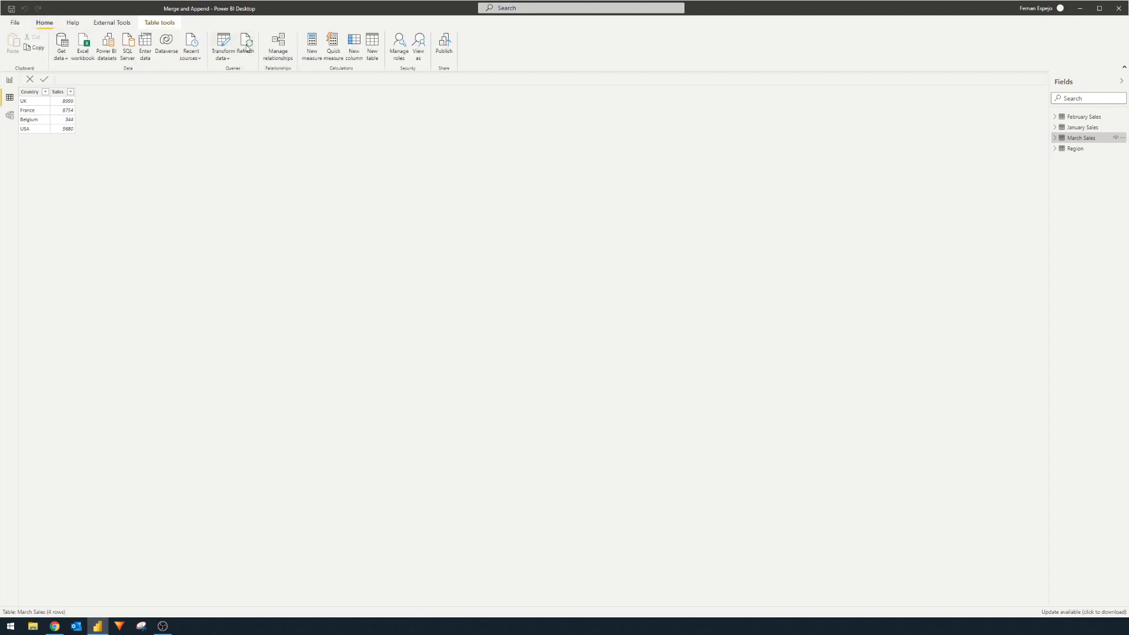
In Power Query Editor, duplicate the January Sales query and rename the copy to Sales PQ
{"action": "left_click", "coordinate": [223, 45]}
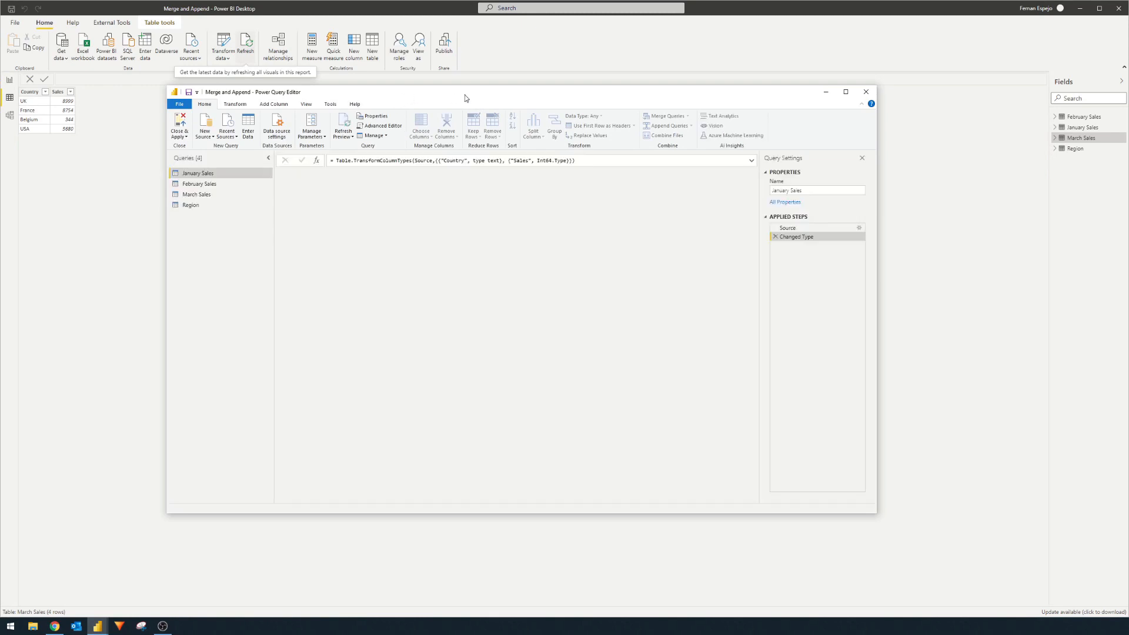
{"action": "left_click", "coordinate": [846, 92]}
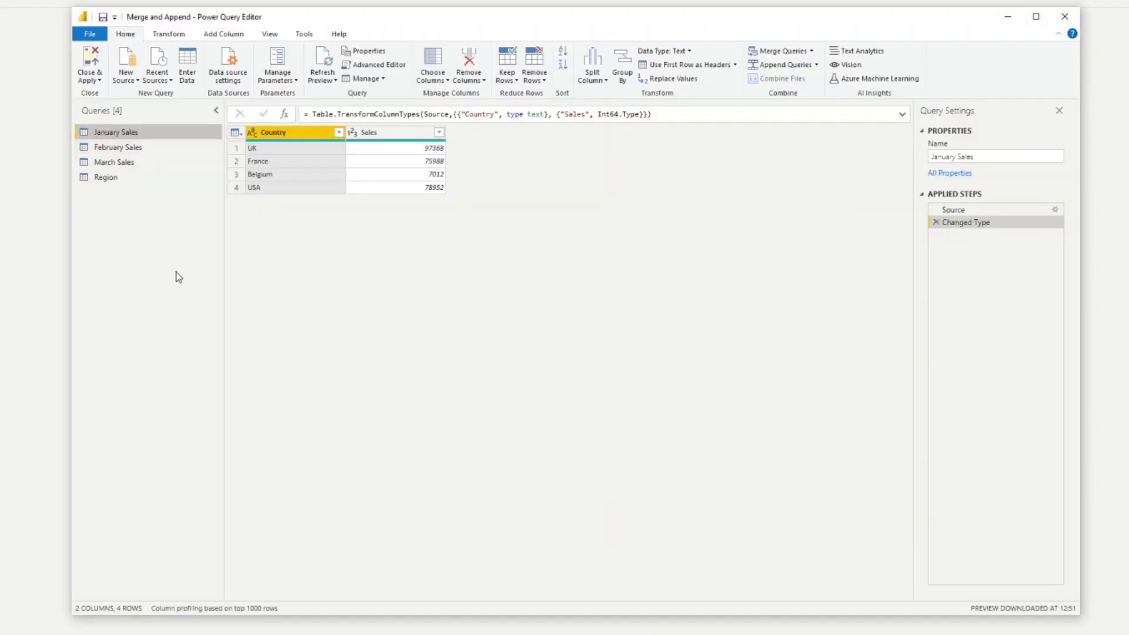
{"action": "mouse_move", "coordinate": [132, 147]}
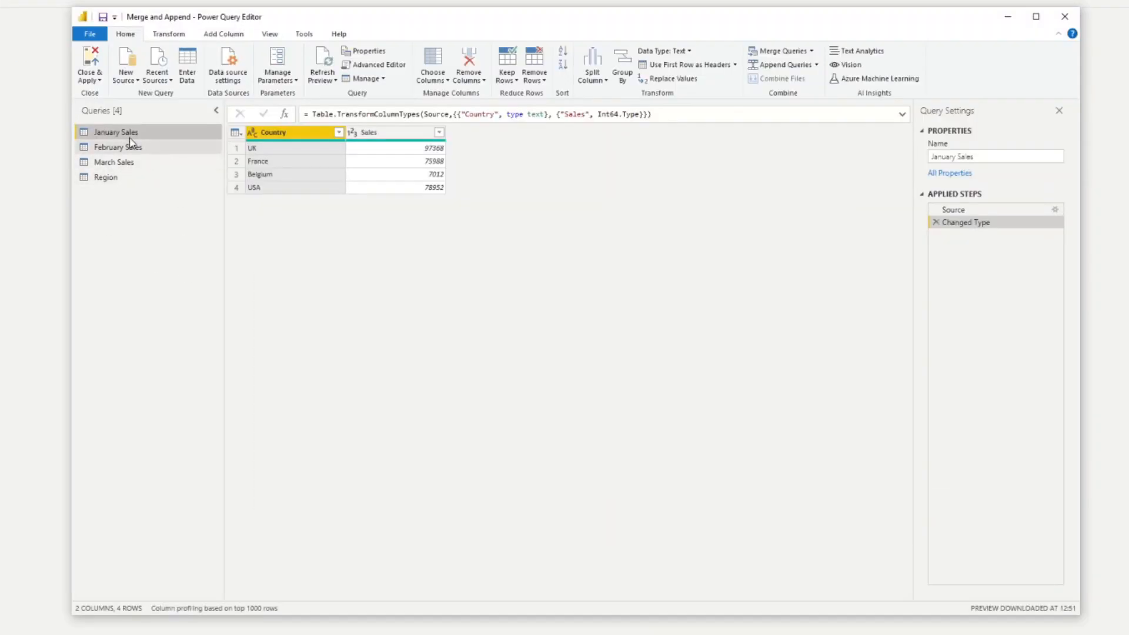
{"action": "right_click", "coordinate": [116, 131]}
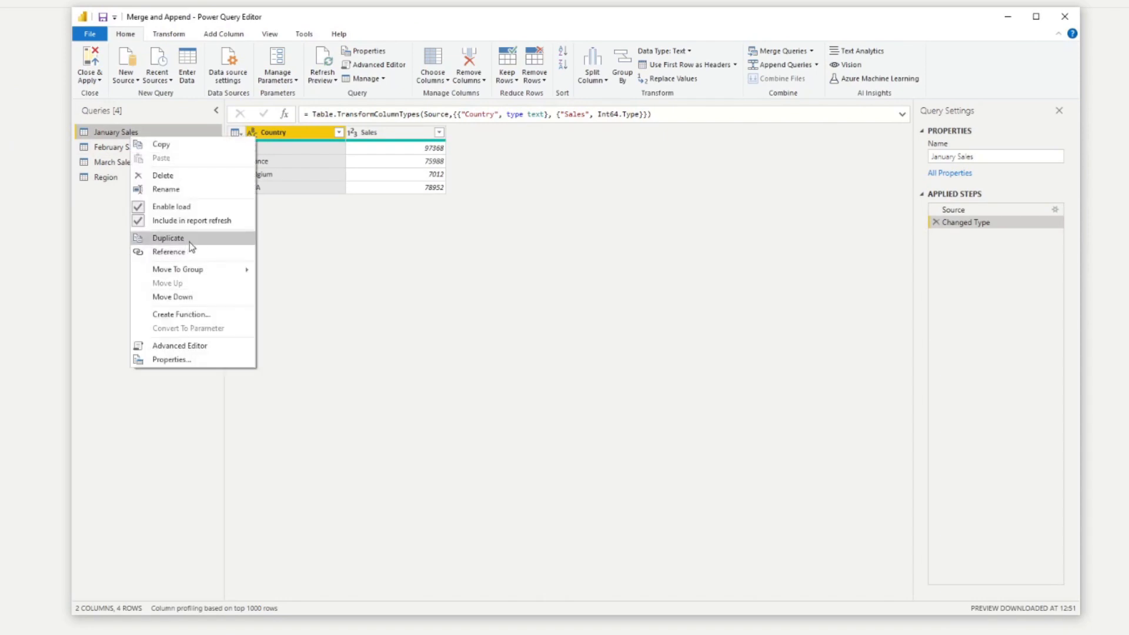
{"action": "left_click", "coordinate": [168, 238]}
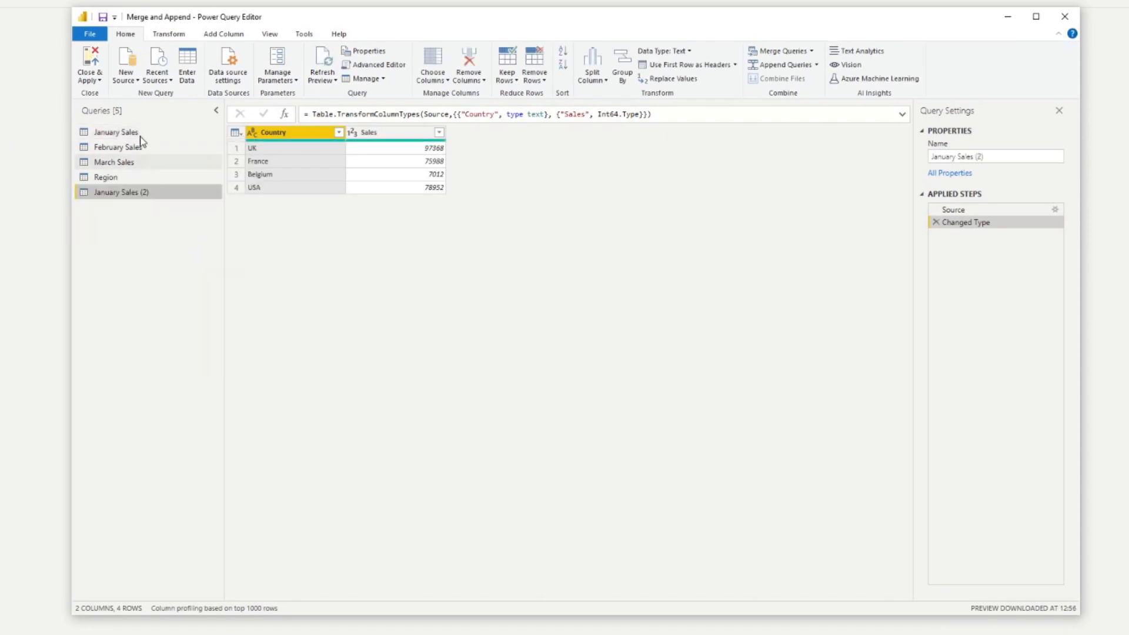
{"action": "double_click", "coordinate": [121, 192]}
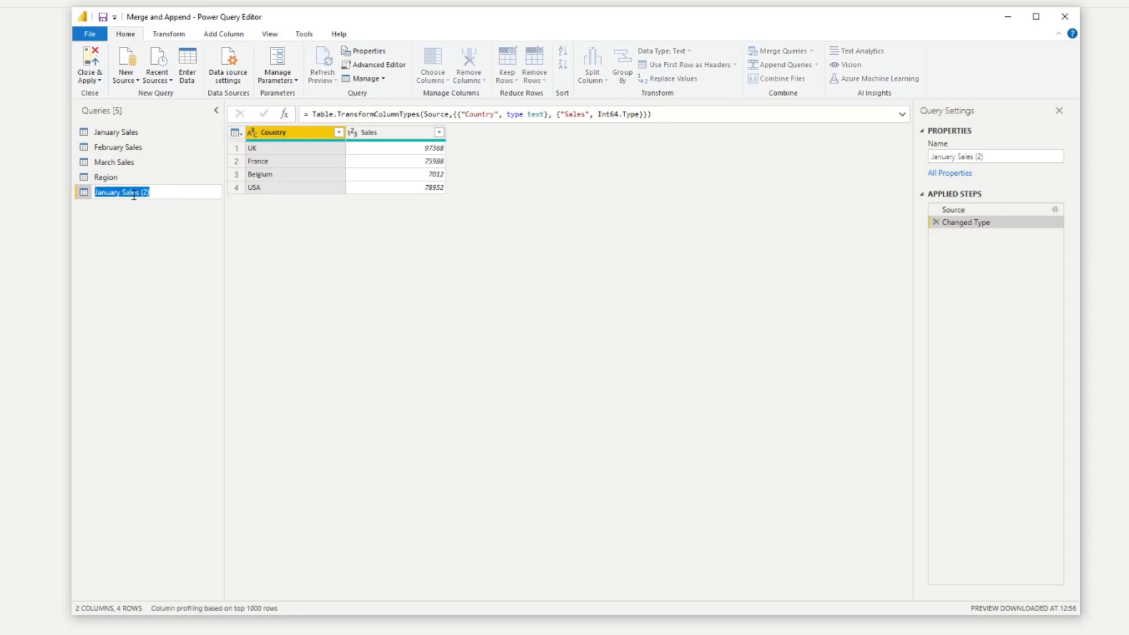
{"action": "type", "text": "Sales PQ"}
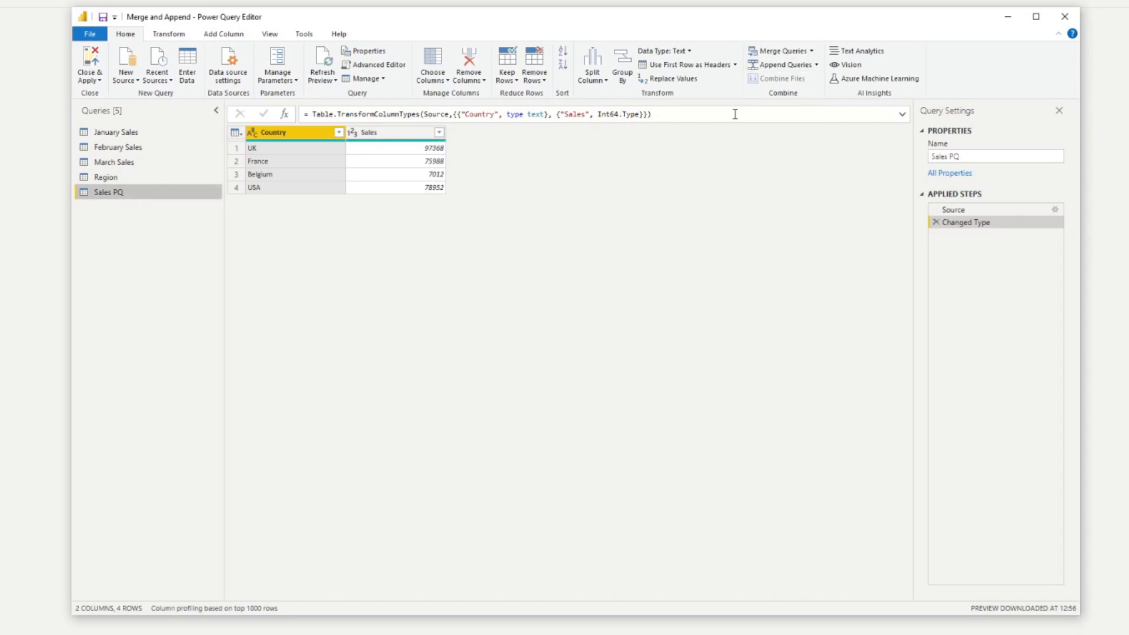
{"action": "mouse_move", "coordinate": [752, 153]}
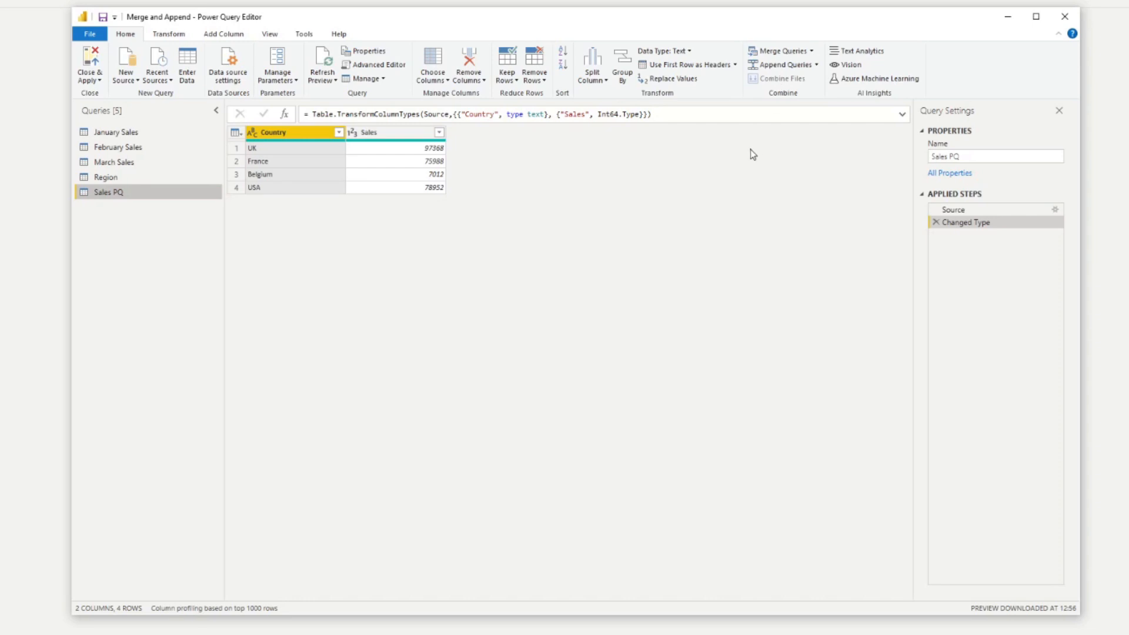
{"action": "mouse_move", "coordinate": [781, 64]}
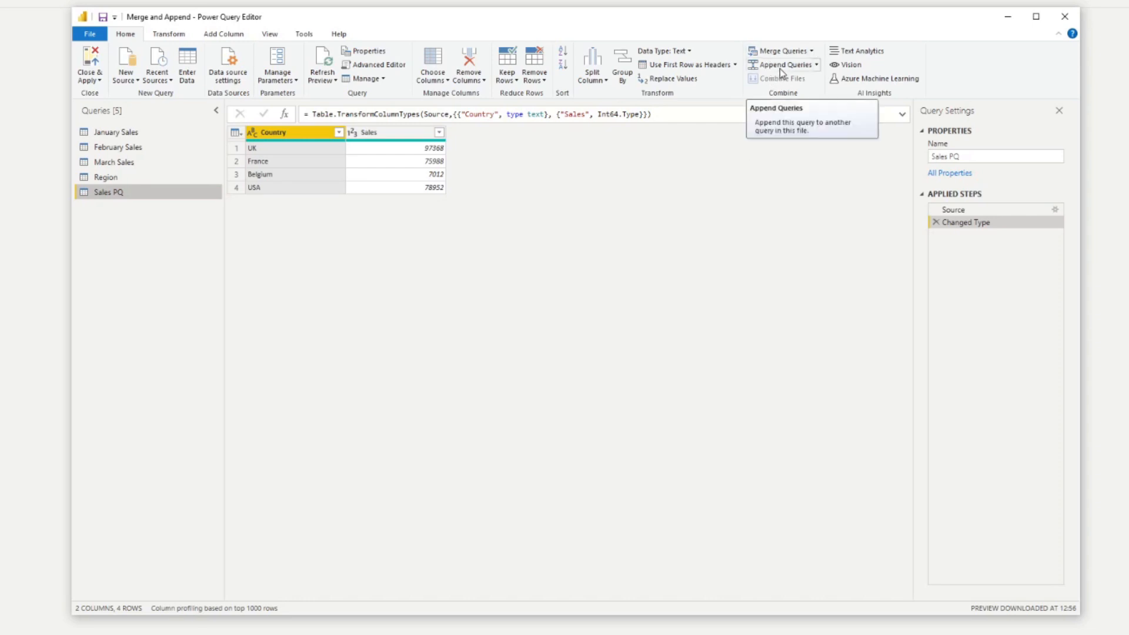
Set up Append Queries with three or more tables, adding February Sales and March Sales onto Sales PQ
{"action": "left_click", "coordinate": [781, 63]}
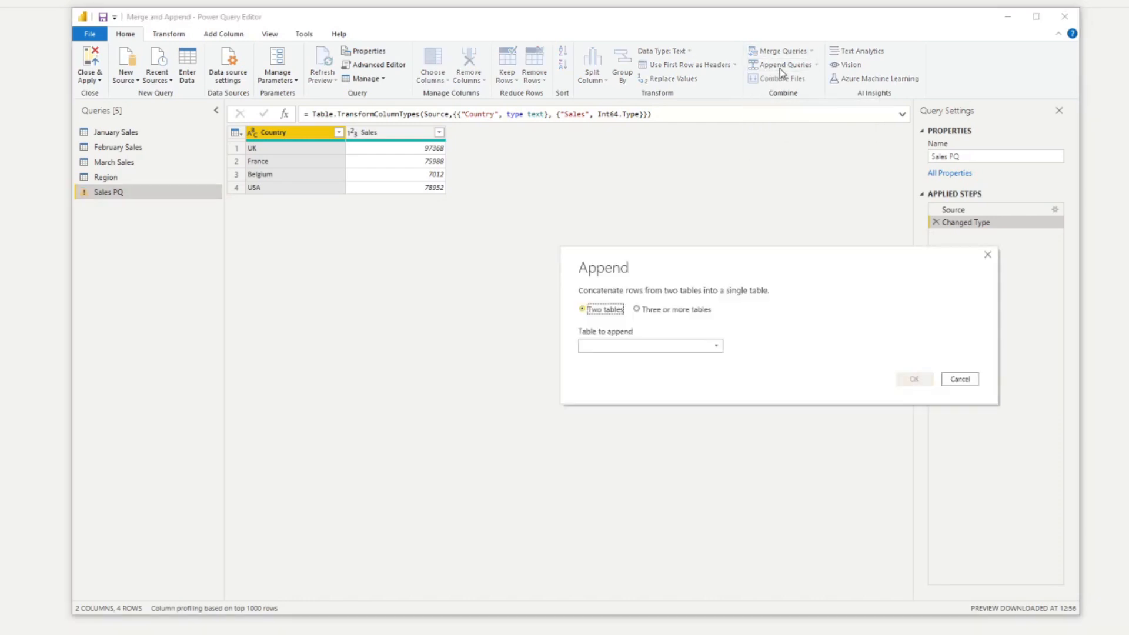
{"action": "mouse_move", "coordinate": [58, 181]}
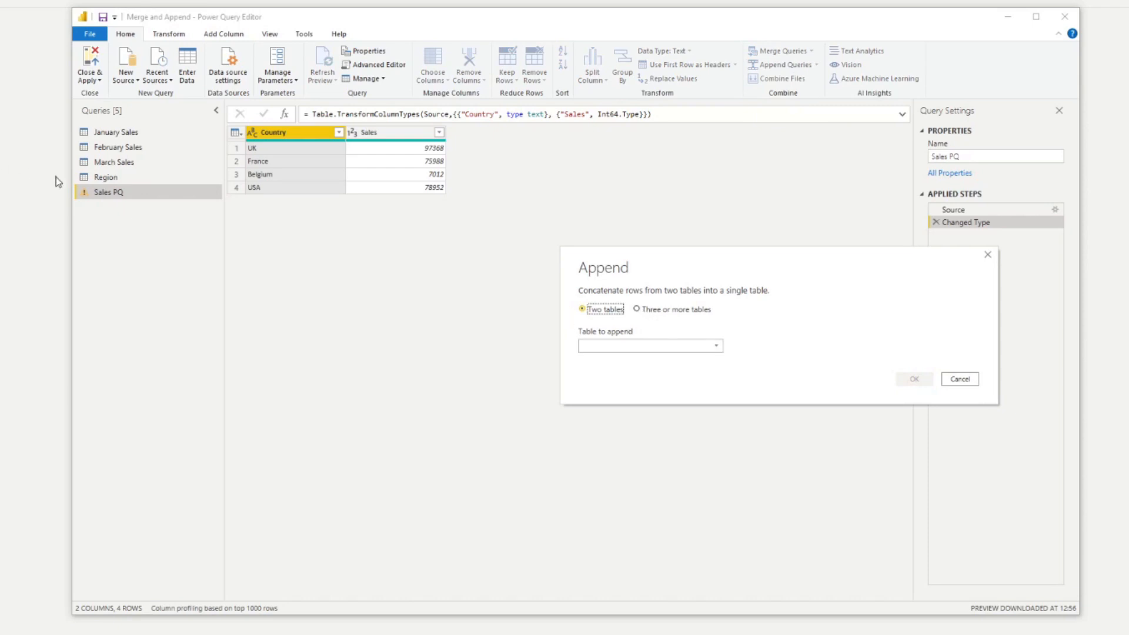
{"action": "mouse_move", "coordinate": [126, 205]}
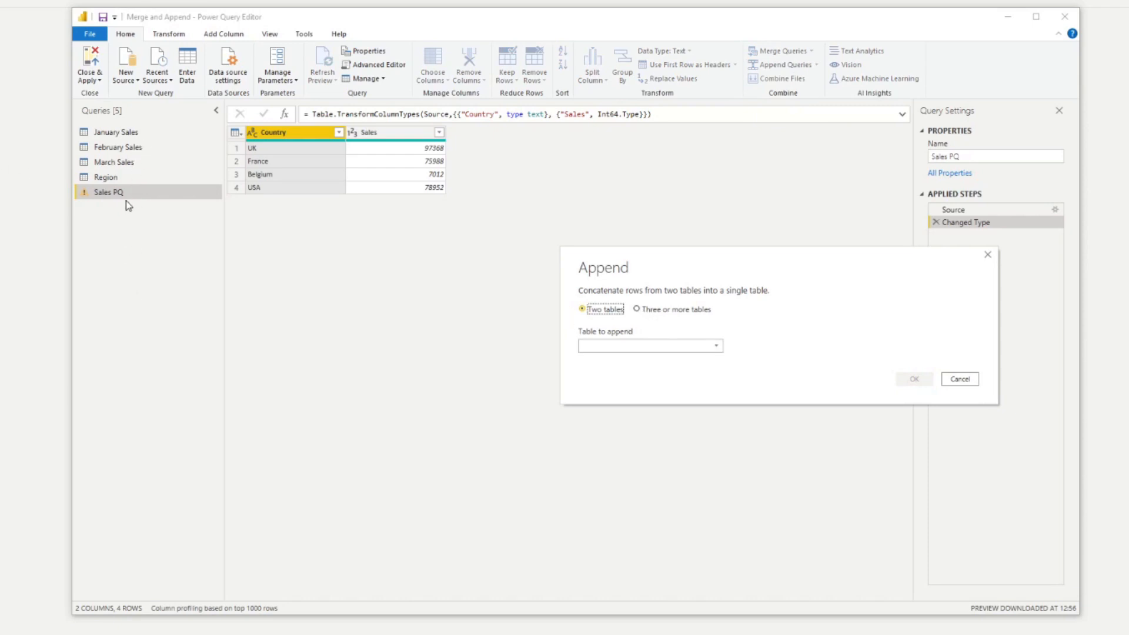
{"action": "mouse_move", "coordinate": [130, 196]}
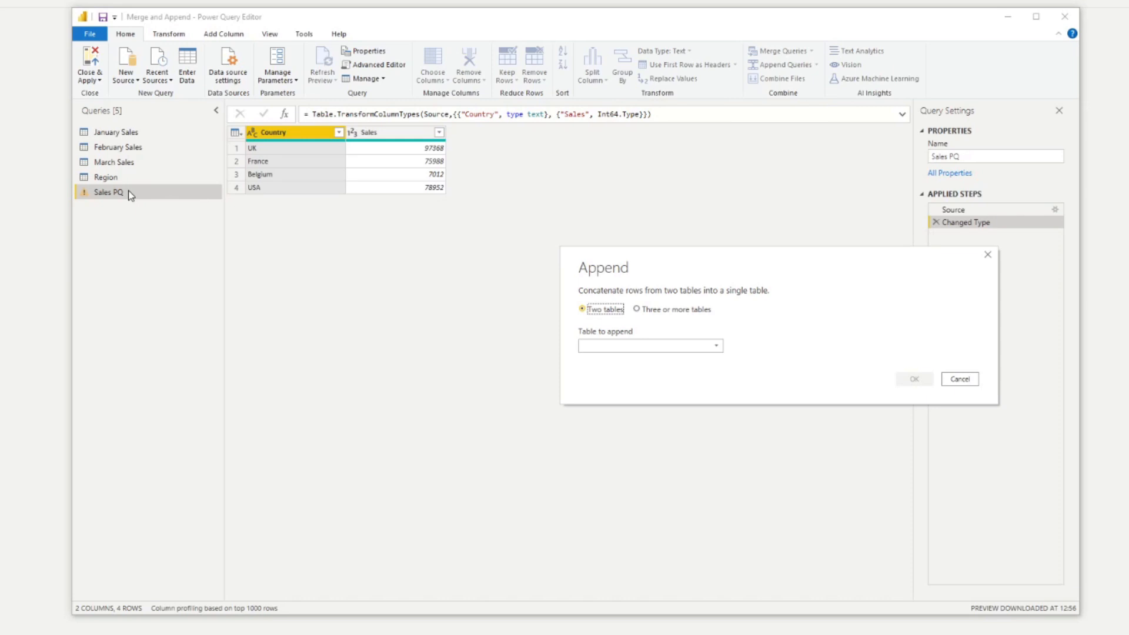
{"action": "left_click", "coordinate": [636, 309]}
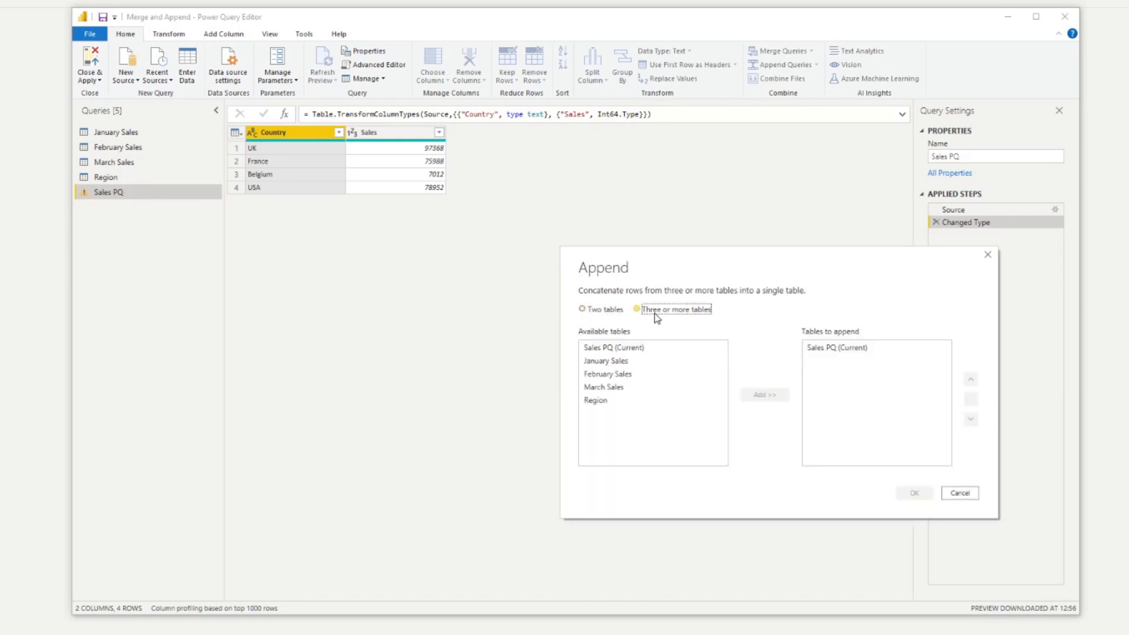
{"action": "left_click", "coordinate": [636, 309]}
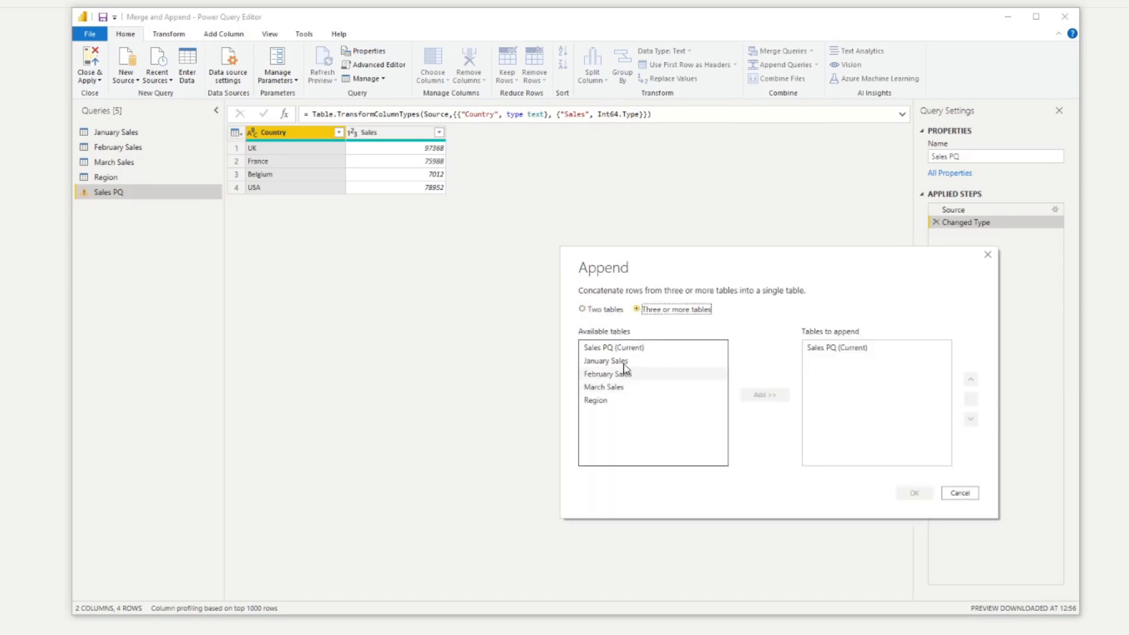
{"action": "left_click", "coordinate": [764, 395]}
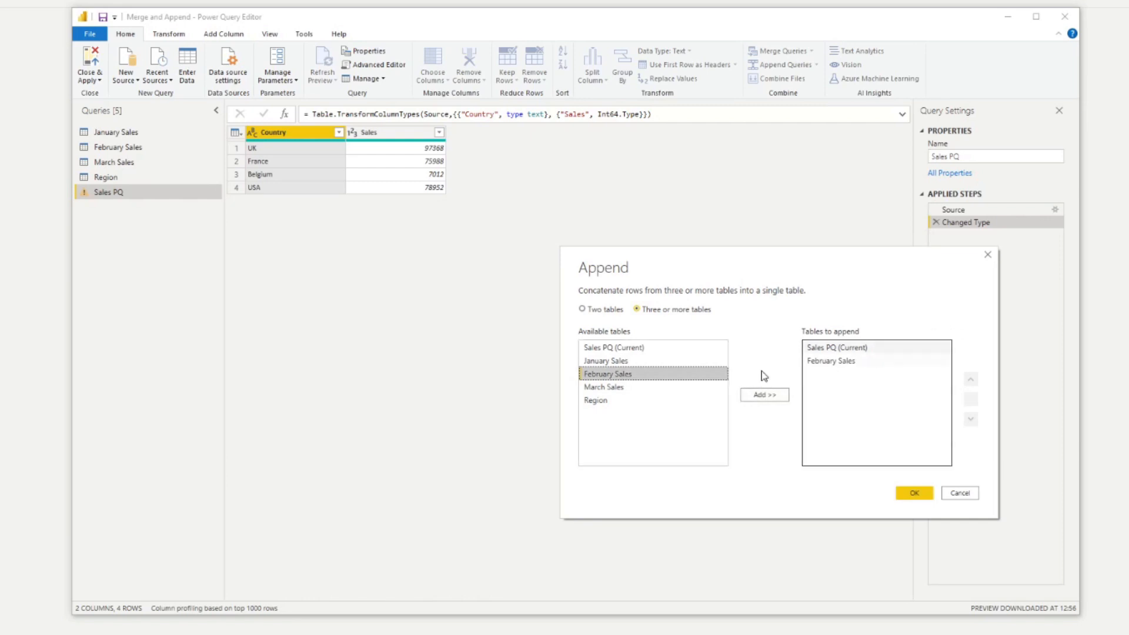
{"action": "left_click", "coordinate": [765, 395]}
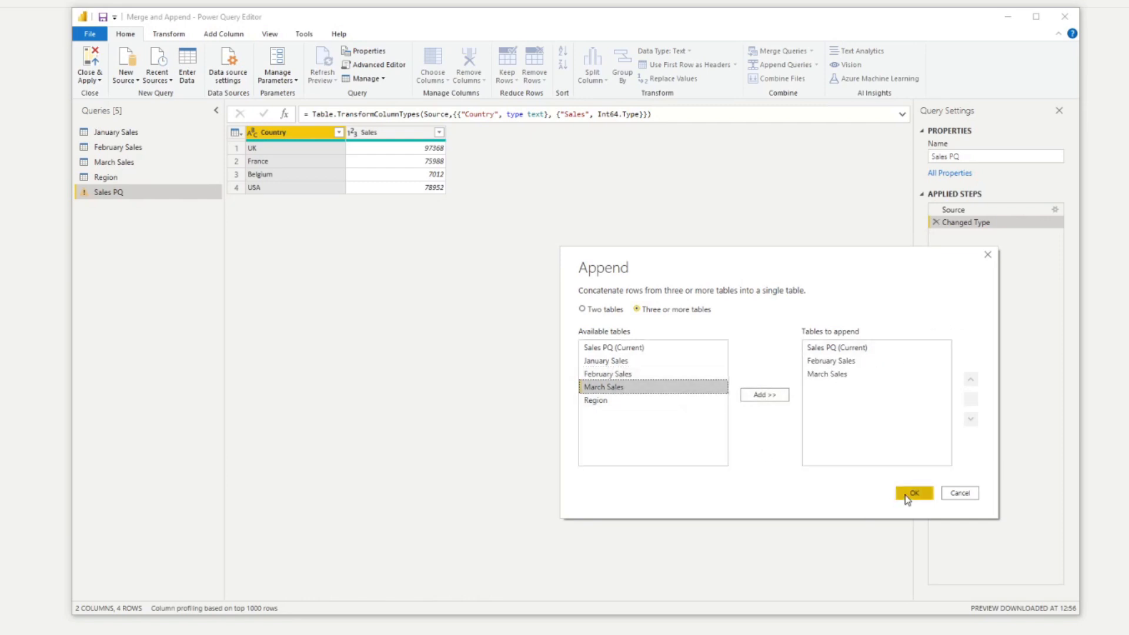
{"action": "left_click", "coordinate": [913, 493]}
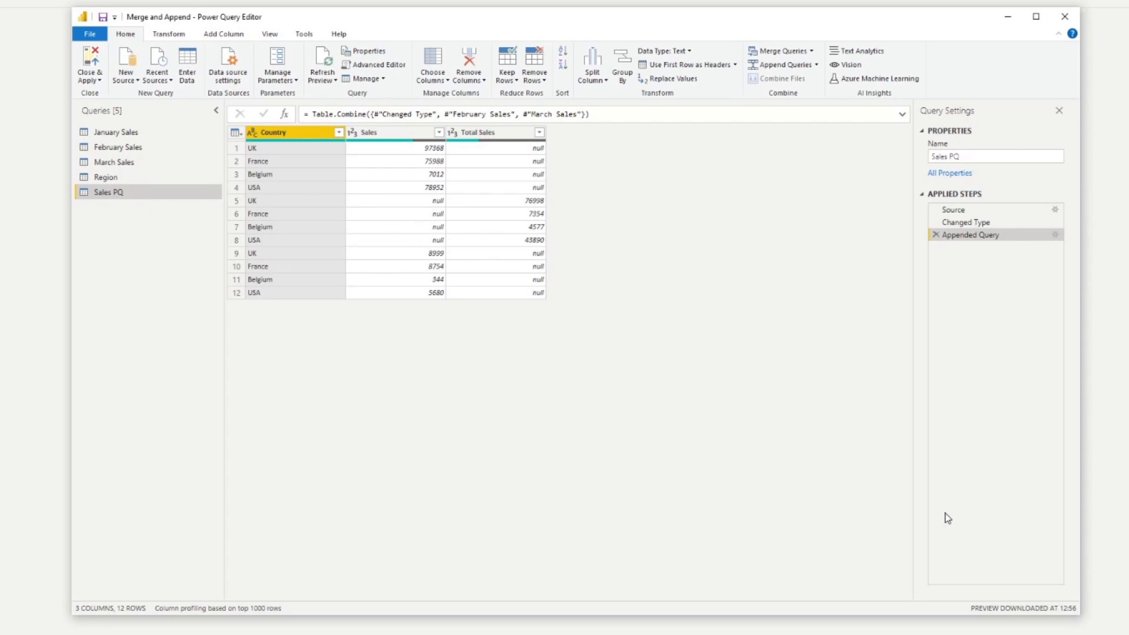
{"action": "mouse_move", "coordinate": [937, 524]}
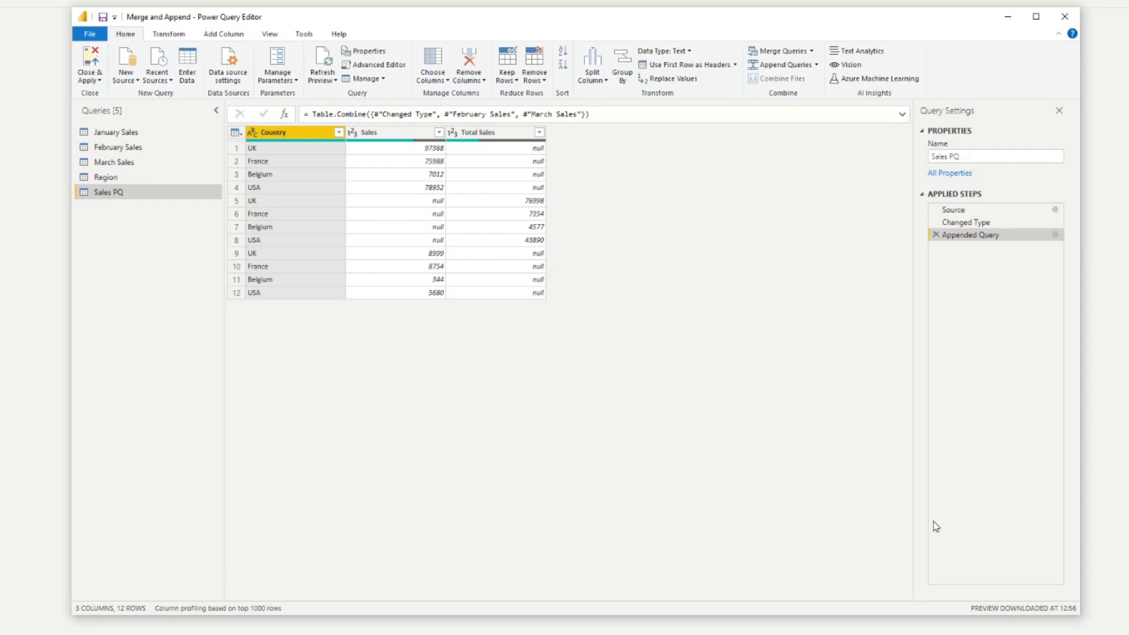
{"action": "left_click", "coordinate": [367, 133]}
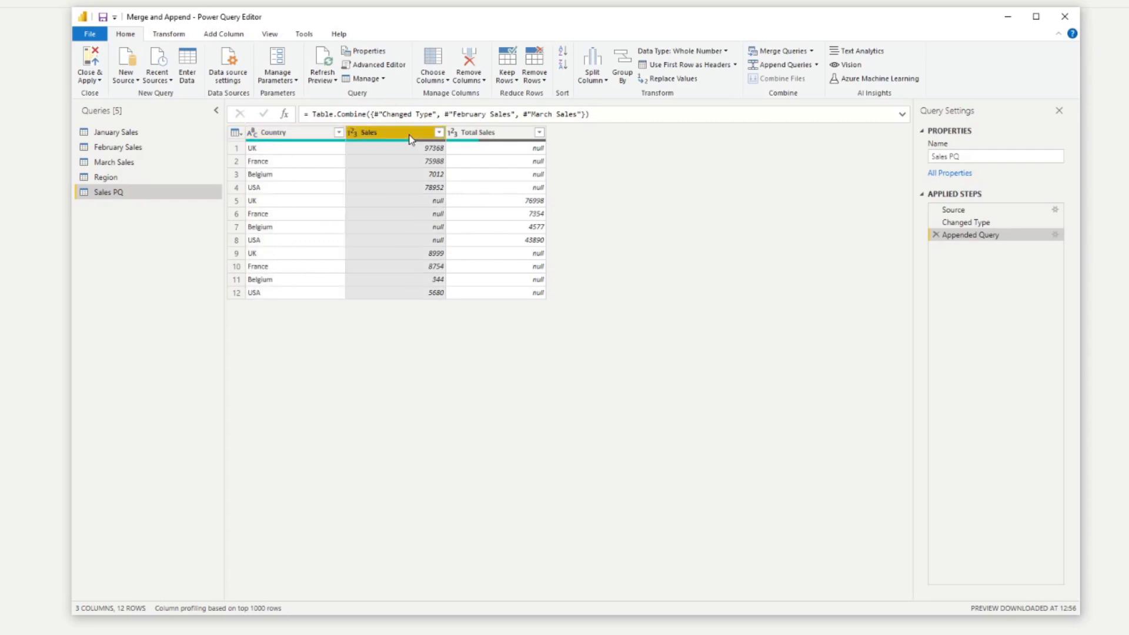
{"action": "mouse_move", "coordinate": [419, 271]}
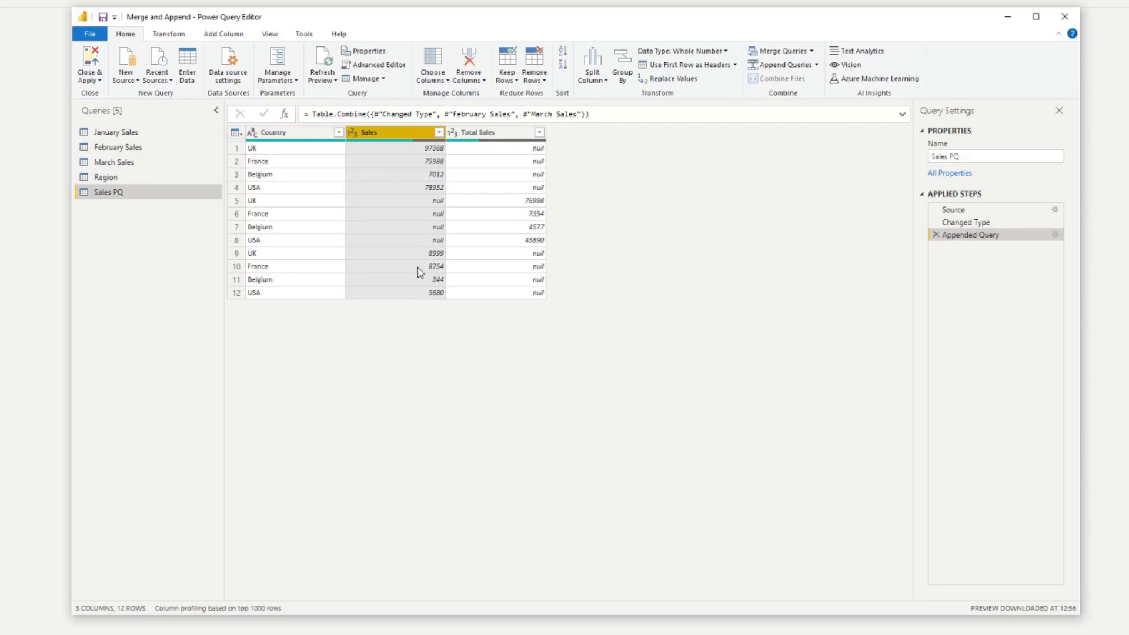
{"action": "left_click", "coordinate": [396, 187]}
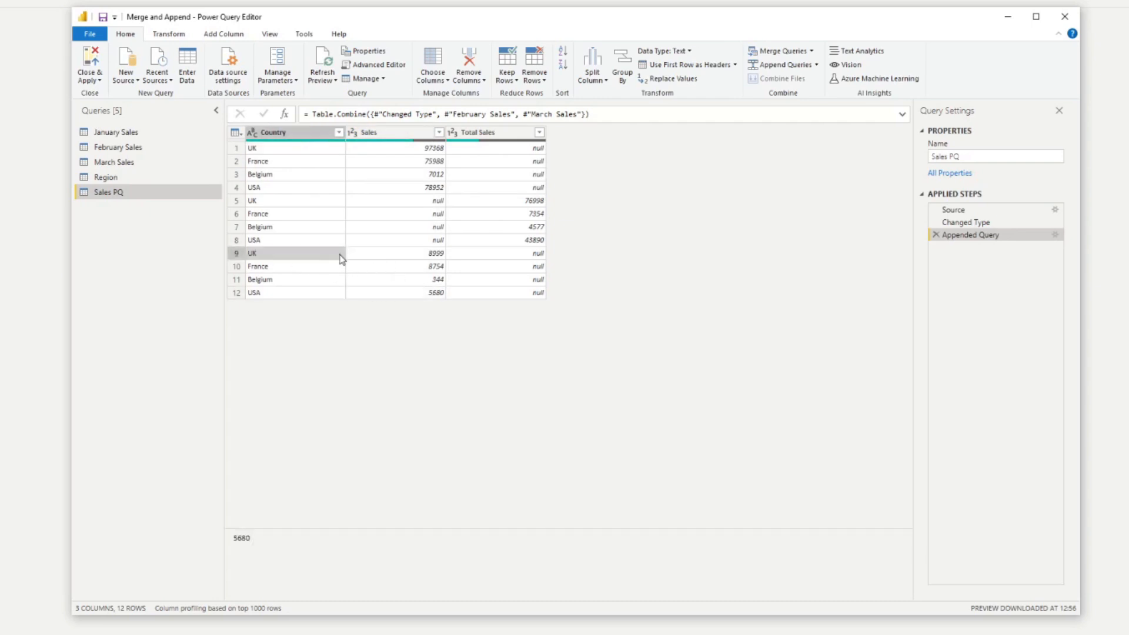
{"action": "left_click", "coordinate": [508, 200]}
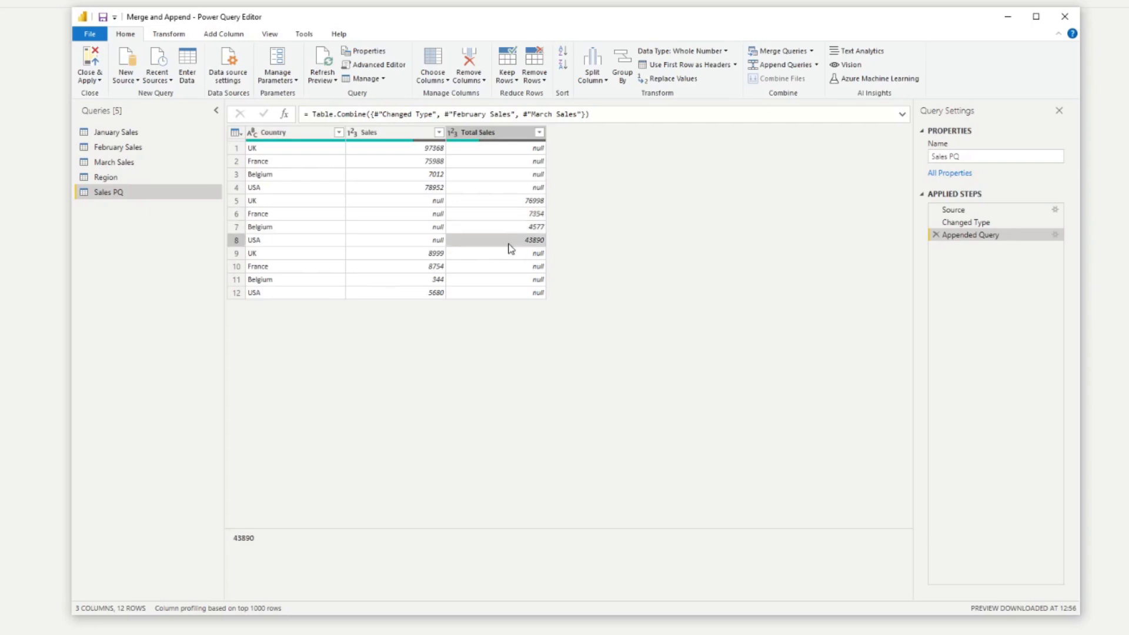
Rename February Sales' Total Sales column to Sales so Sales PQ appends into one Sales column
{"action": "left_click", "coordinate": [115, 132]}
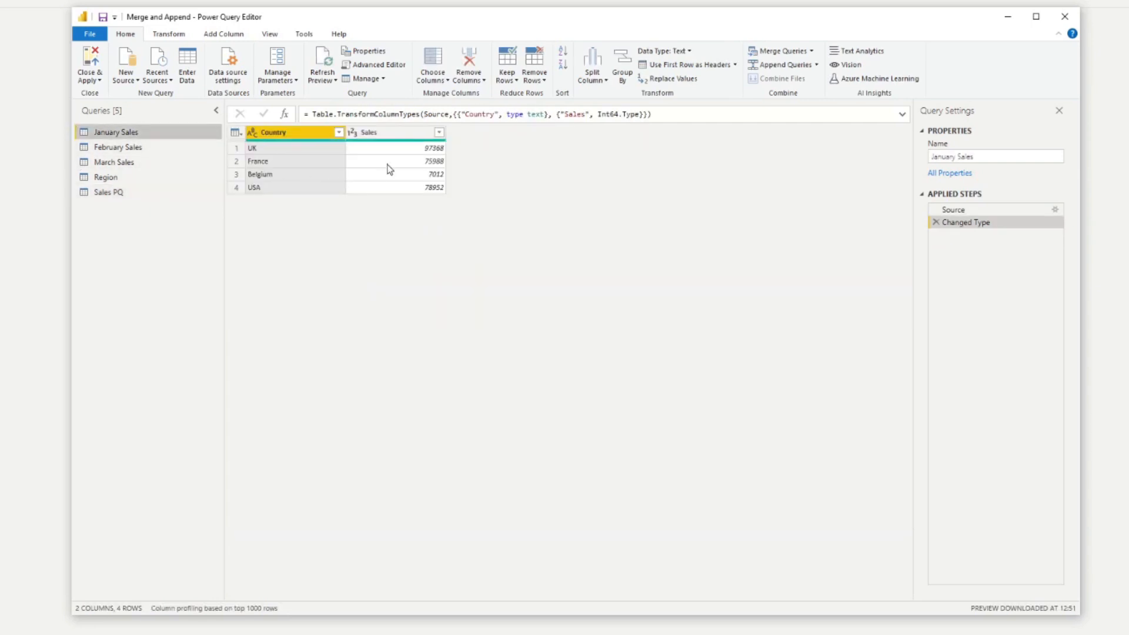
{"action": "left_click", "coordinate": [118, 147]}
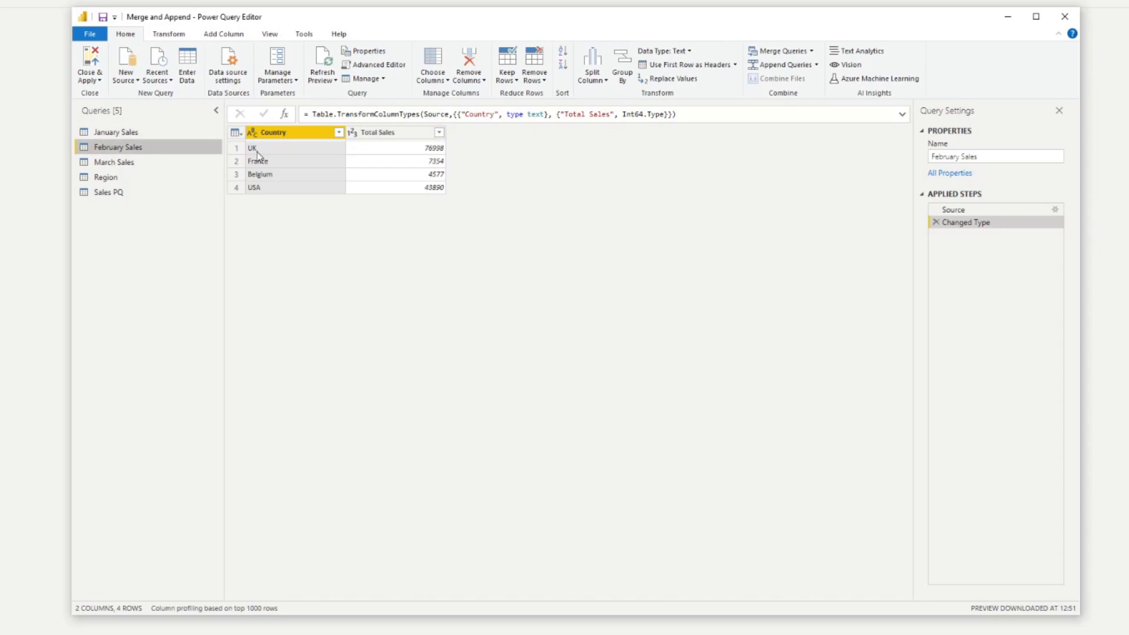
{"action": "left_click", "coordinate": [393, 133]}
{"action": "type", "text": "Sales"}
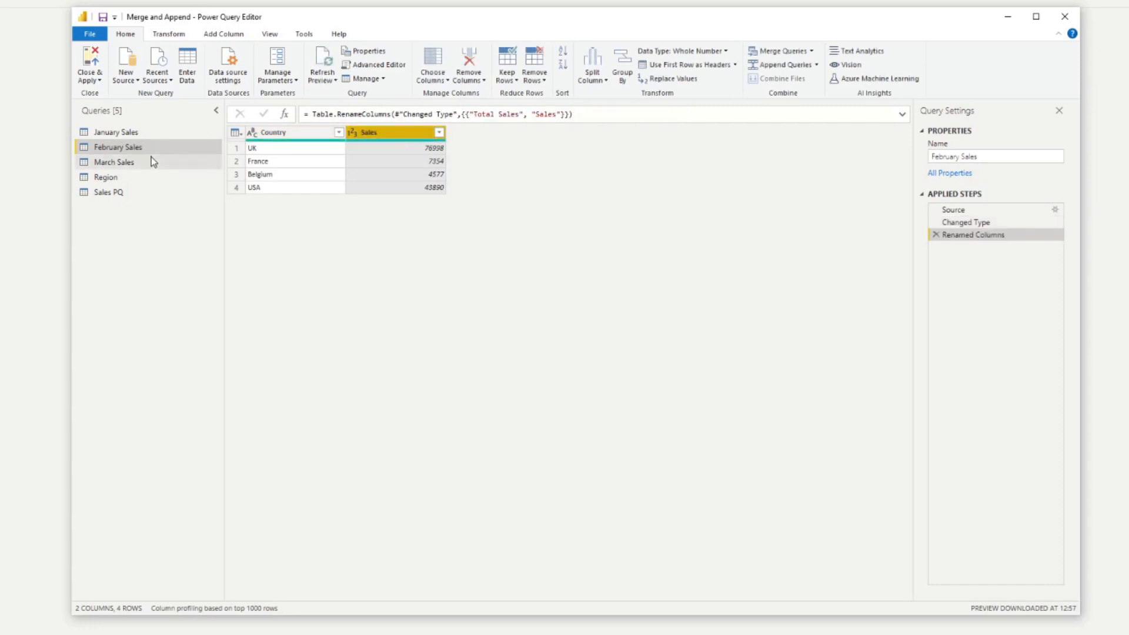
{"action": "left_click", "coordinate": [113, 161]}
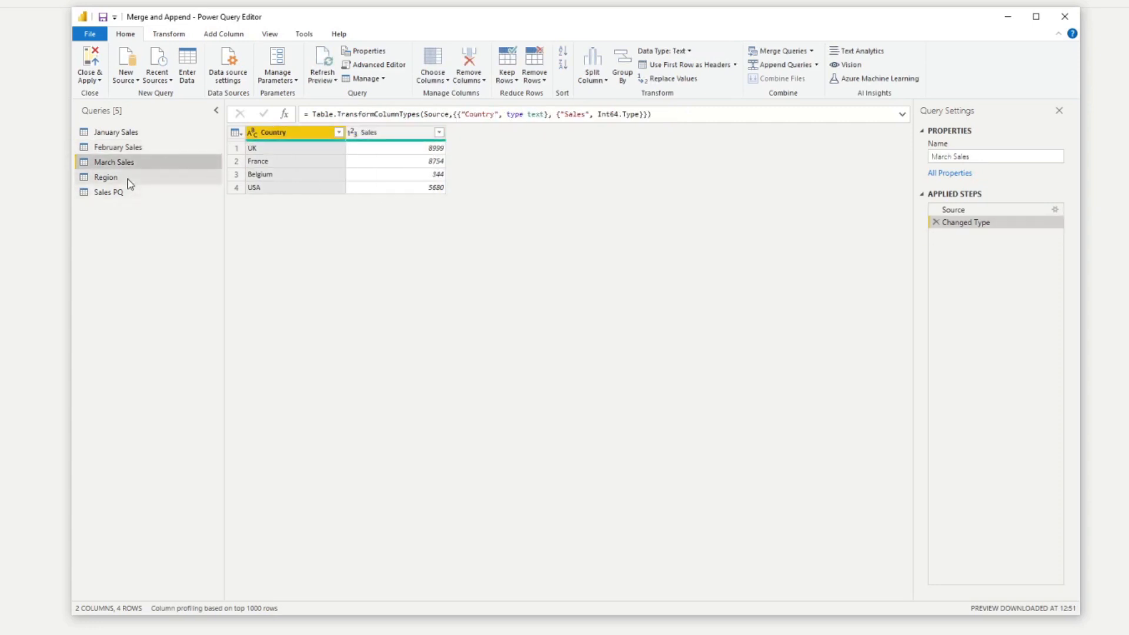
{"action": "left_click", "coordinate": [108, 191]}
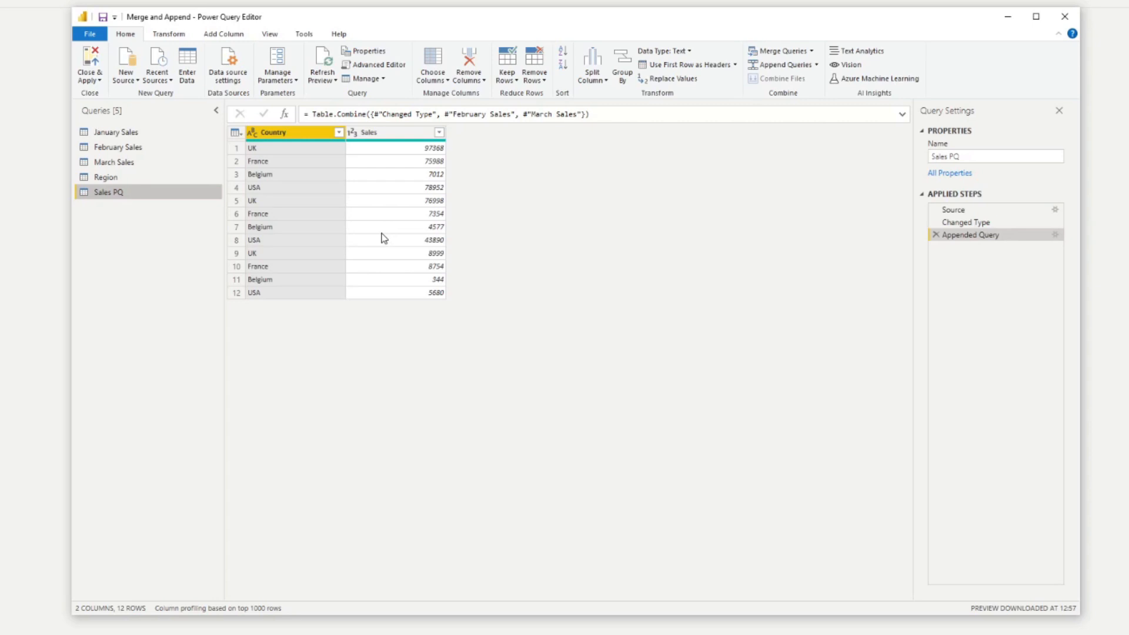
{"action": "mouse_move", "coordinate": [315, 391]}
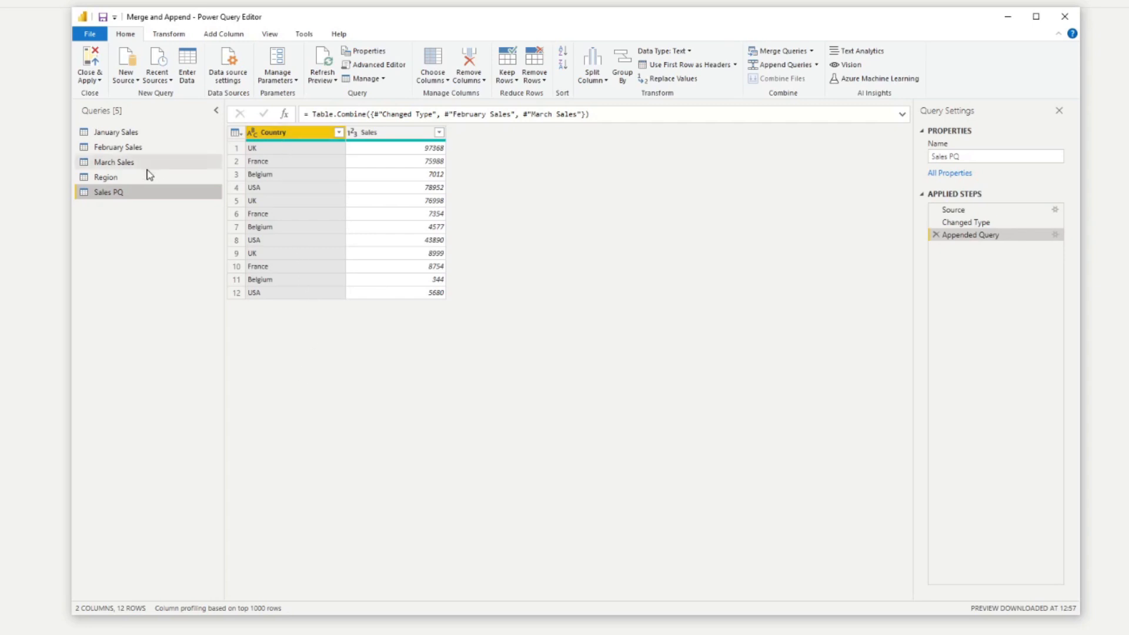
{"action": "left_click", "coordinate": [104, 177]}
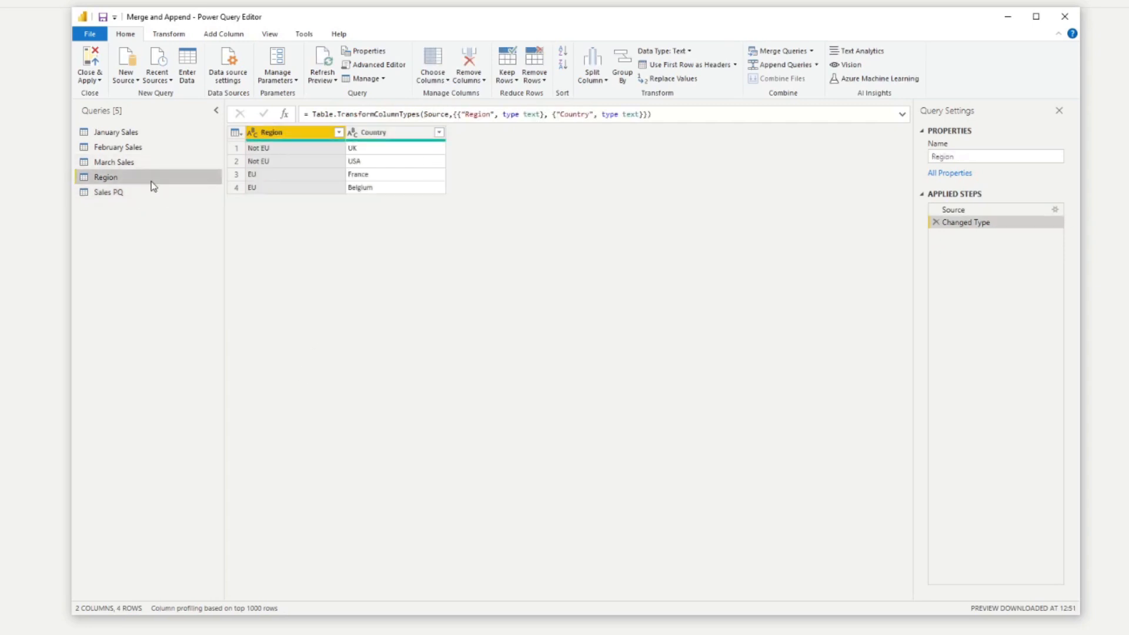
{"action": "left_click", "coordinate": [395, 131]}
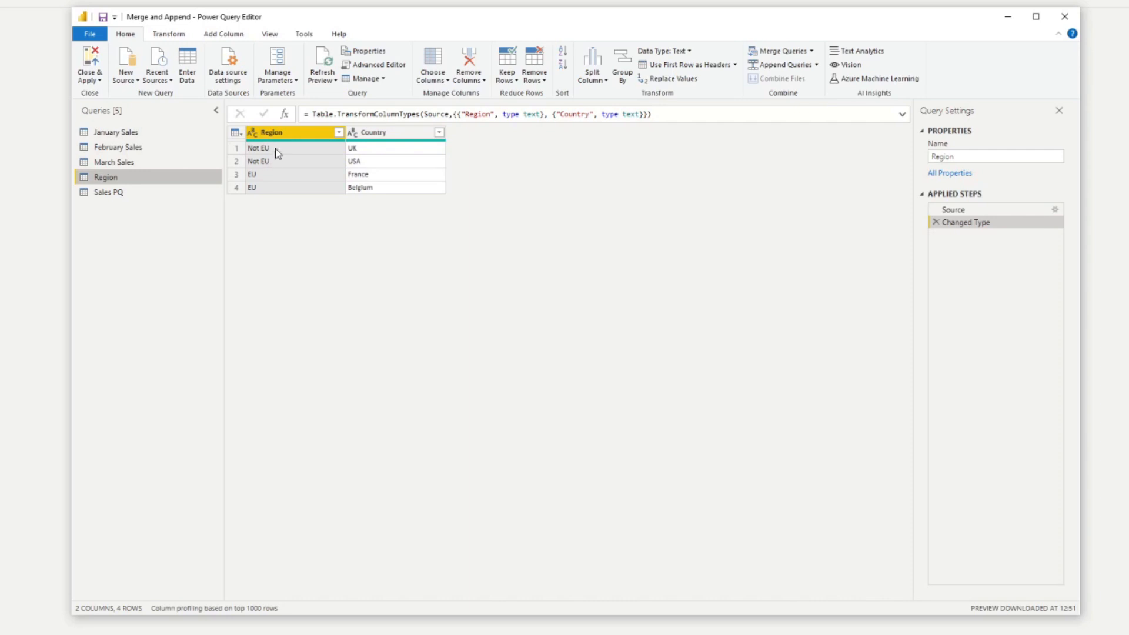
{"action": "mouse_move", "coordinate": [291, 182]}
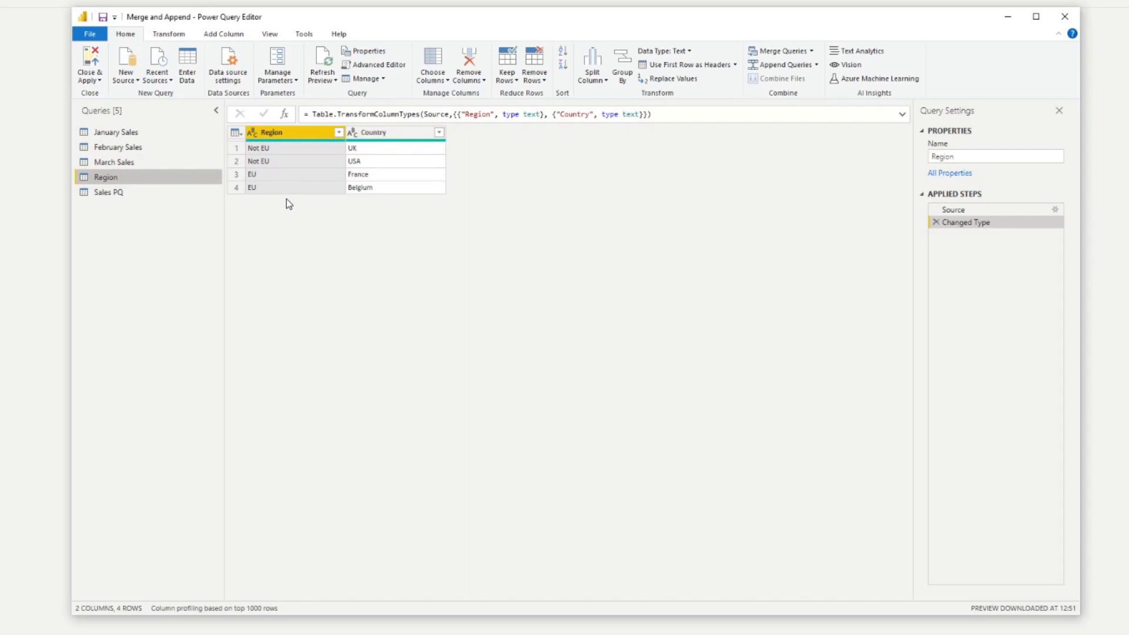
{"action": "mouse_move", "coordinate": [292, 199]}
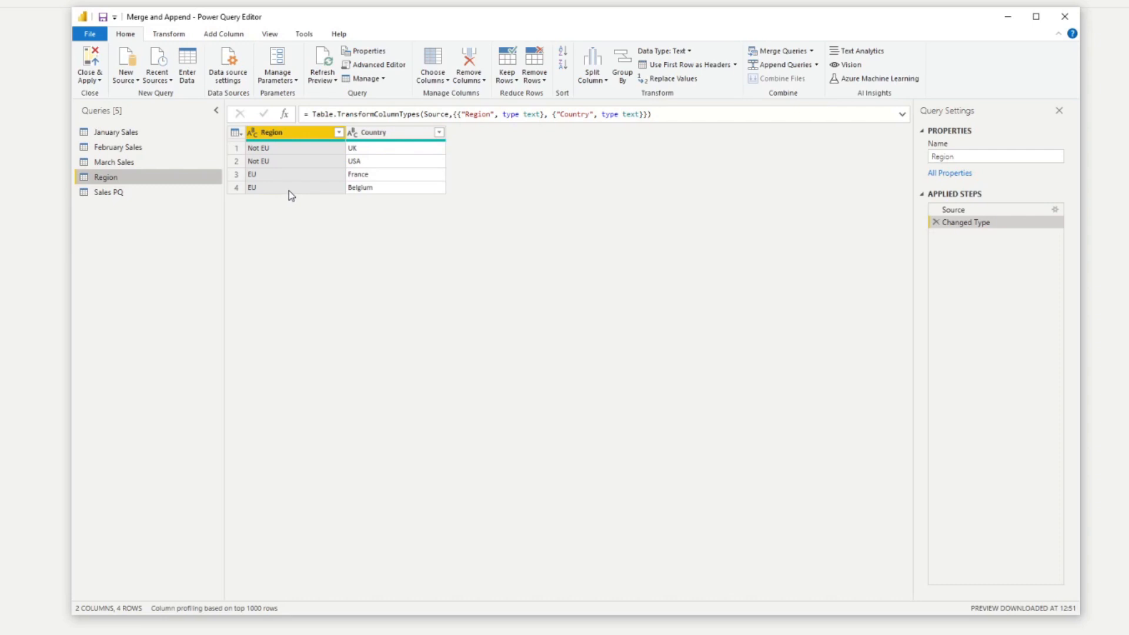
{"action": "left_click", "coordinate": [108, 192]}
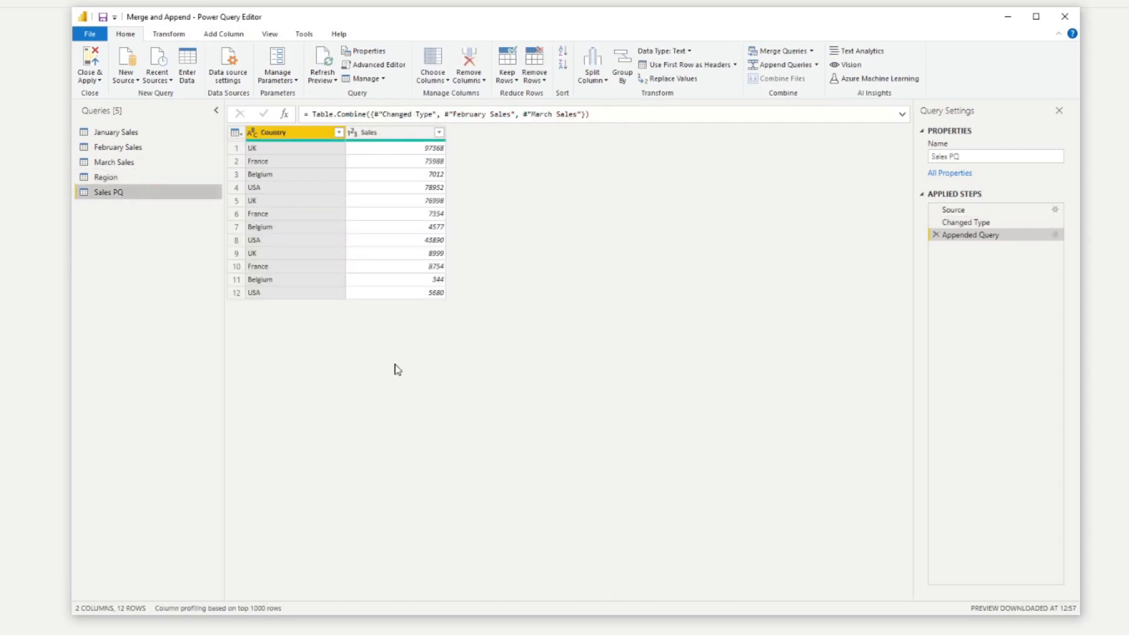
{"action": "mouse_move", "coordinate": [529, 403]}
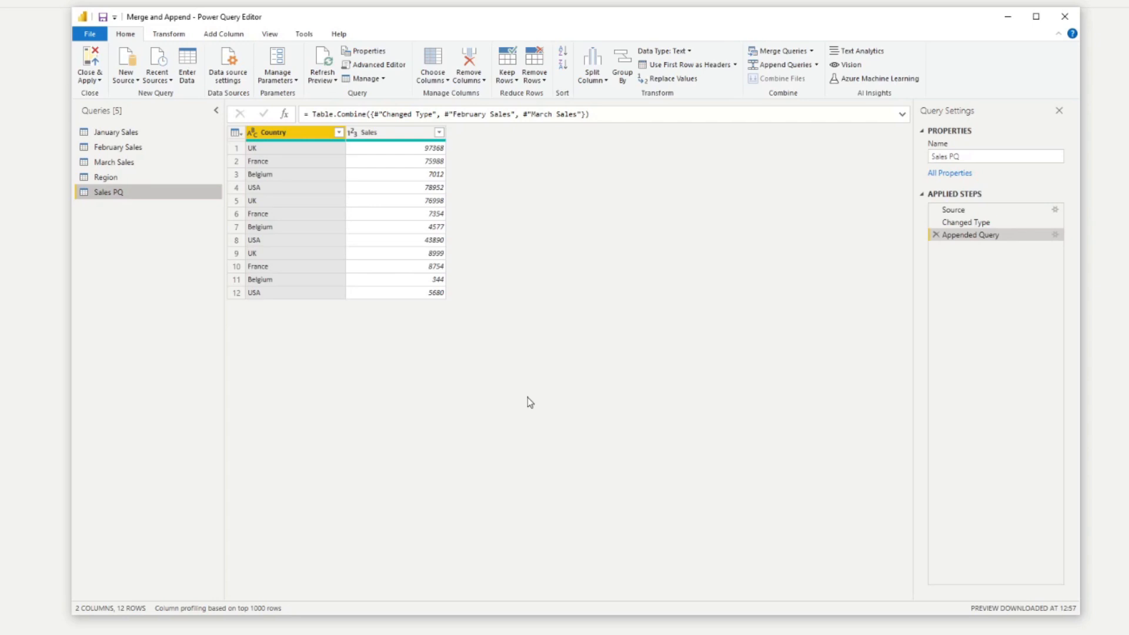
{"action": "mouse_move", "coordinate": [500, 376]}
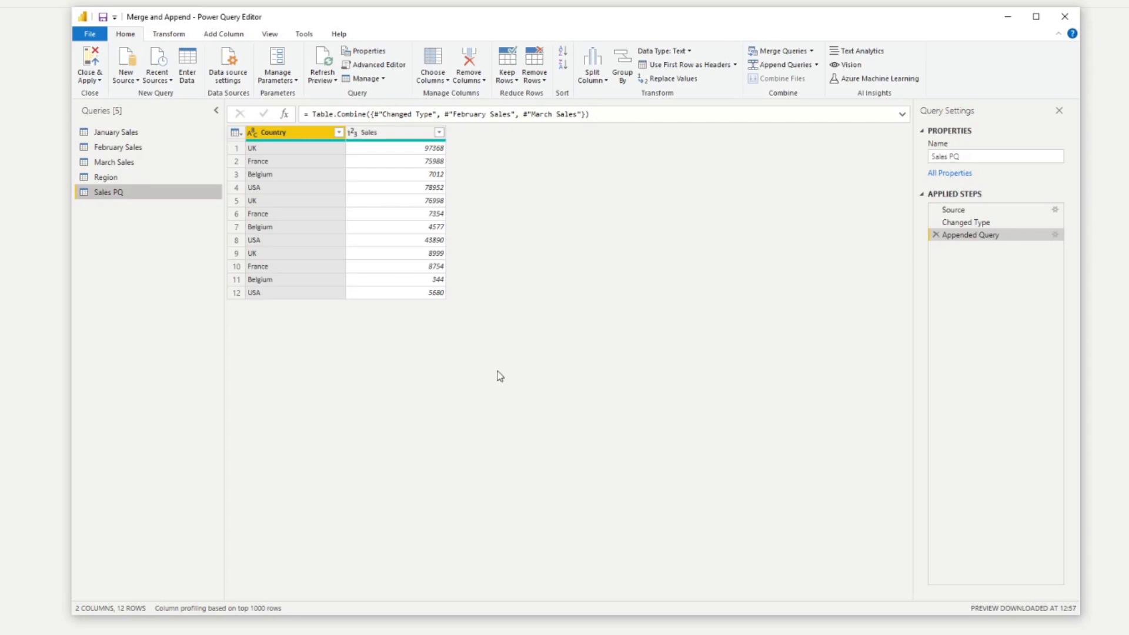
{"action": "mouse_move", "coordinate": [767, 86]}
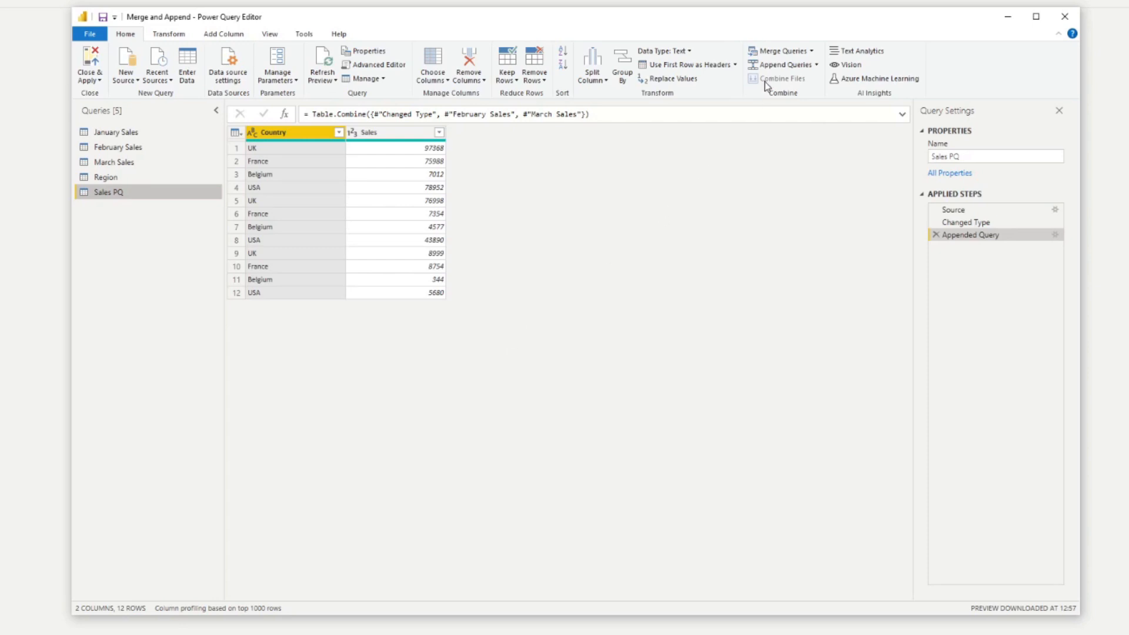
{"action": "mouse_move", "coordinate": [777, 50]}
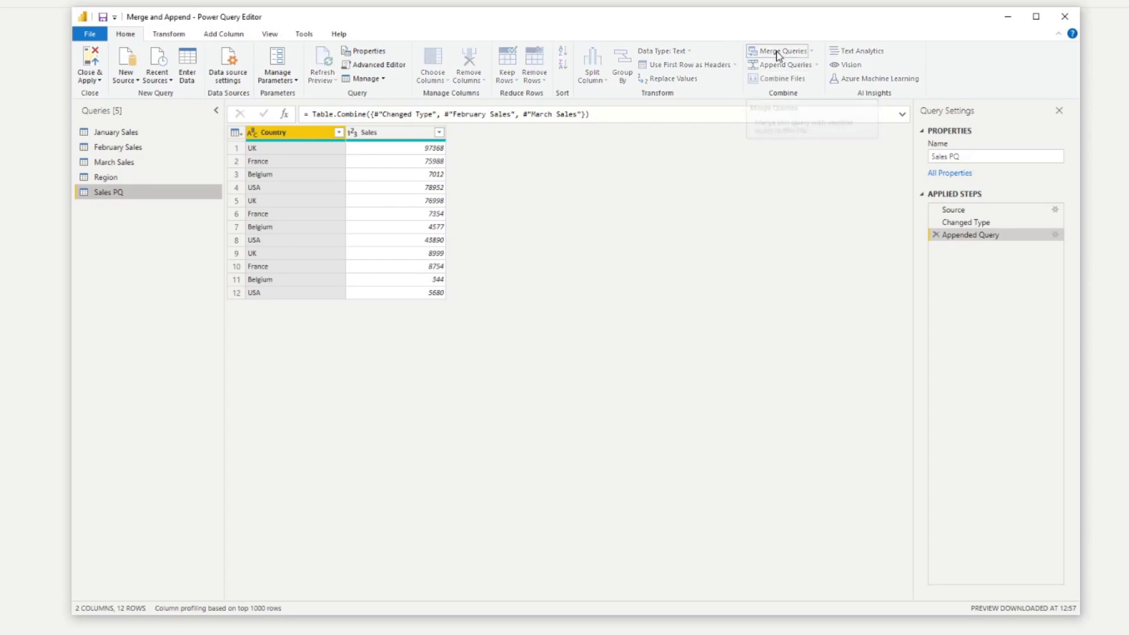
Merge the Region table into Sales PQ, matching Country in both tables with a Left Outer join
{"action": "left_click", "coordinate": [779, 50]}
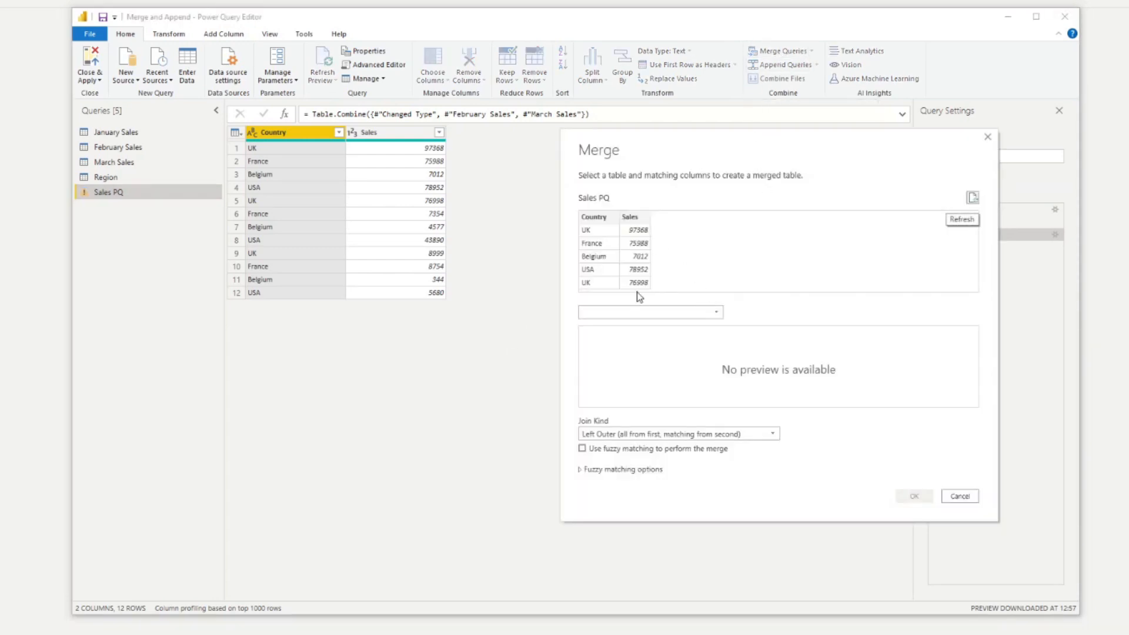
{"action": "left_click", "coordinate": [648, 312]}
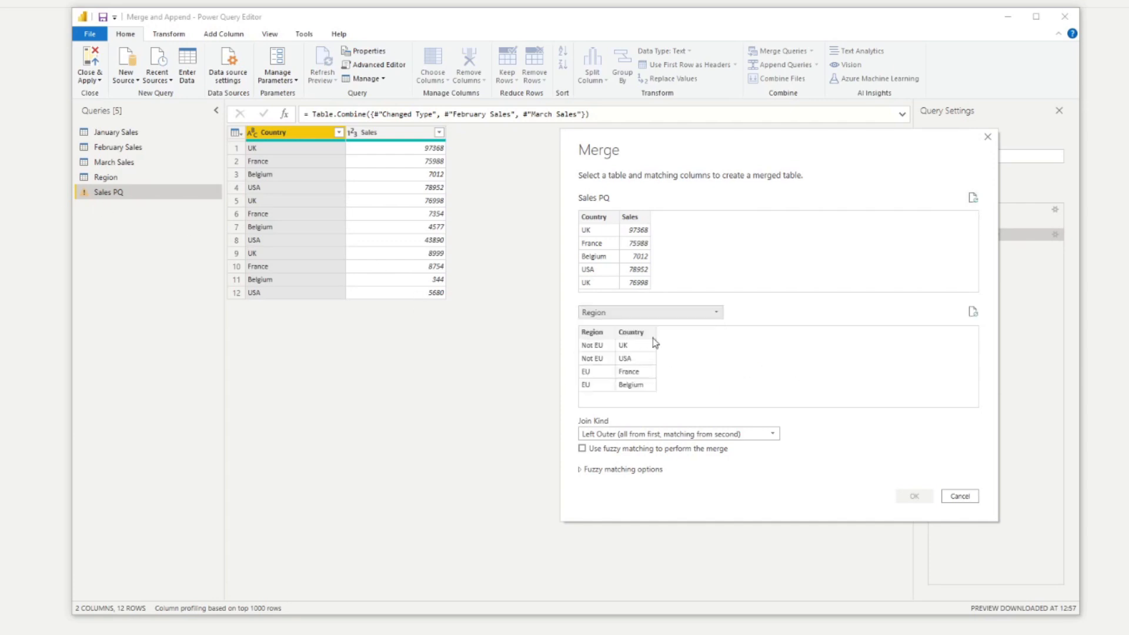
{"action": "mouse_move", "coordinate": [615, 252]}
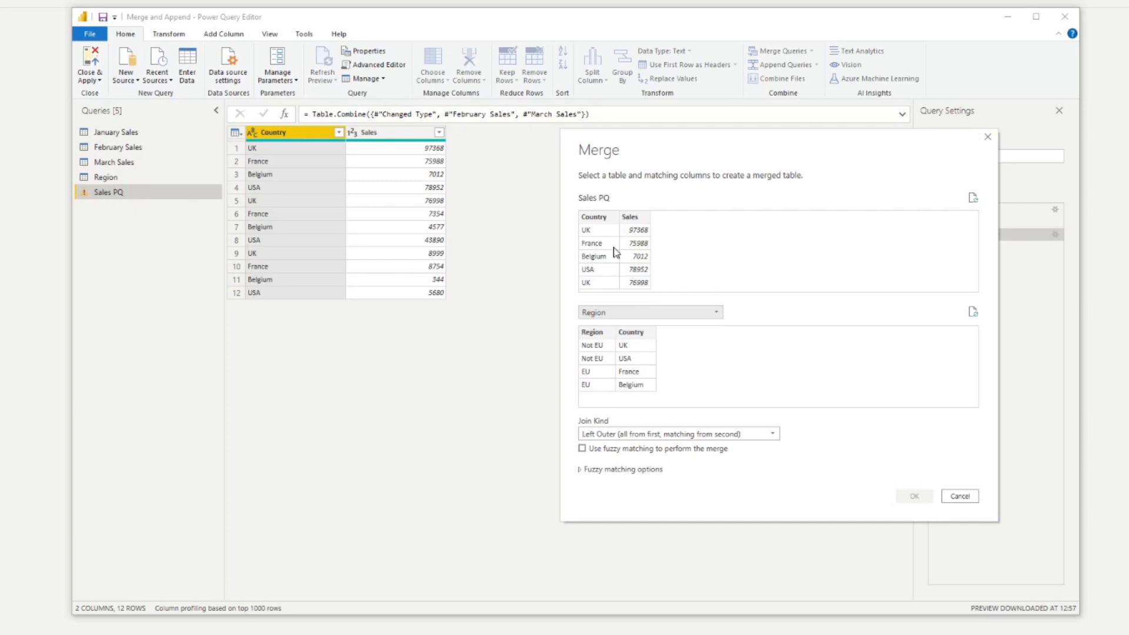
{"action": "mouse_move", "coordinate": [598, 230]}
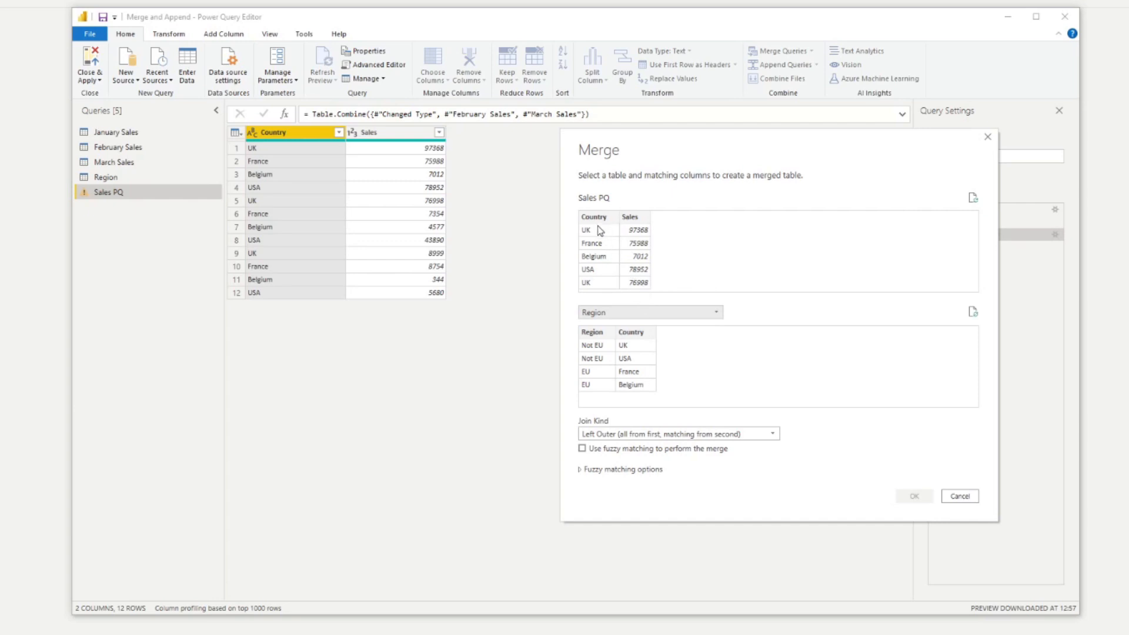
{"action": "left_click", "coordinate": [592, 216]}
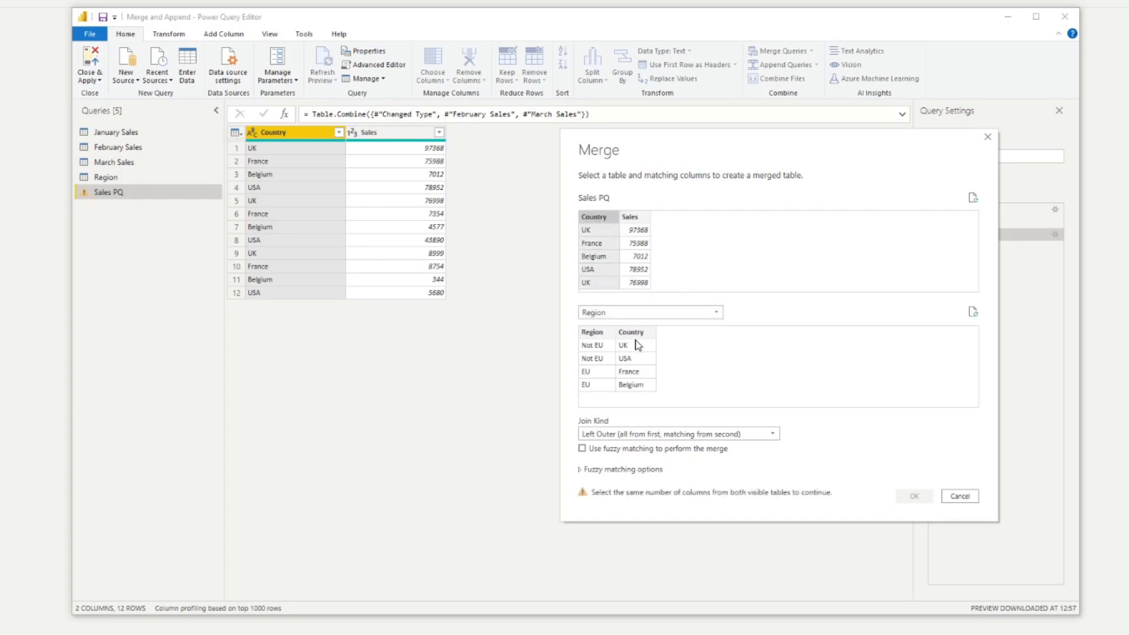
{"action": "left_click", "coordinate": [630, 331]}
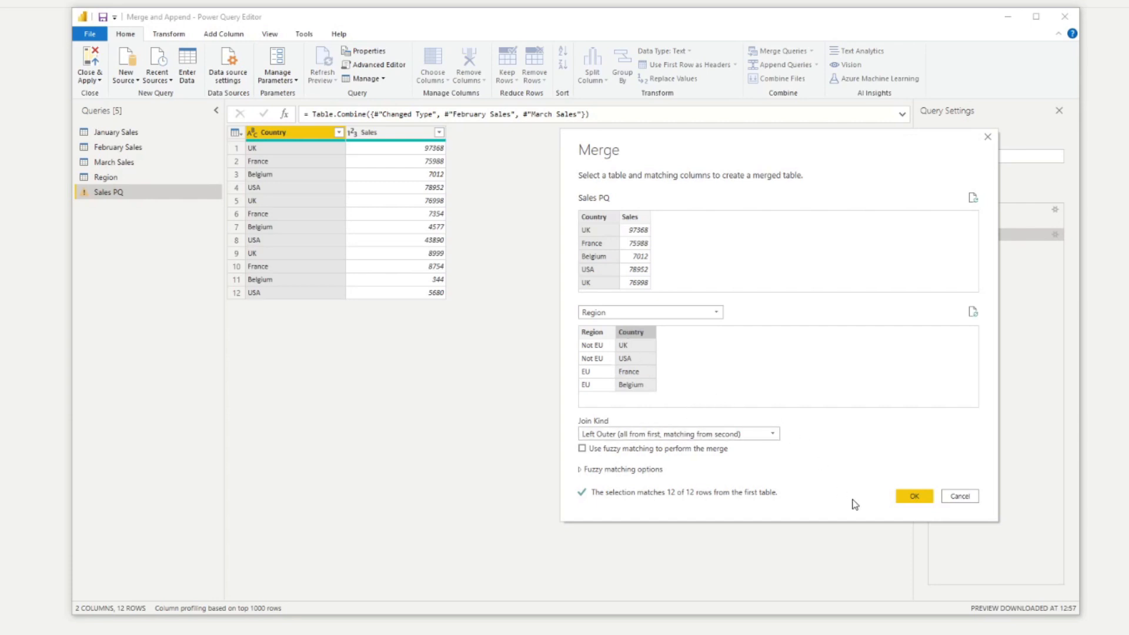
{"action": "left_click", "coordinate": [914, 496]}
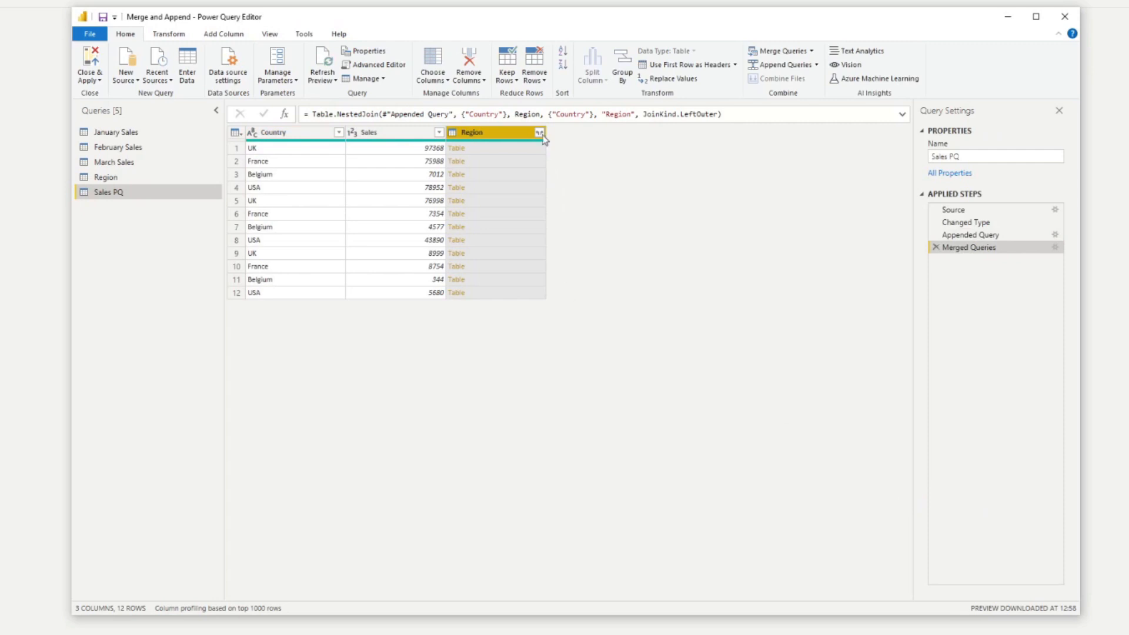
{"action": "left_click", "coordinate": [539, 132]}
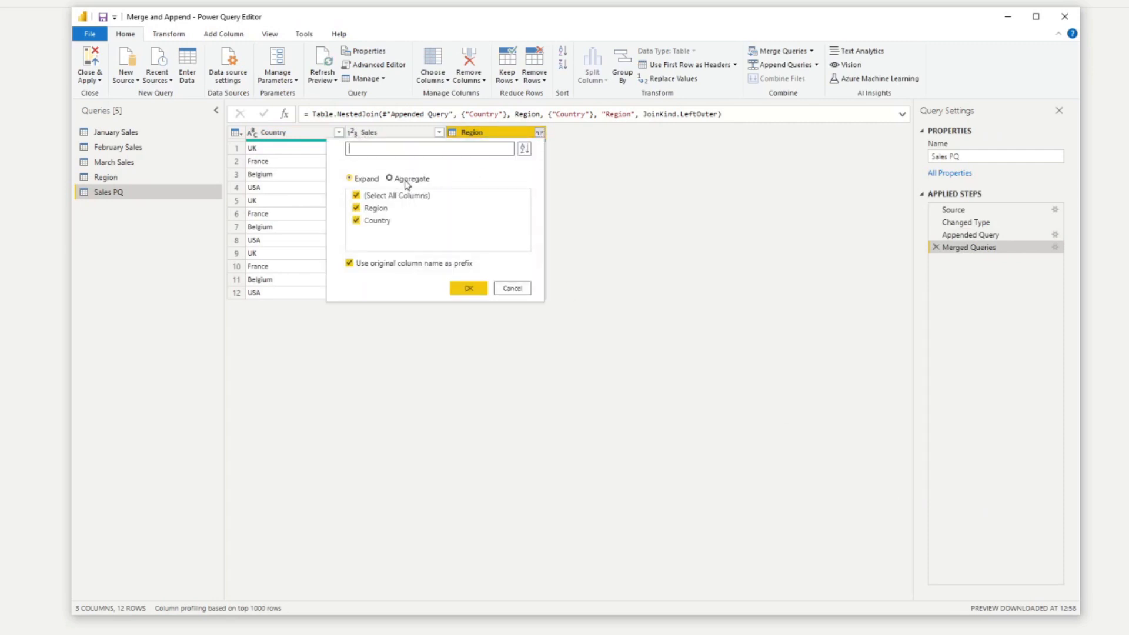
{"action": "left_click", "coordinate": [355, 221]}
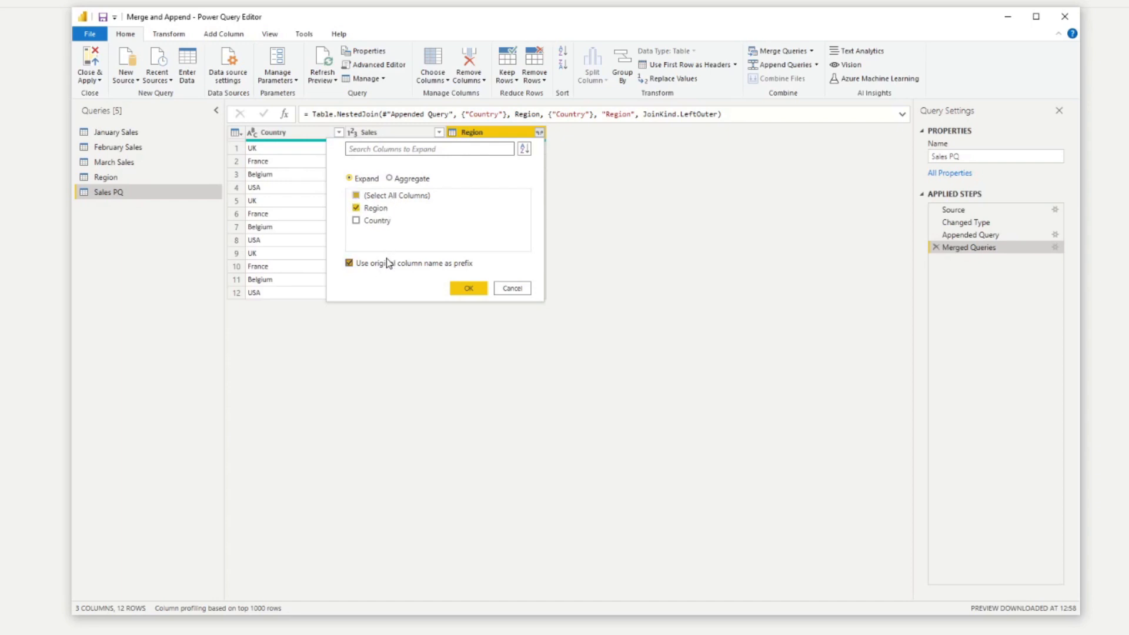
{"action": "left_click", "coordinate": [349, 262]}
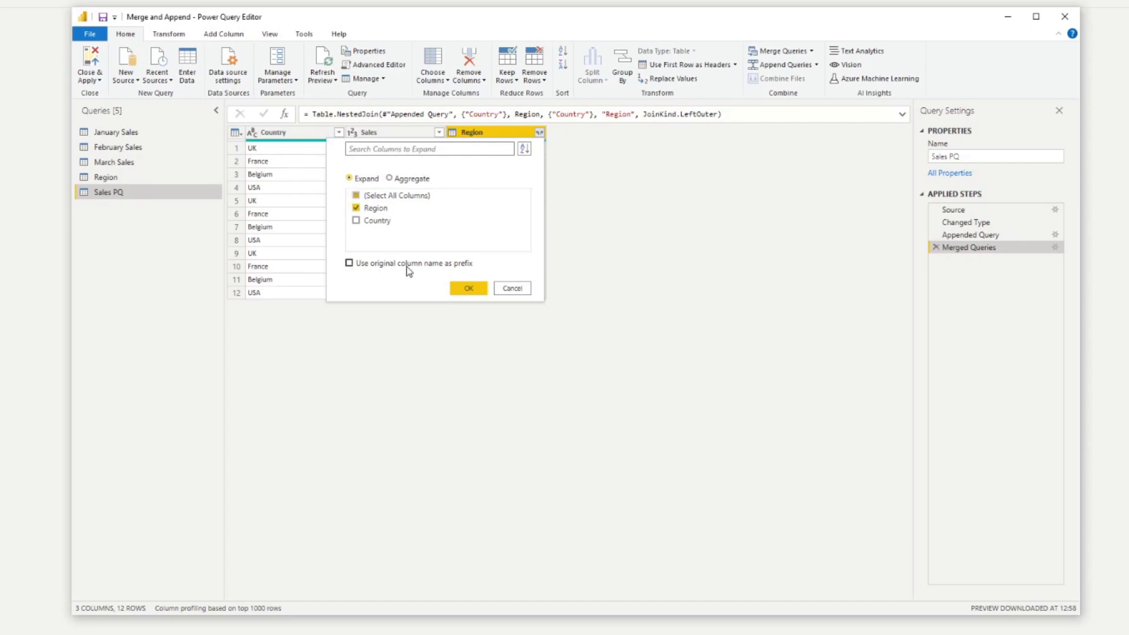
{"action": "left_click", "coordinate": [468, 288]}
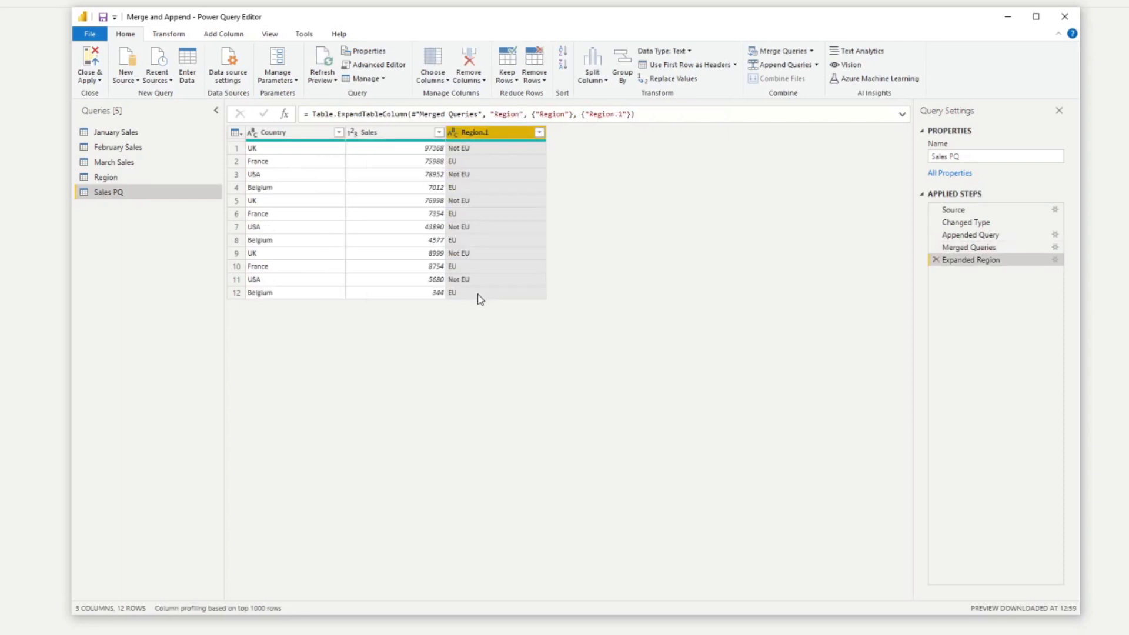
{"action": "mouse_move", "coordinate": [481, 195]}
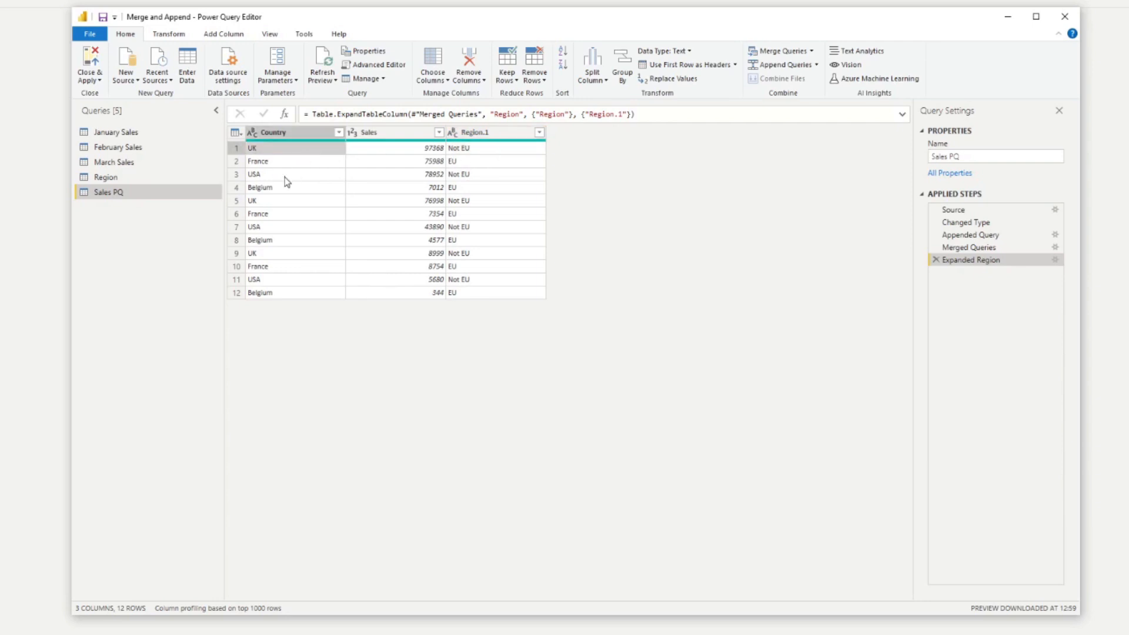
{"action": "left_click", "coordinate": [254, 174]}
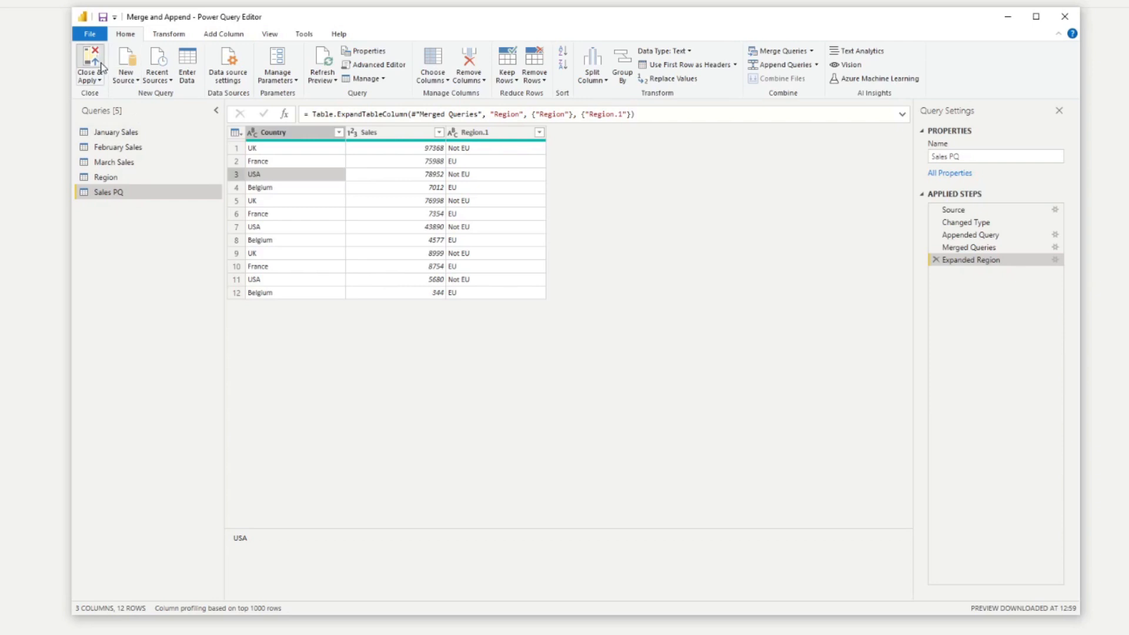
Close & Apply the queries, loading Sales PQ with Country, Sales and Region.1 into the model
{"action": "left_click", "coordinate": [90, 64]}
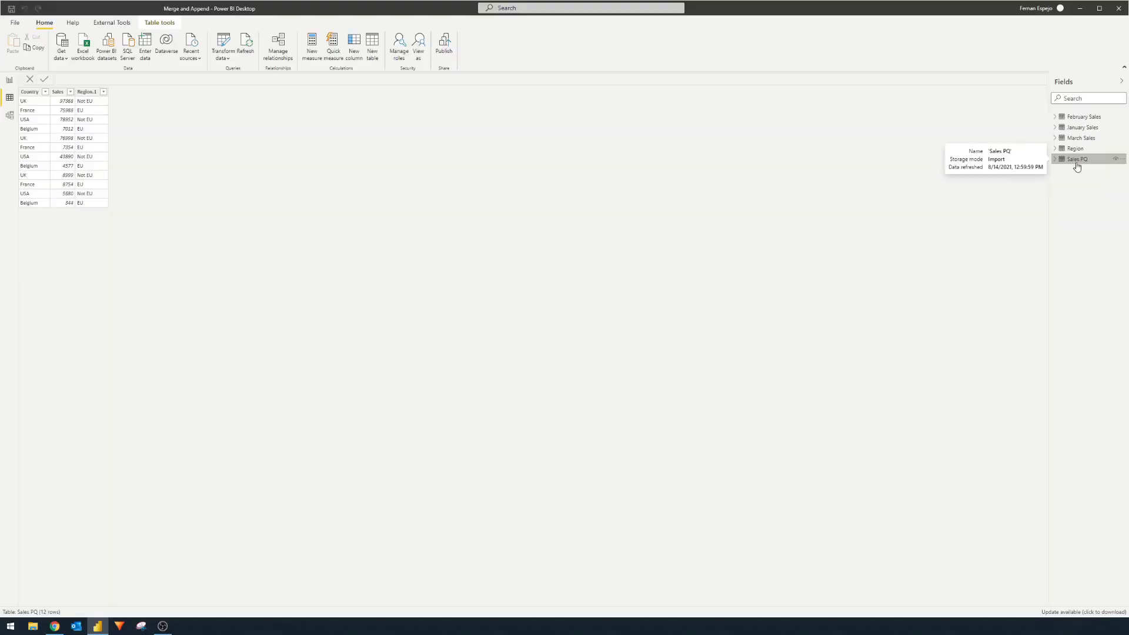
{"action": "mouse_move", "coordinate": [991, 175]}
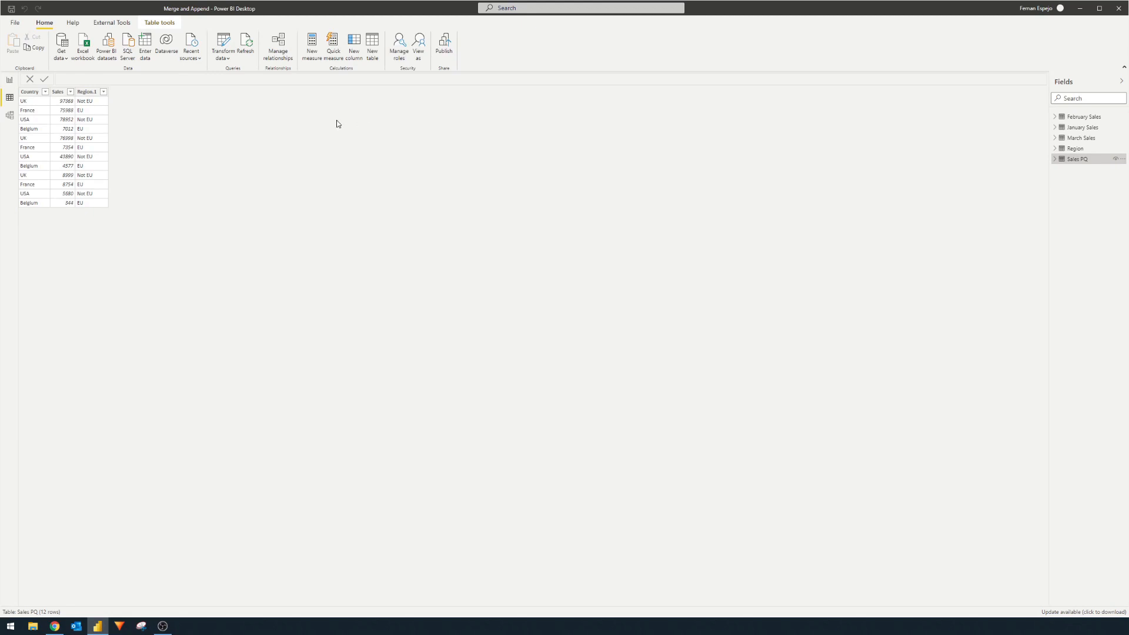
{"action": "mouse_move", "coordinate": [403, 139]}
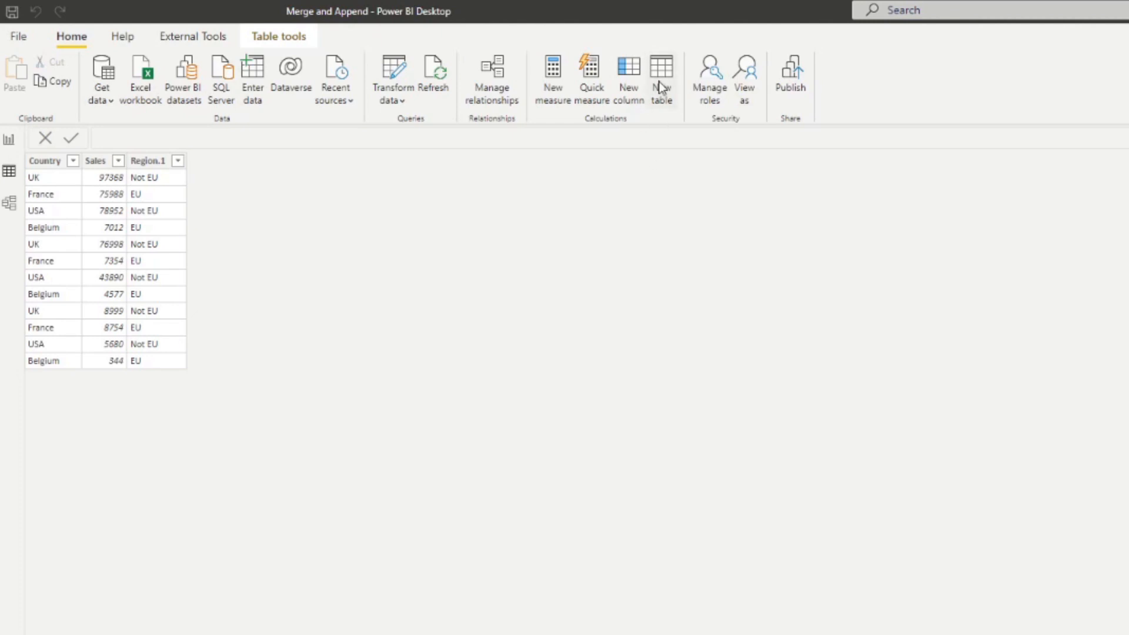
Start a new table Sales DAX = SELECTCOLUMNS('January Sales', "Country", 'January Sales'[Country], ..
{"action": "left_click", "coordinate": [660, 75]}
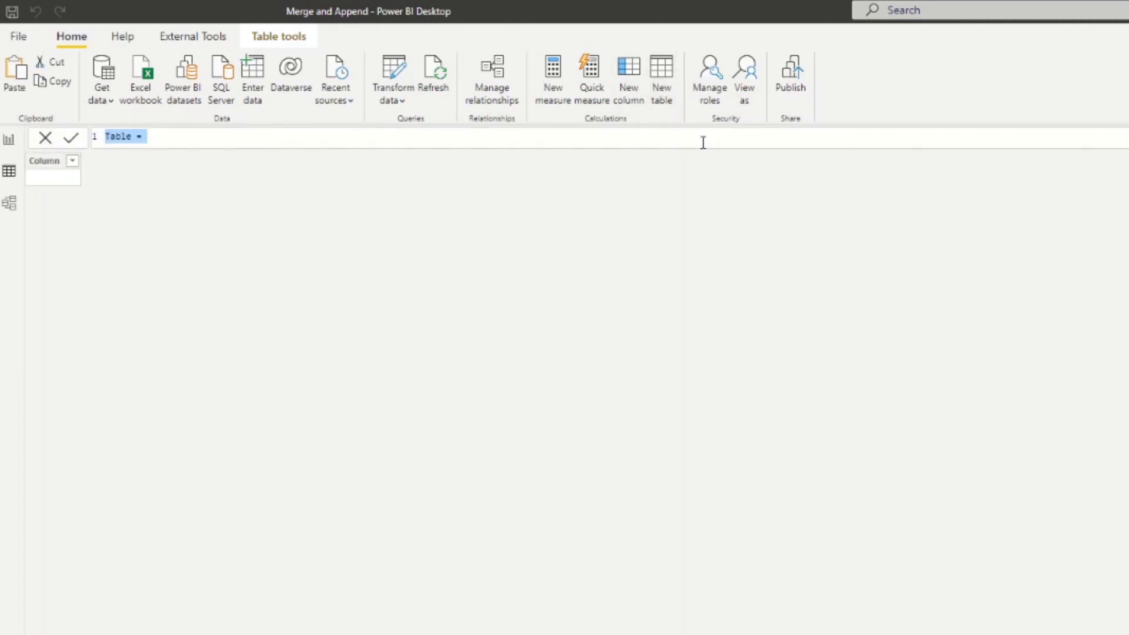
{"action": "type", "text": "Sales D"}
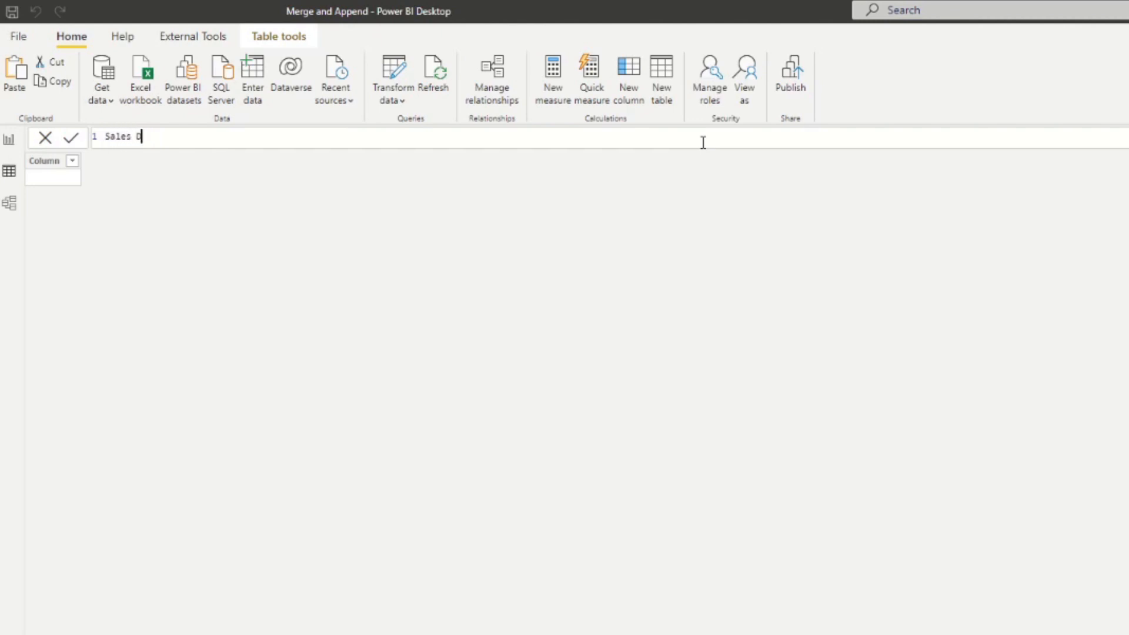
{"action": "type", "text": "AX ="}
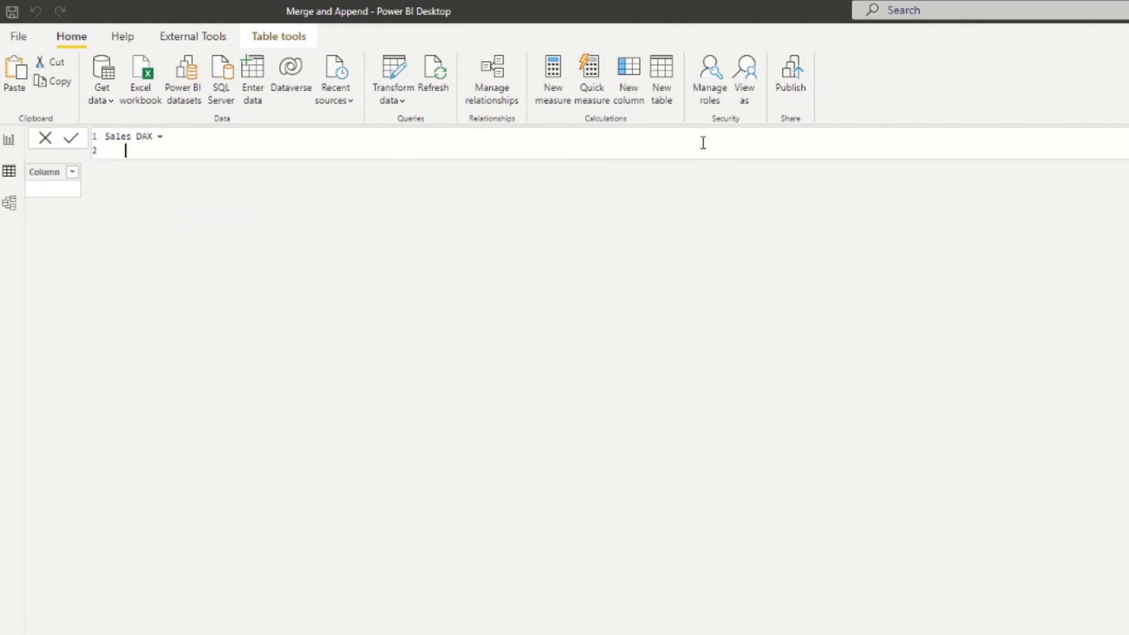
{"action": "type", "text": "SE"}
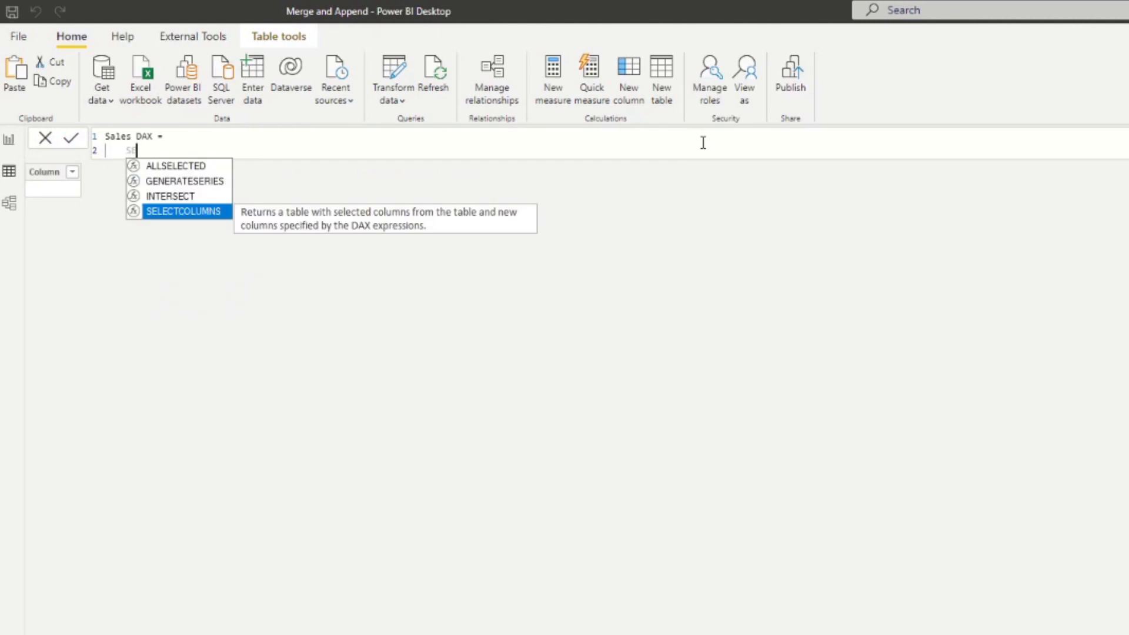
{"action": "type", "text": "SELECTCOLUMNS("}
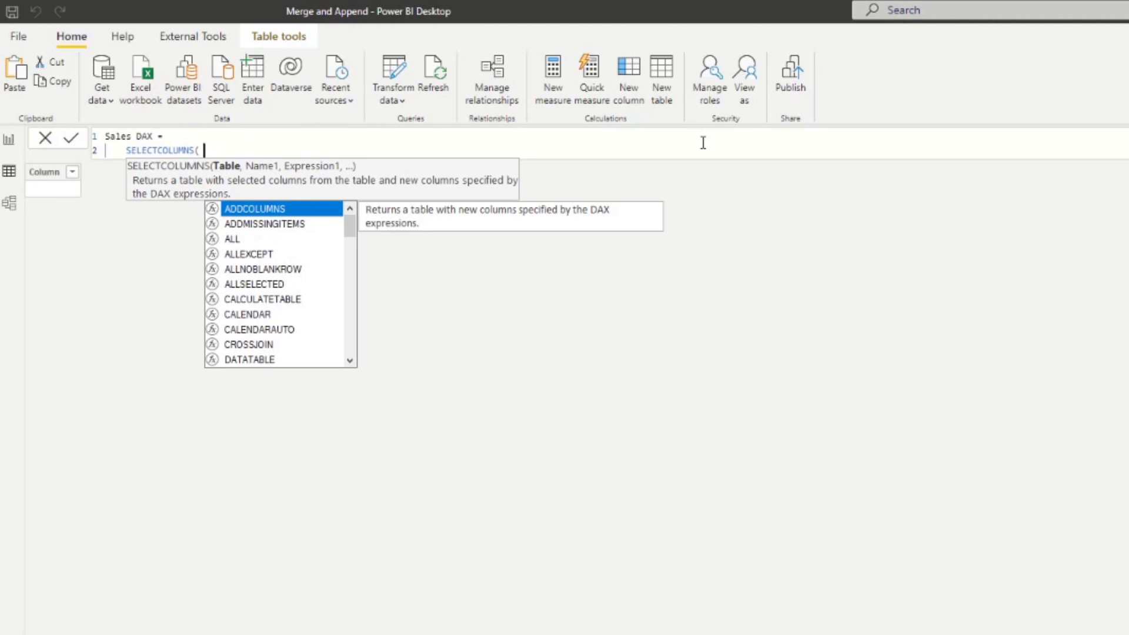
{"action": "type", "text": "'January Sales',"}
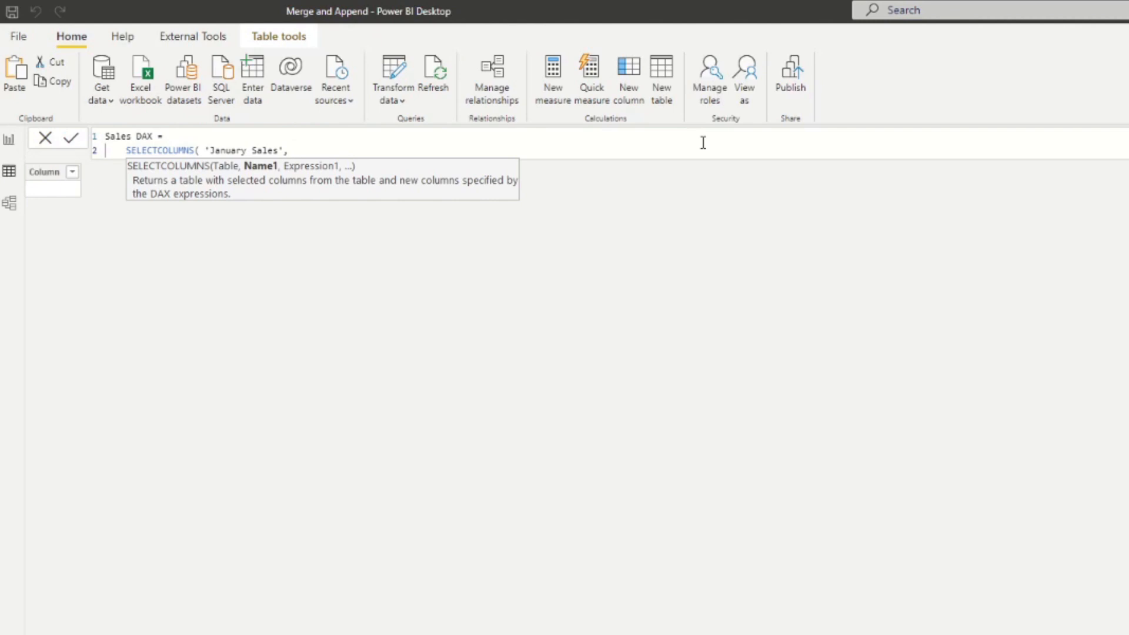
{"action": "type", "text": "\"count"}
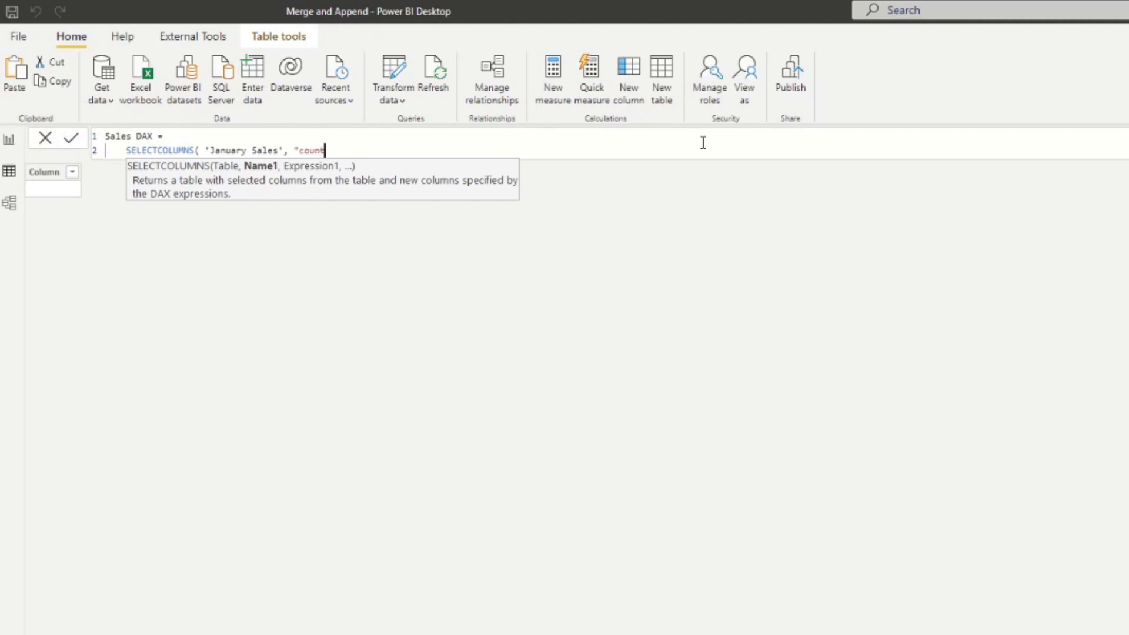
{"action": "type", "text": "Country"}
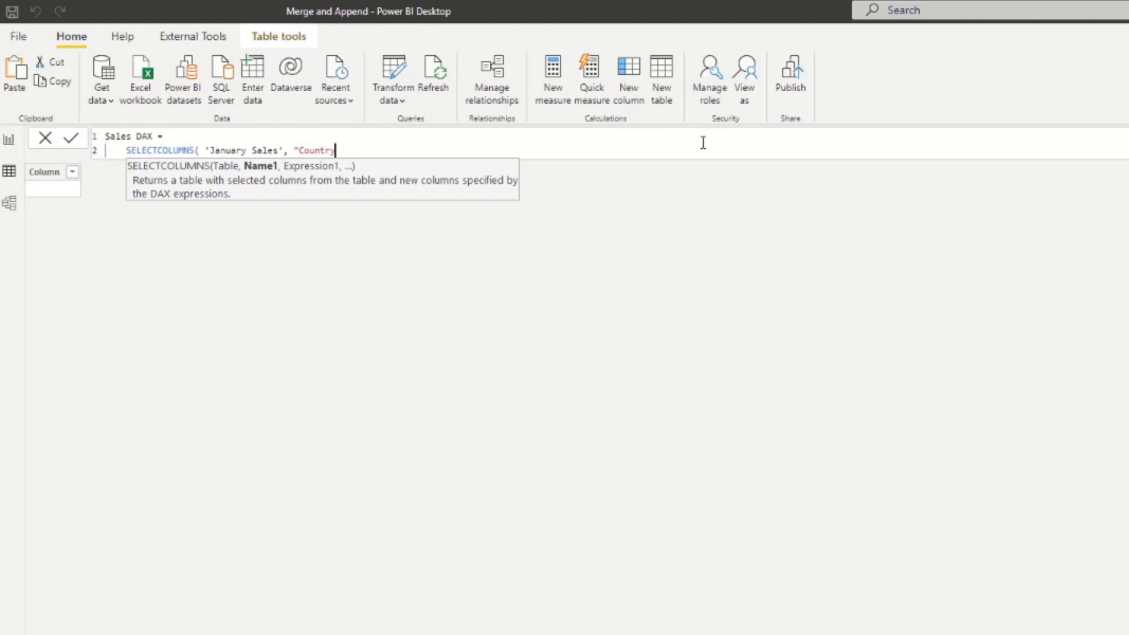
{"action": "type", "text": "\","}
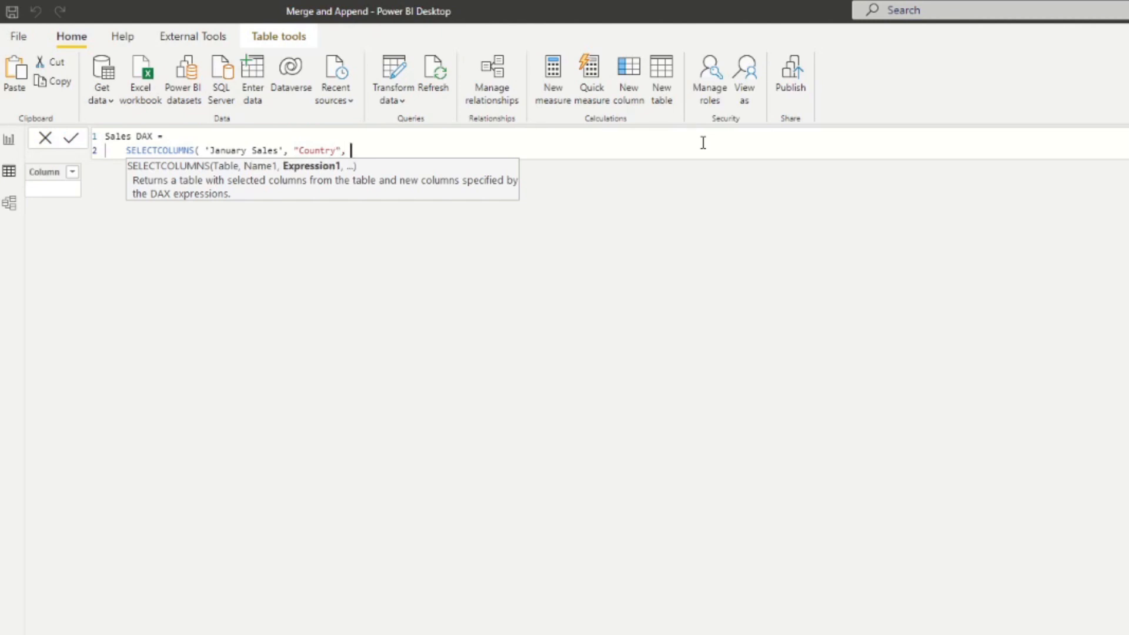
{"action": "type", "text": "country],"}
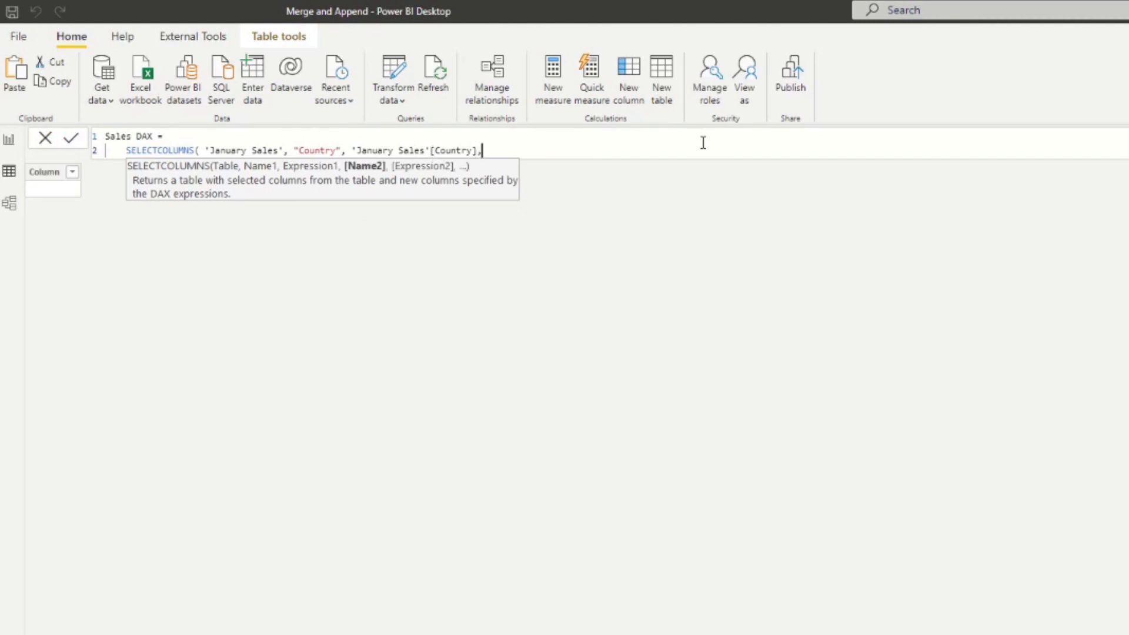
Finish with "Sales", 'January Sales'[Sales]) and commit the four-row Sales DAX table, then reopen its formula
{"action": "type", "text": "\"Sales\", \""}
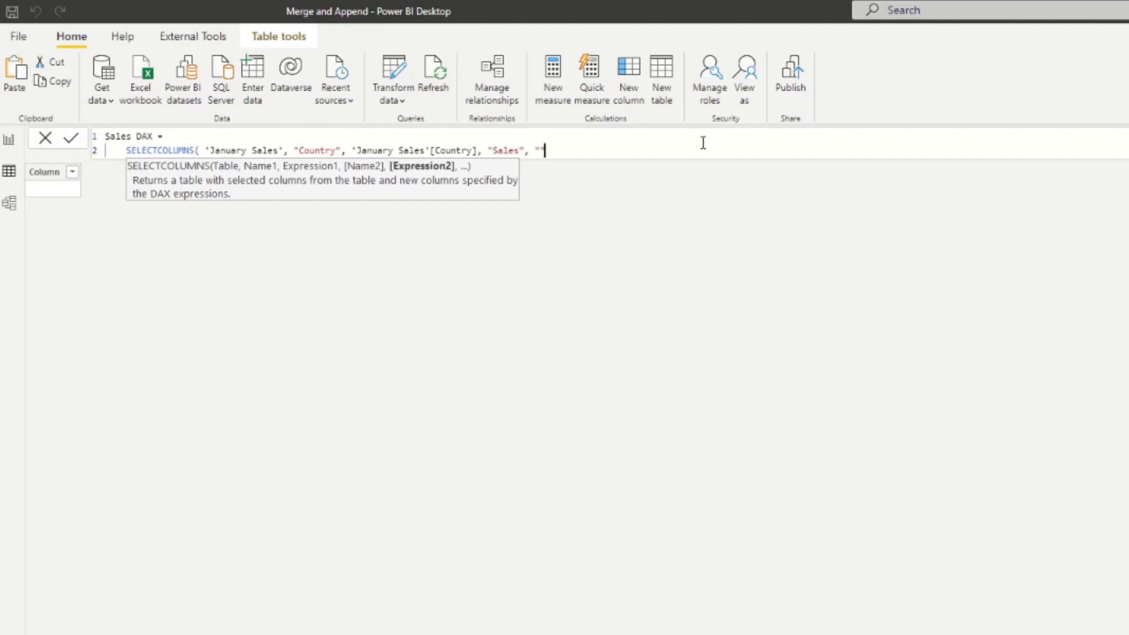
{"action": "key", "text": "Backspace"}
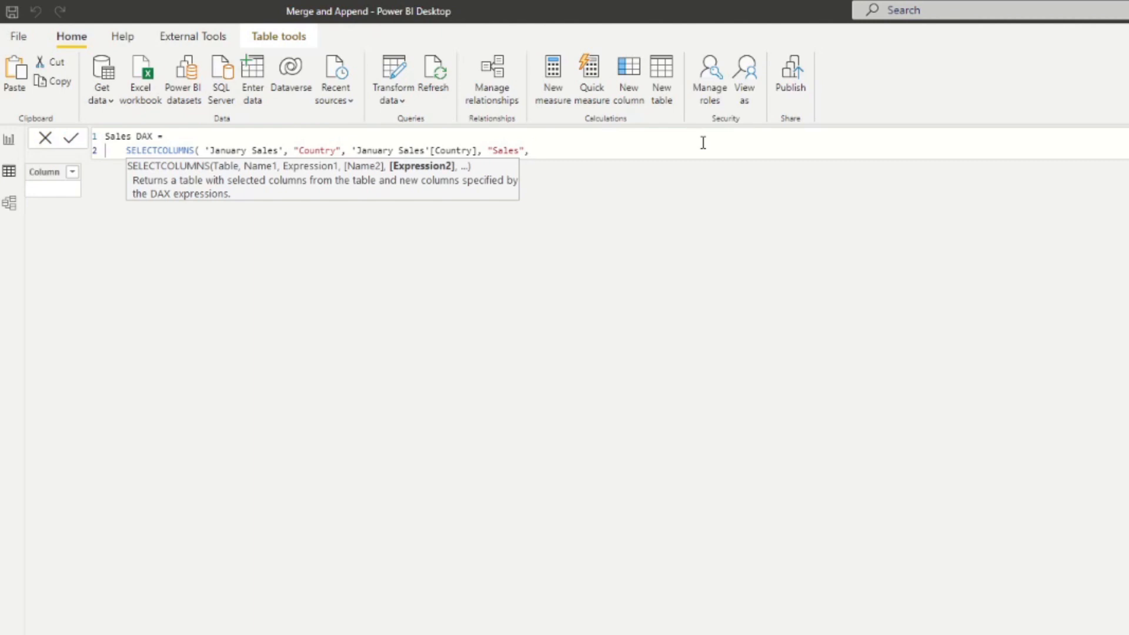
{"action": "type", "text": "'January Sales'[Sales]"}
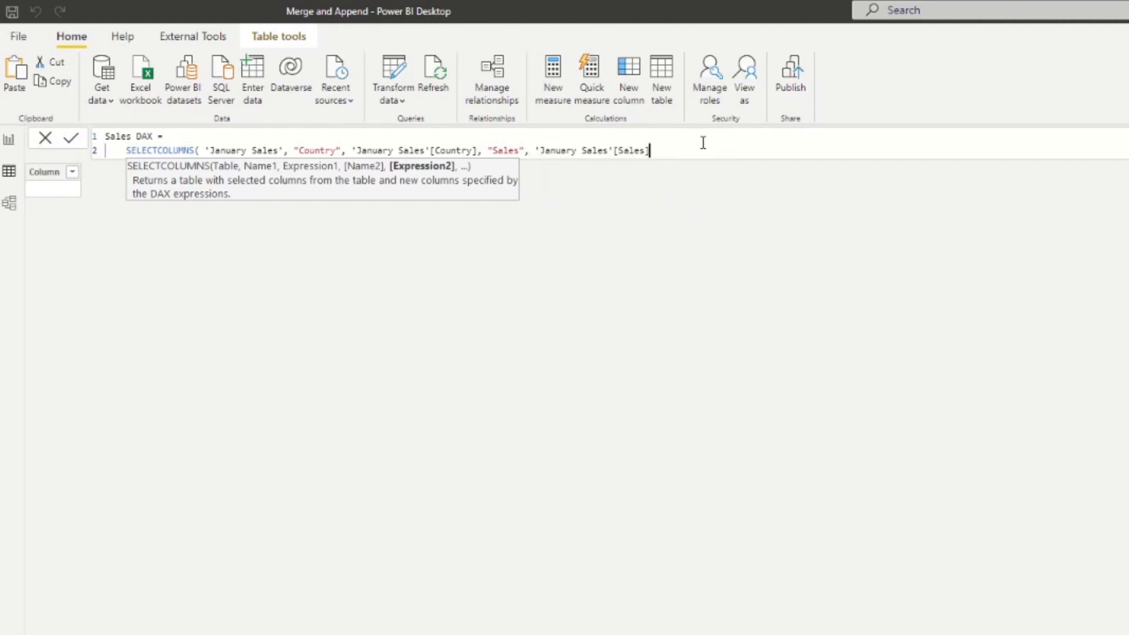
{"action": "type", "text": ")"}
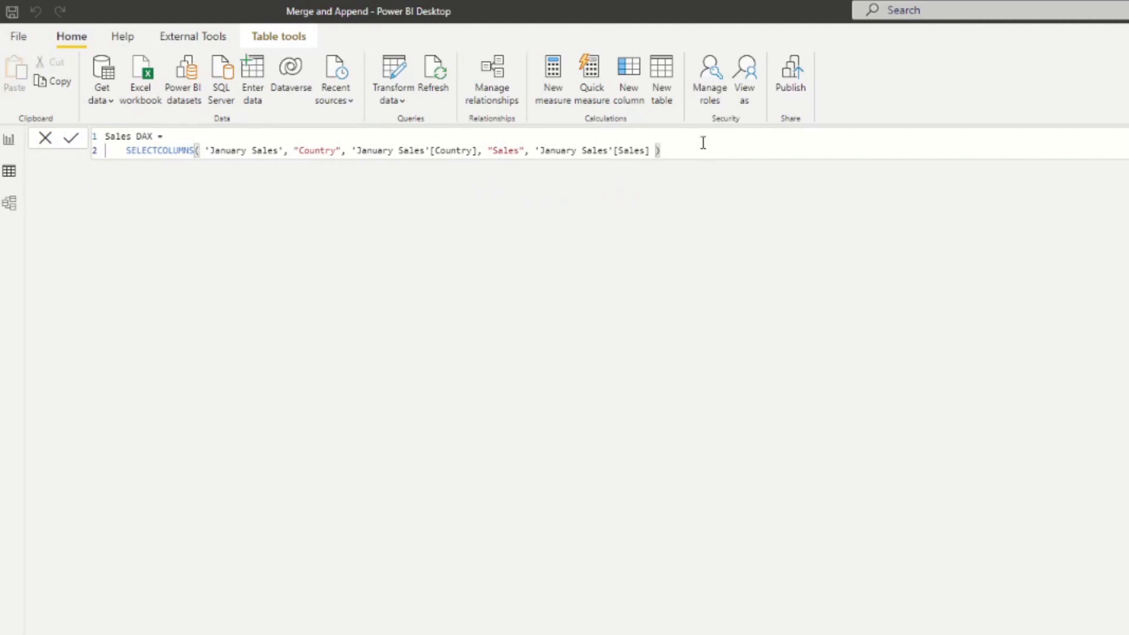
{"action": "left_click", "coordinate": [71, 139]}
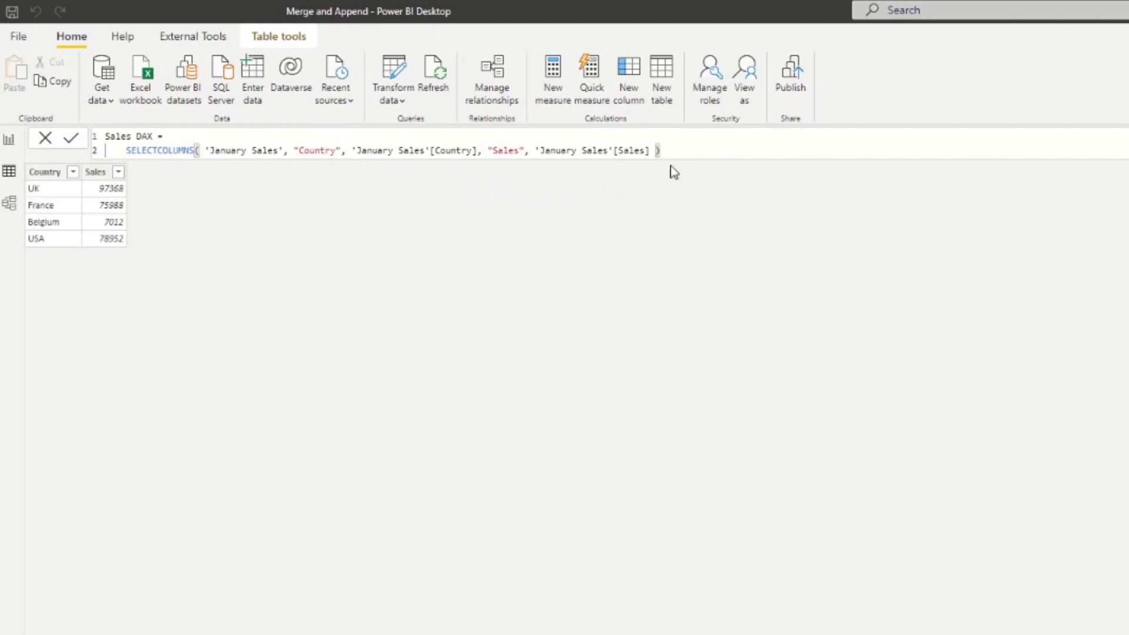
{"action": "mouse_move", "coordinate": [293, 210]}
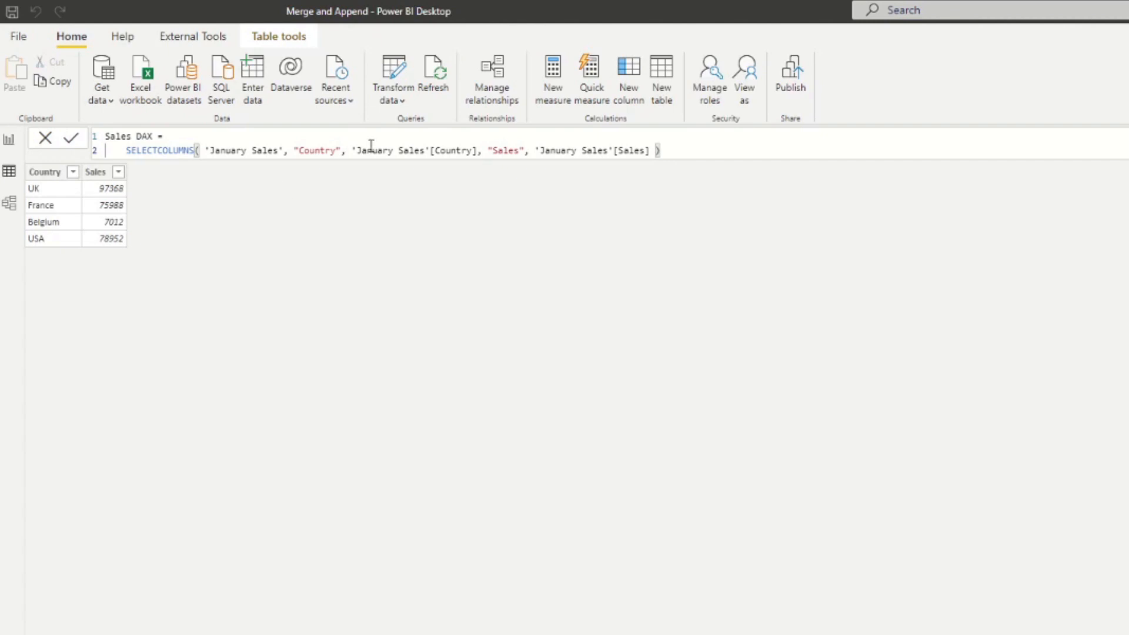
{"action": "left_click", "coordinate": [45, 172]}
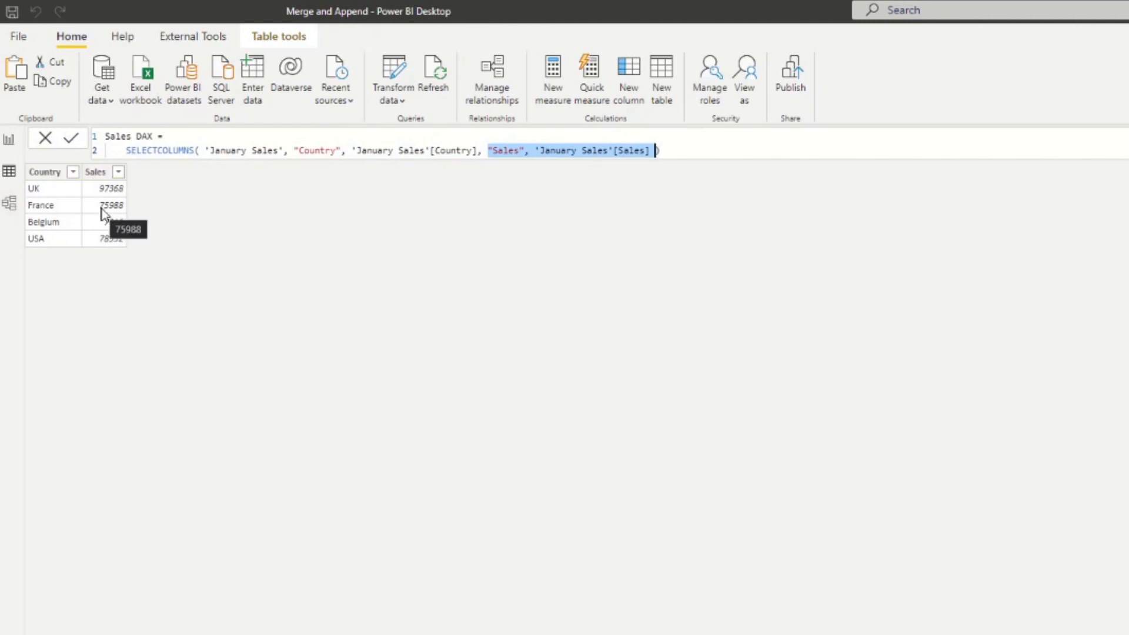
{"action": "left_click", "coordinate": [672, 151]}
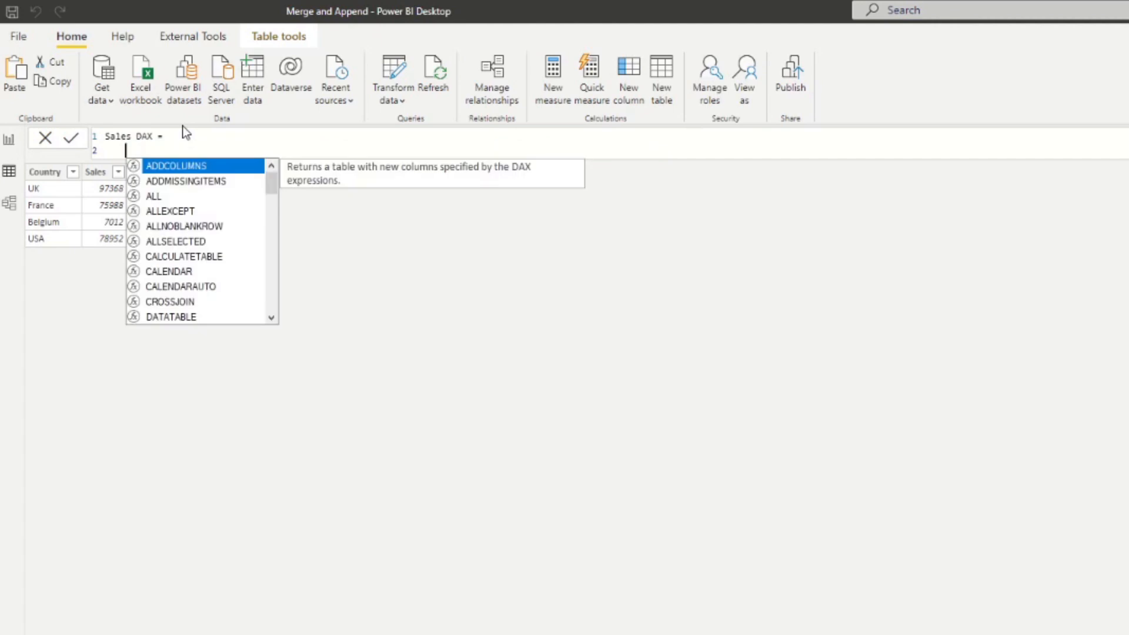
Define VAR _jan, _feb and _mar as SELECTCOLUMNS of Country and Sales from each month's sales table
{"action": "type", "text": "VAR"}
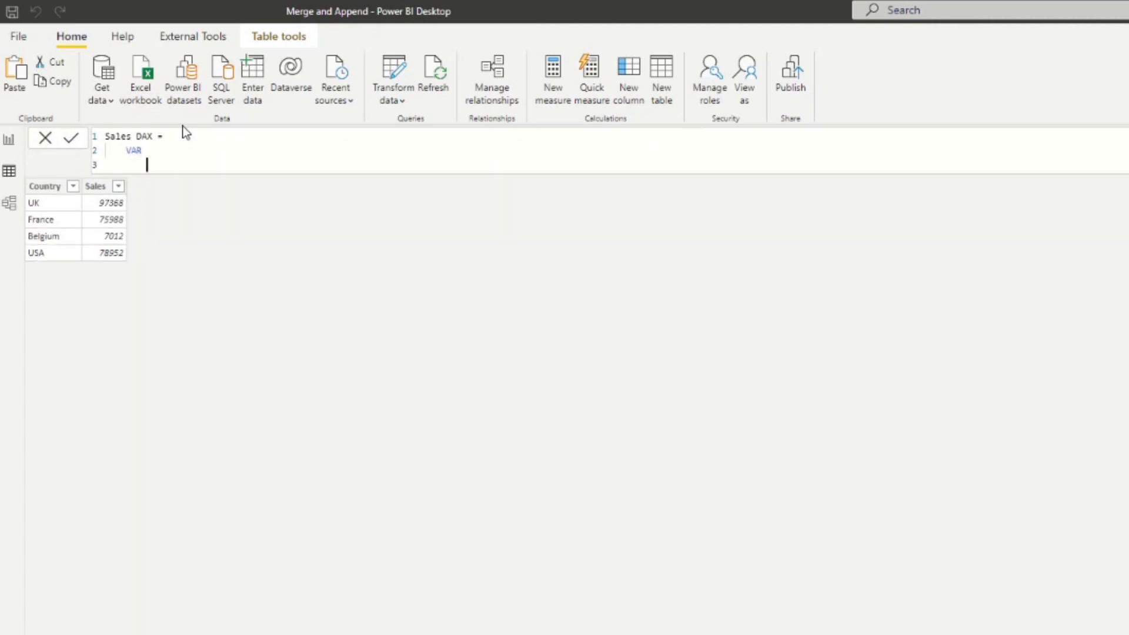
{"action": "type", "text": "_jan ="}
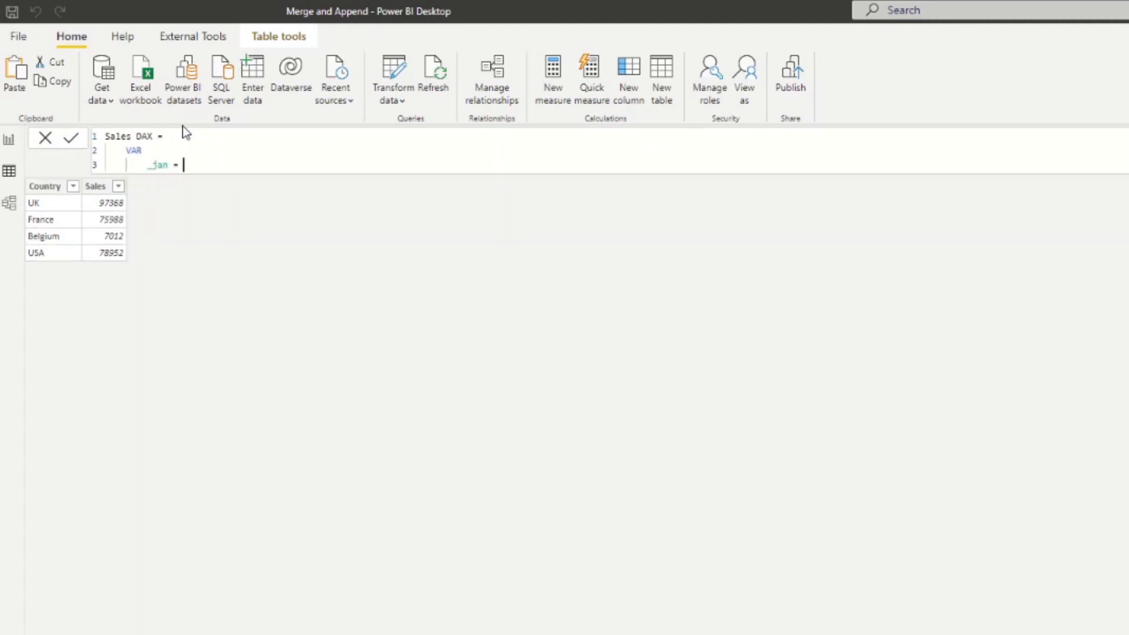
{"action": "type", "text": "SELECTCOLUMNS( 'January Sales', \"Country\", 'January Sales'[Country], \"Sales\", 'January Sales'[Sales] )"}
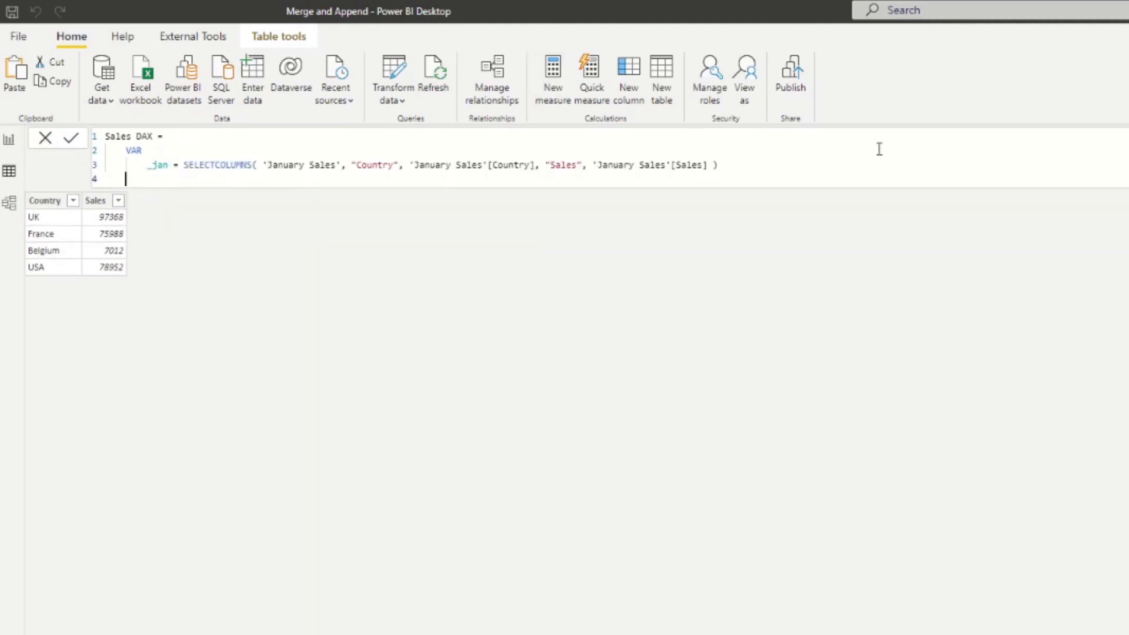
{"action": "type", "text": "VAR"}
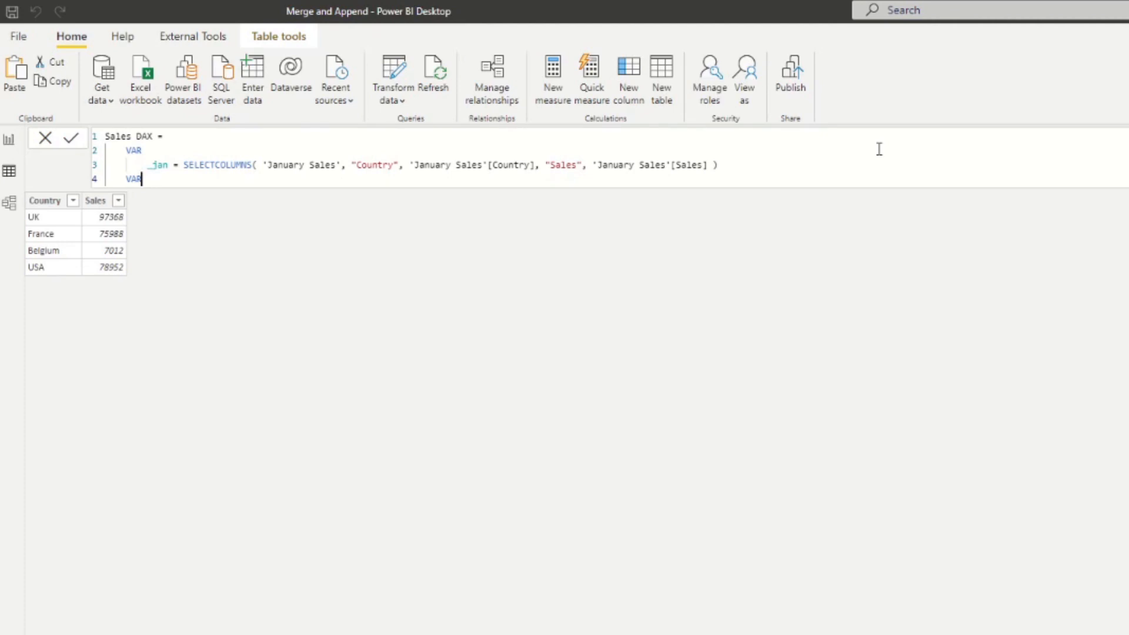
{"action": "type", "text": "_feb ="}
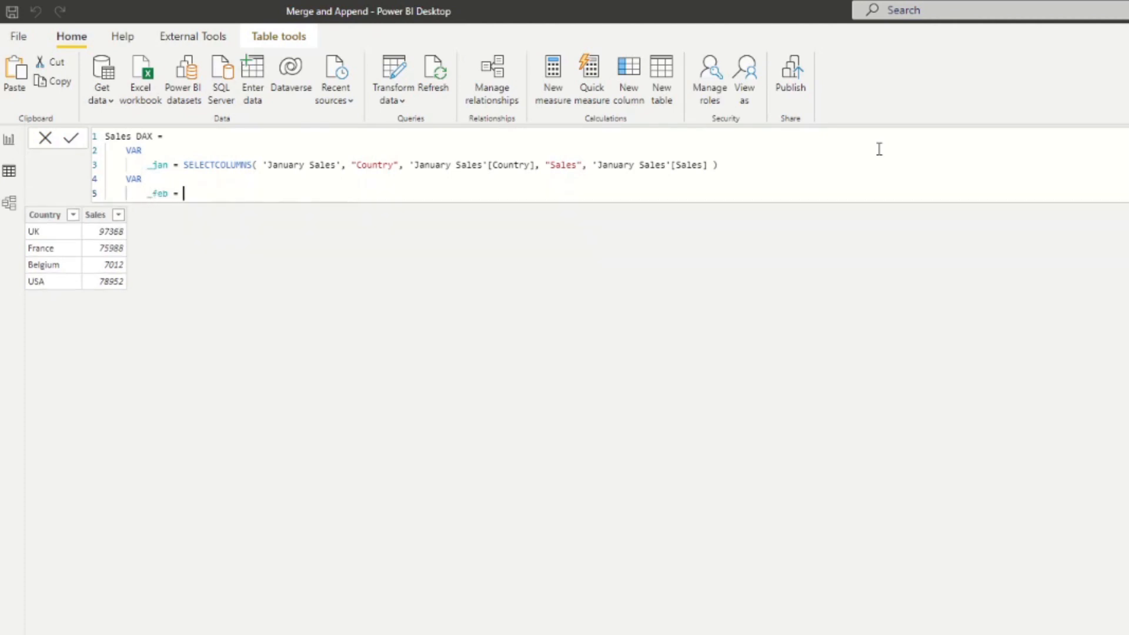
{"action": "type", "text": "SELECTCOLUMNS( 'January Sales', \"Country\", 'January Sales'[Country], \"Sales\", 'January Sales'[Sales] )"}
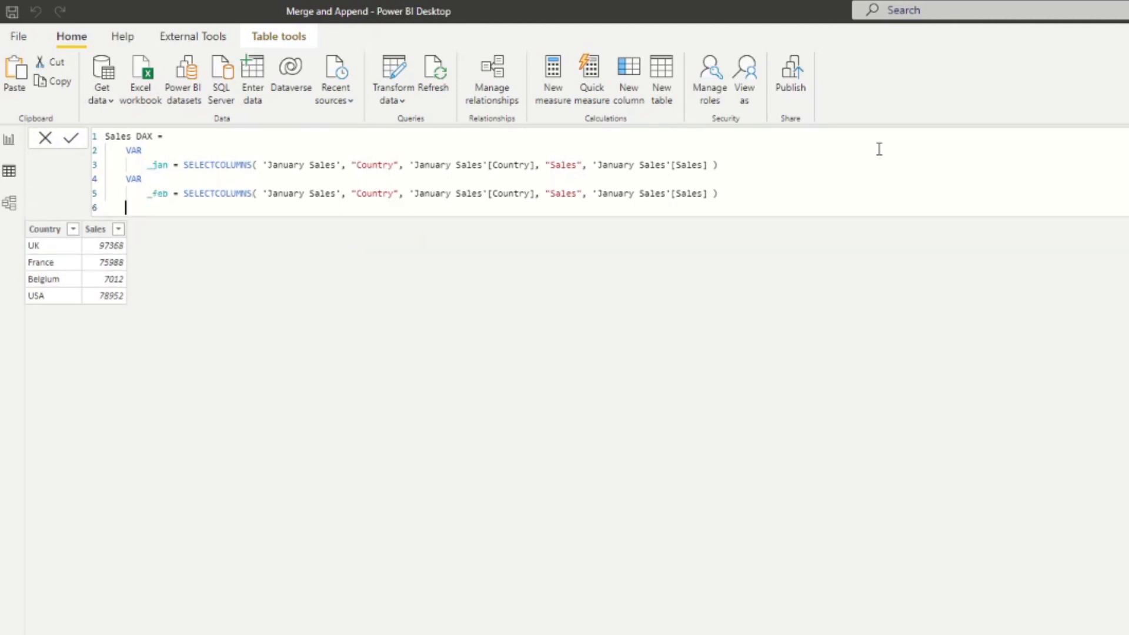
{"action": "type", "text": "VAR"}
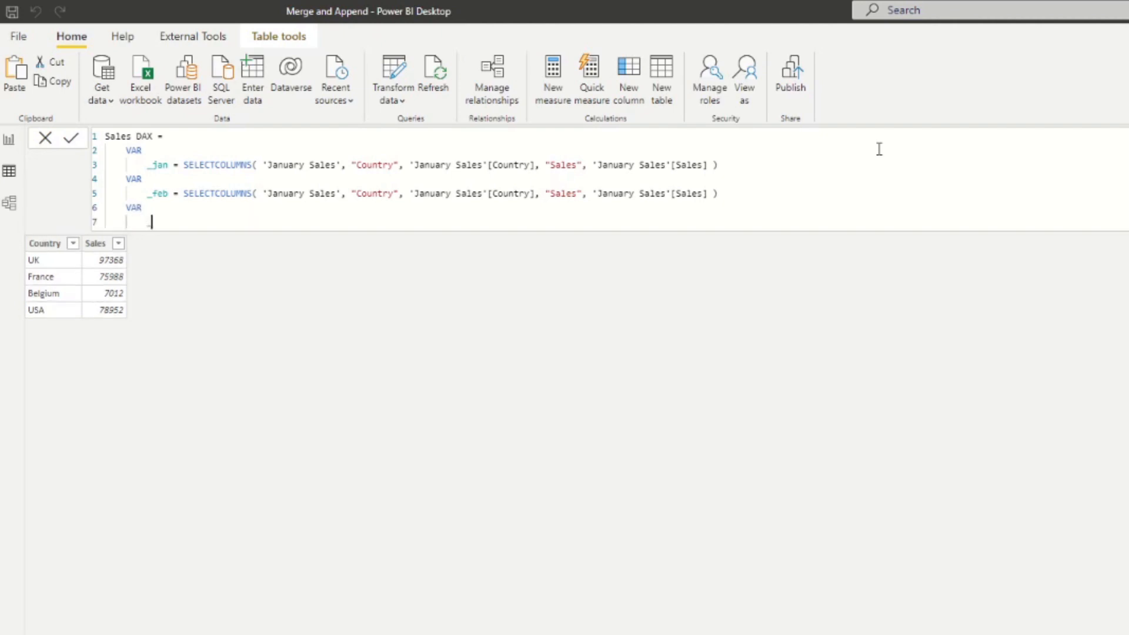
{"action": "type", "text": "_mar = SELECTCOLUMNS( 'January Sales', \"Country\", 'January Sales'[Country], \"Sales\", 'January Sales'[Sales] )"}
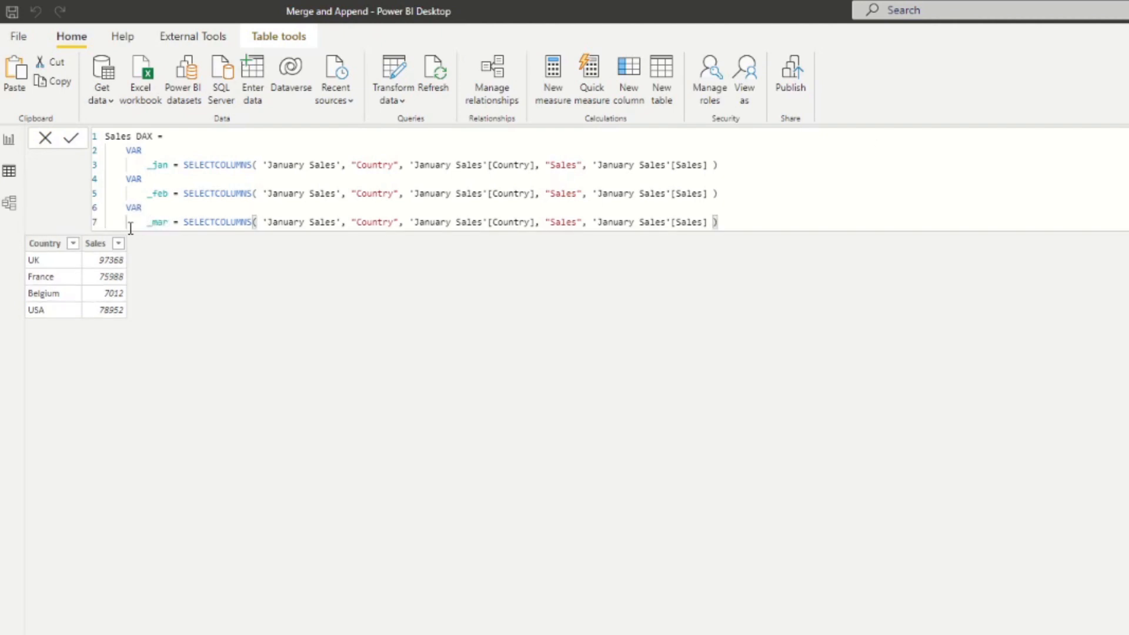
{"action": "double_click", "coordinate": [301, 193]}
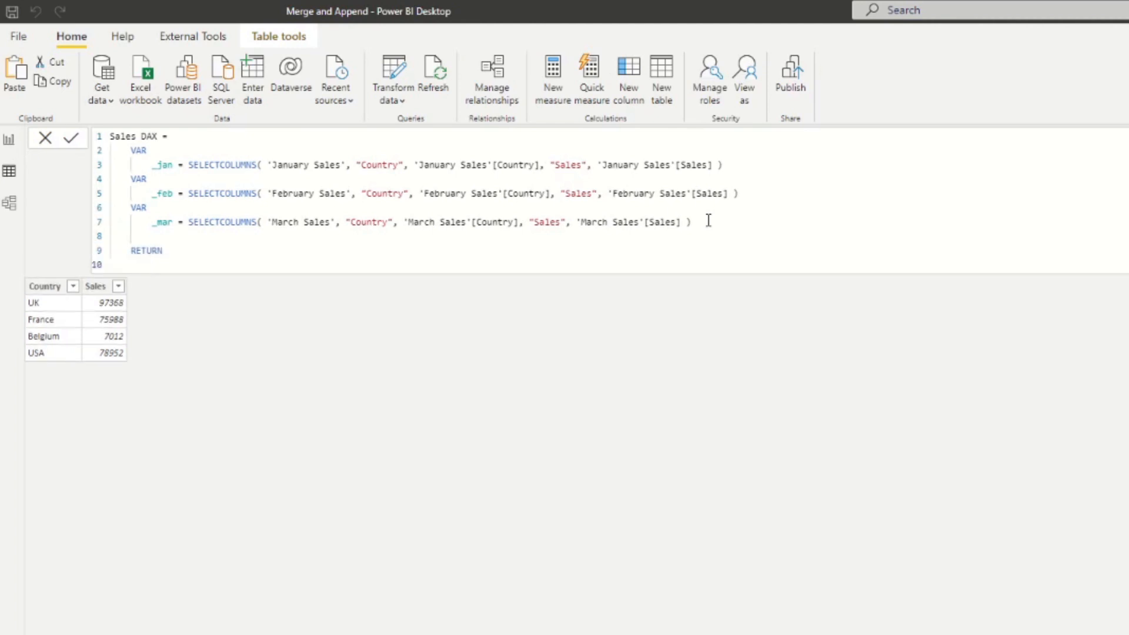
Make Sales DAX RETURN UNION( _jan, _feb, _mar ) and commit the formula
{"action": "type", "text": "U"}
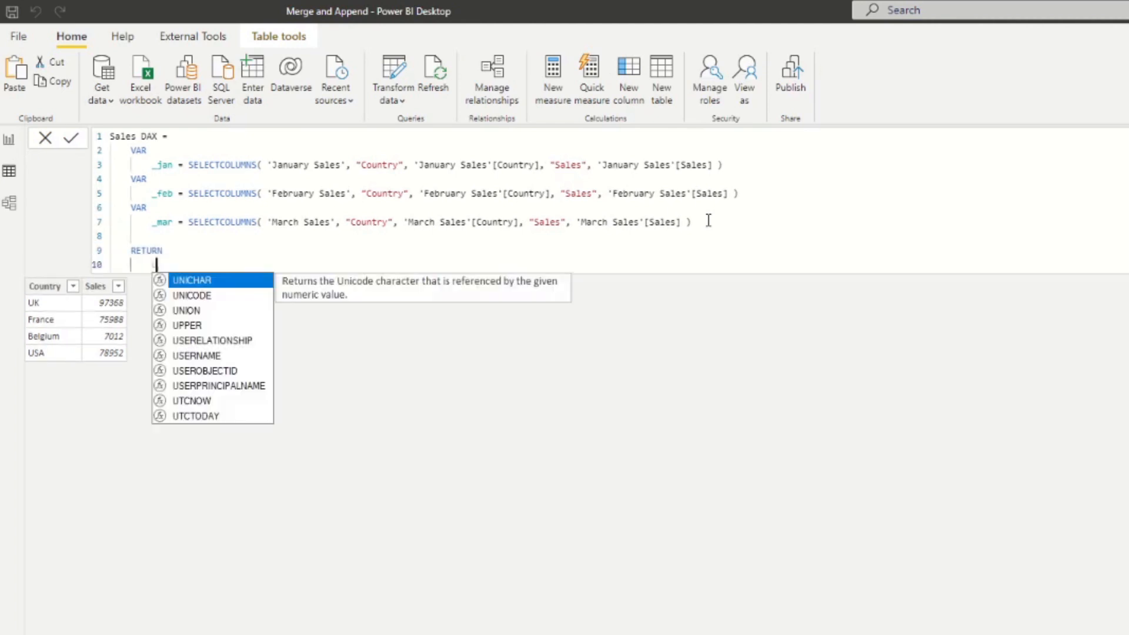
{"action": "type", "text": "U"}
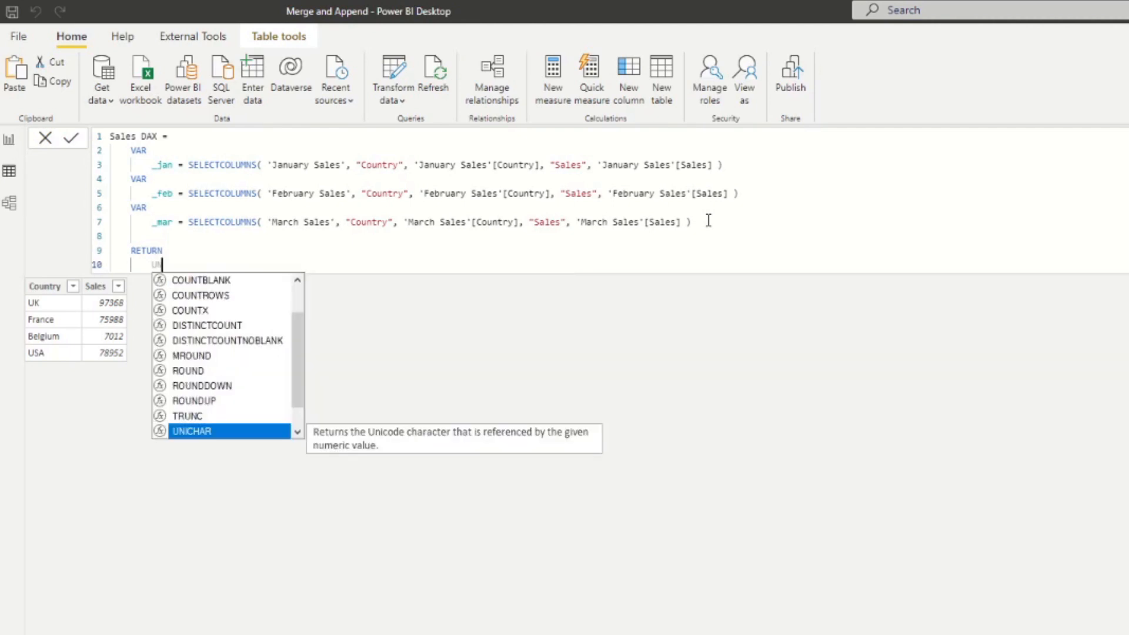
{"action": "type", "text": "UNION("}
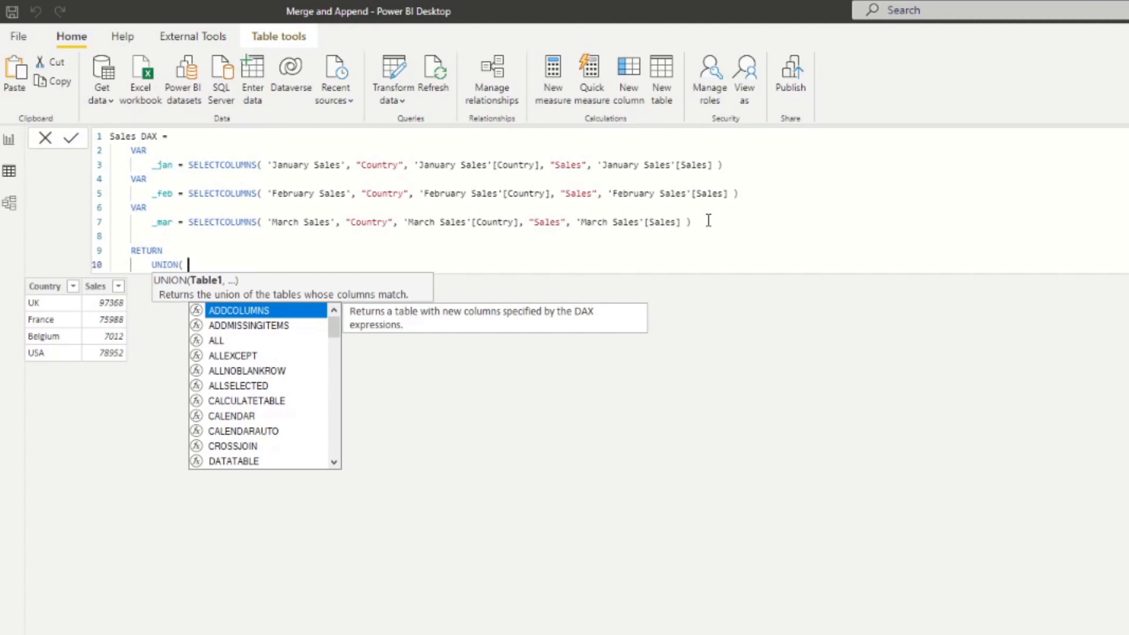
{"action": "type", "text": "_"}
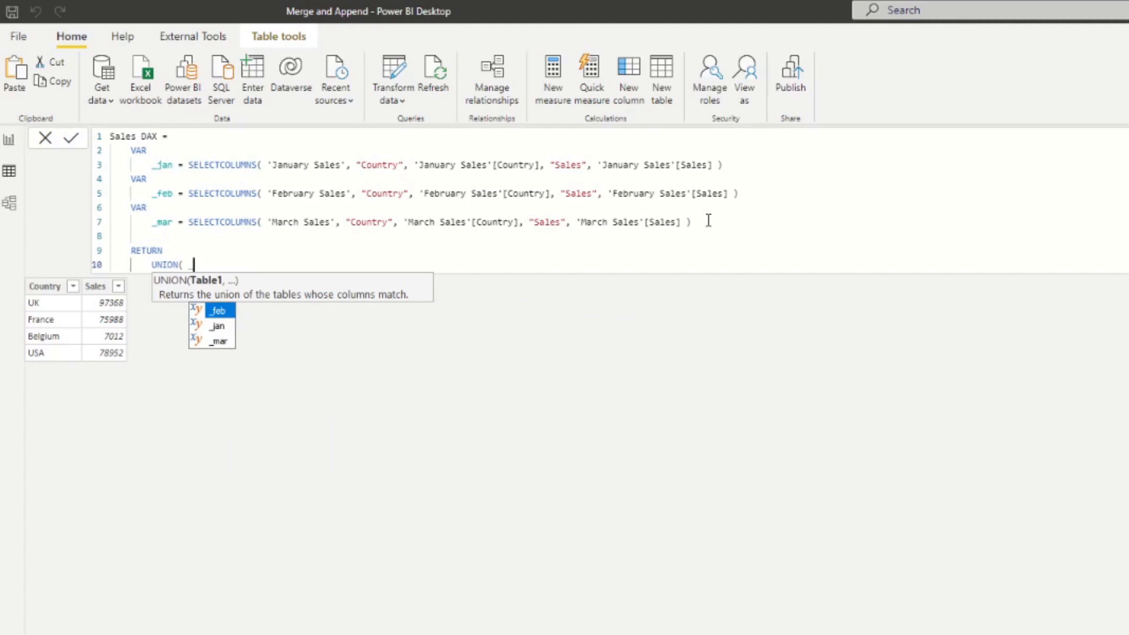
{"action": "type", "text": "_jan,"}
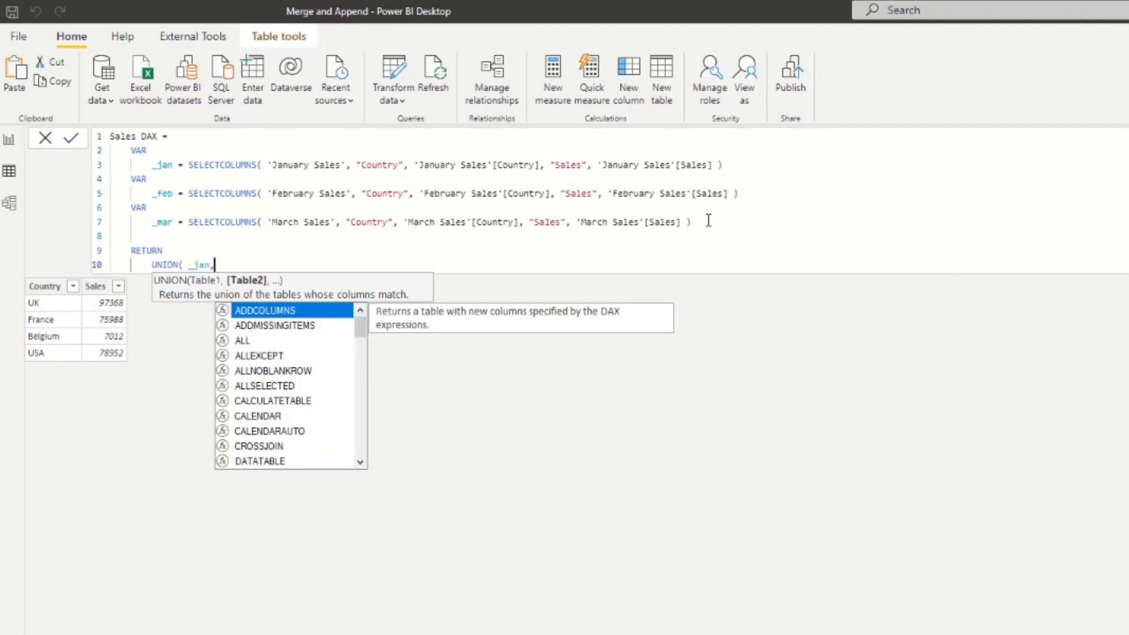
{"action": "type", "text": "_feb,"}
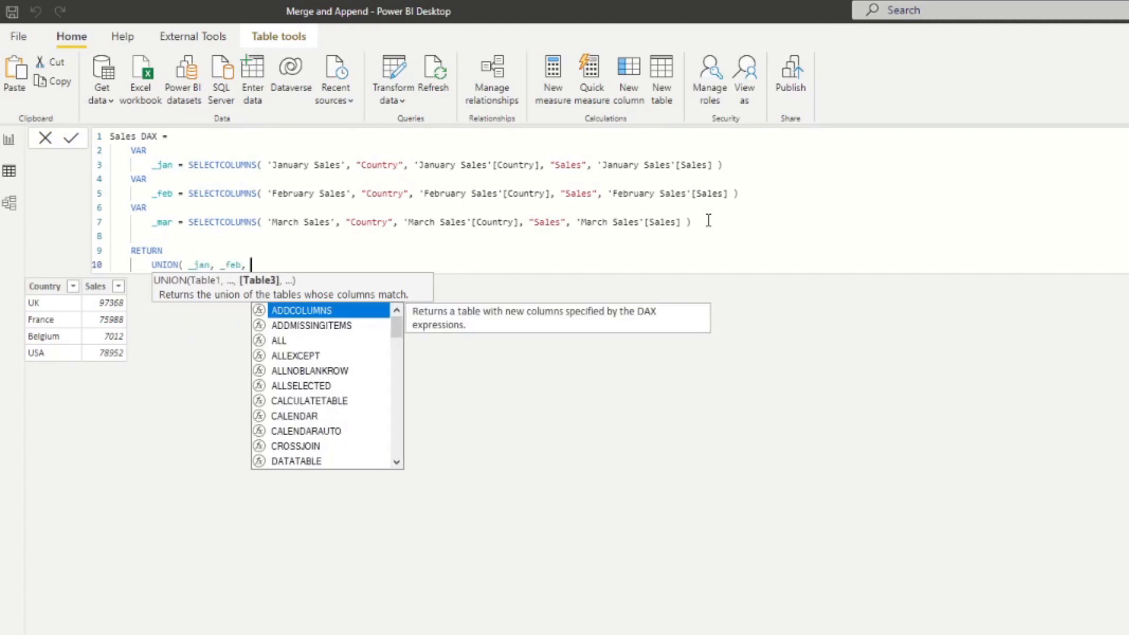
{"action": "type", "text": "_mar )"}
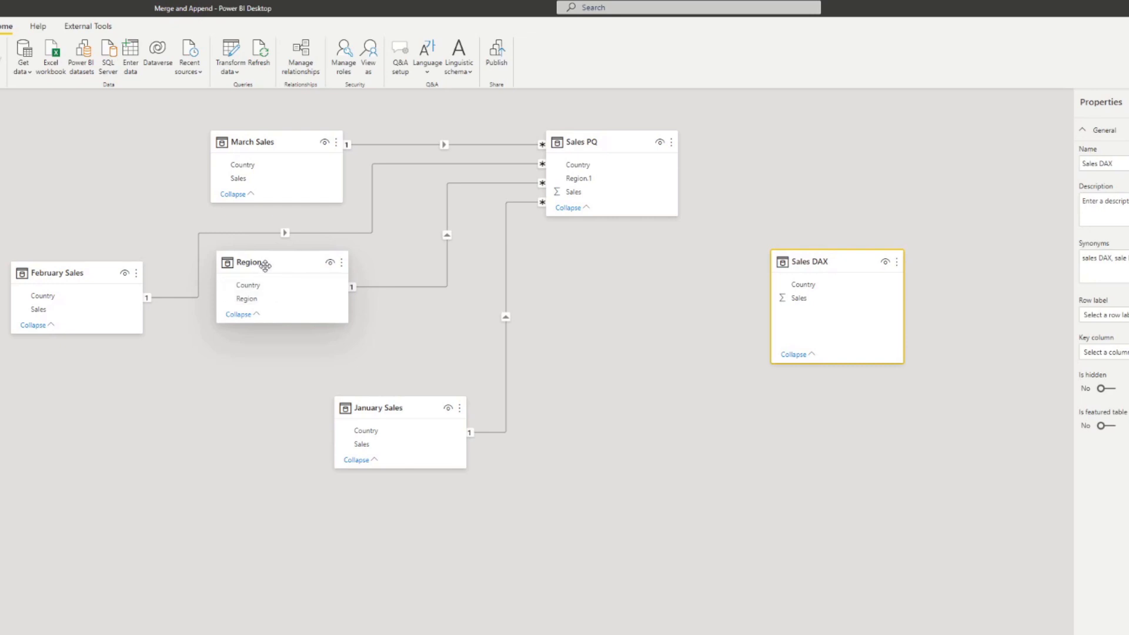
Relate Region to Sales DAX on Country in the model diagram, then switch to the report canvas
{"action": "left_click_drag", "start_coordinate": [267, 262], "coordinate": [569, 296]}
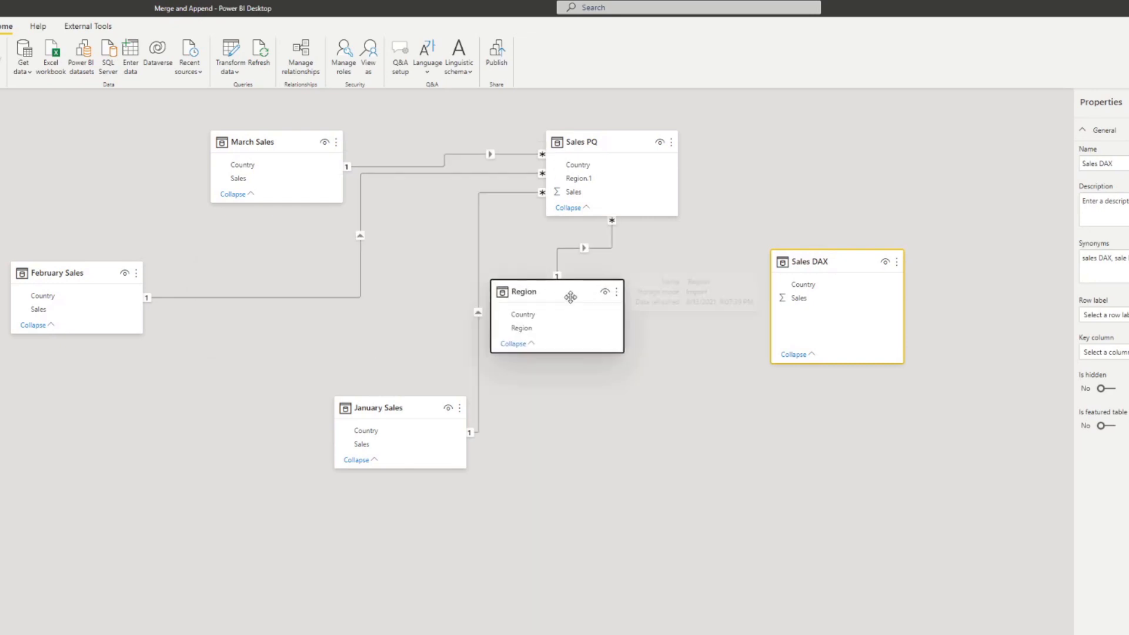
{"action": "left_click_drag", "start_coordinate": [554, 292], "coordinate": [590, 281]}
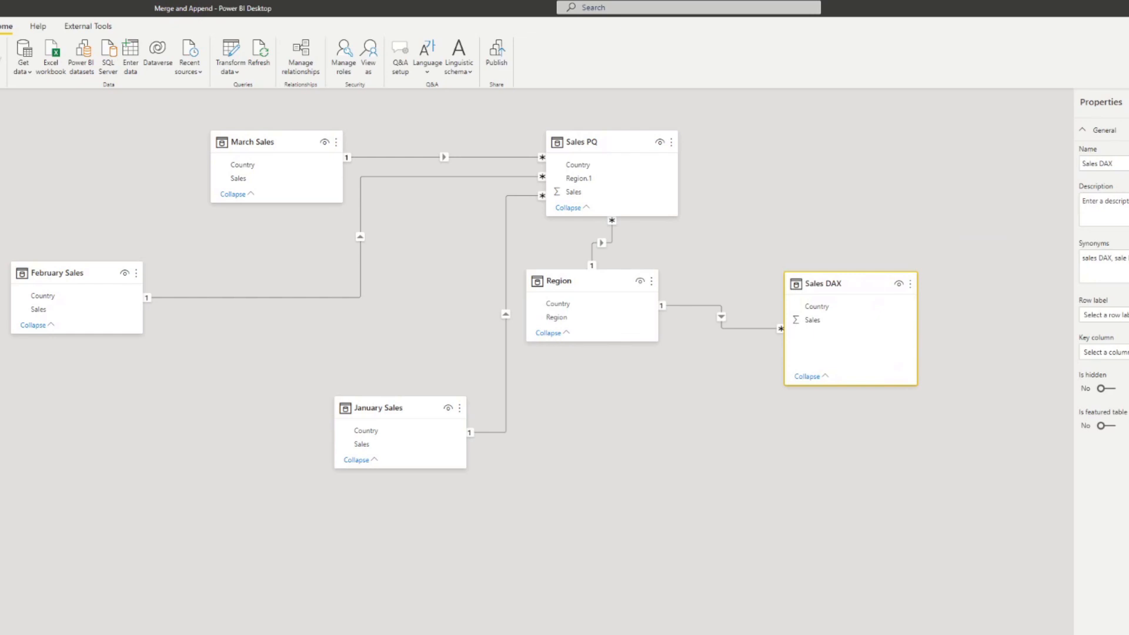
{"action": "left_click", "coordinate": [10, 79]}
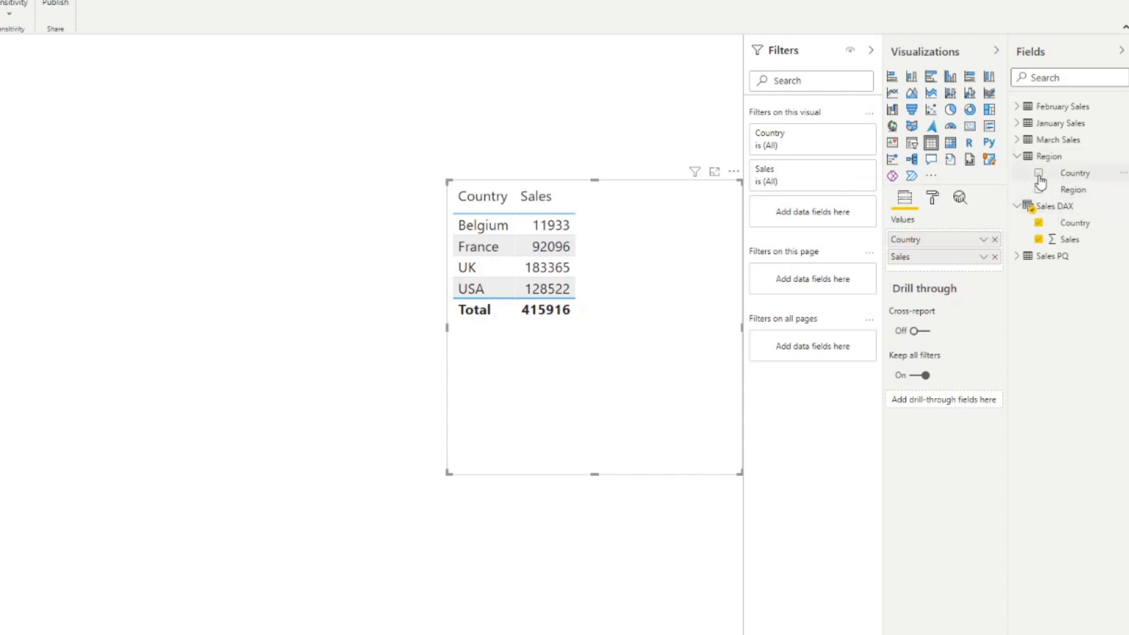
Add the Region table's Region field to the report table beside each country's Sales
{"action": "left_click", "coordinate": [1038, 173]}
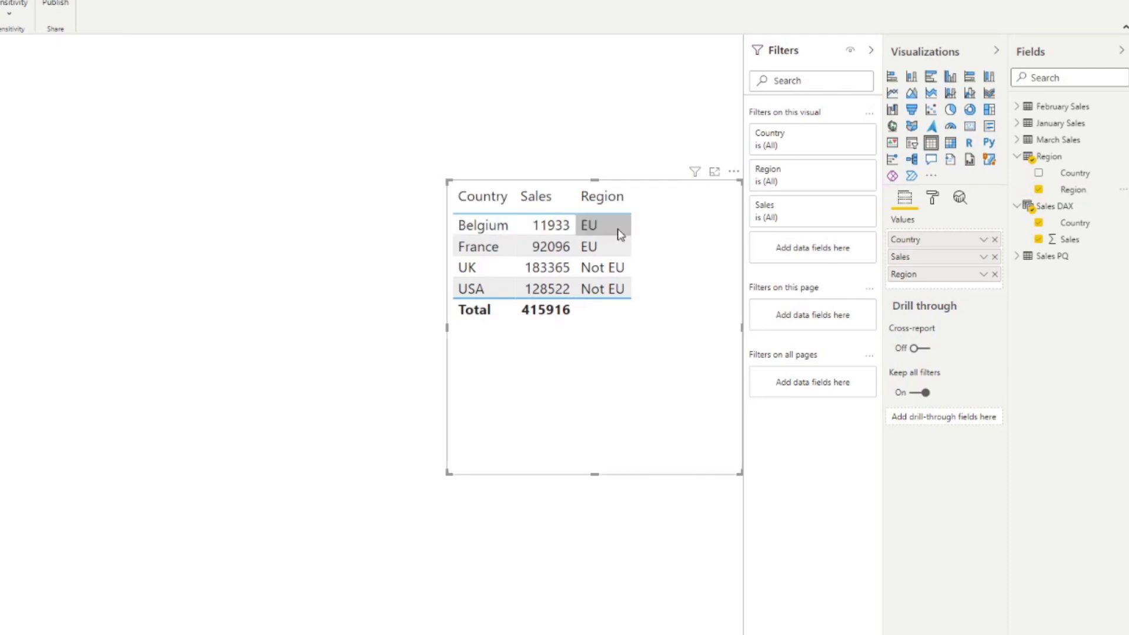
{"action": "mouse_move", "coordinate": [617, 238]}
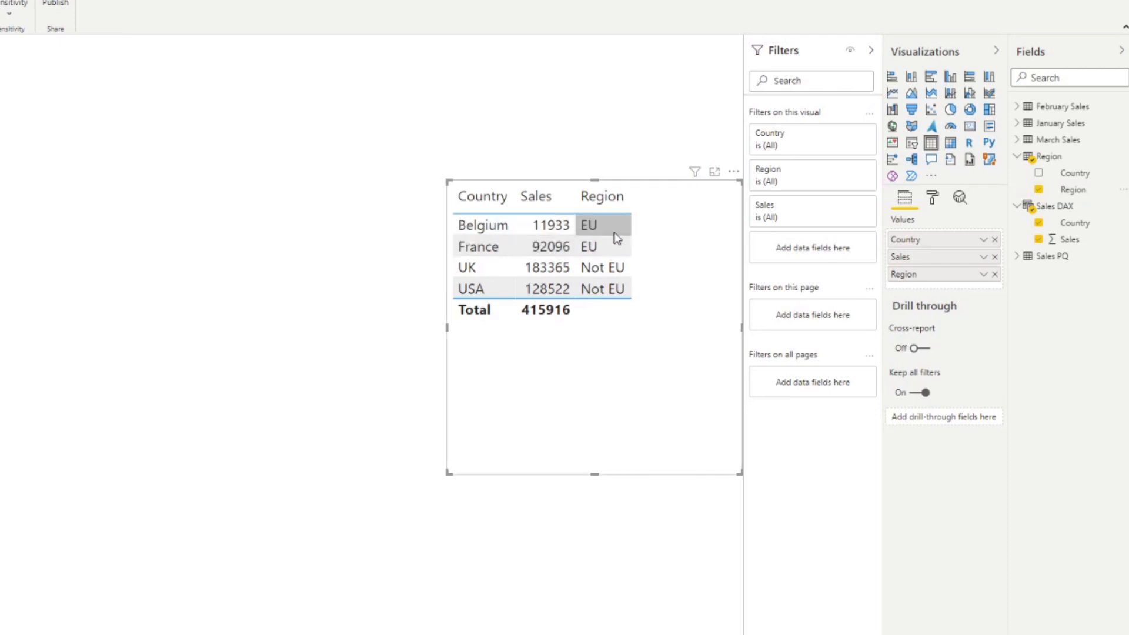
{"action": "mouse_move", "coordinate": [608, 239]}
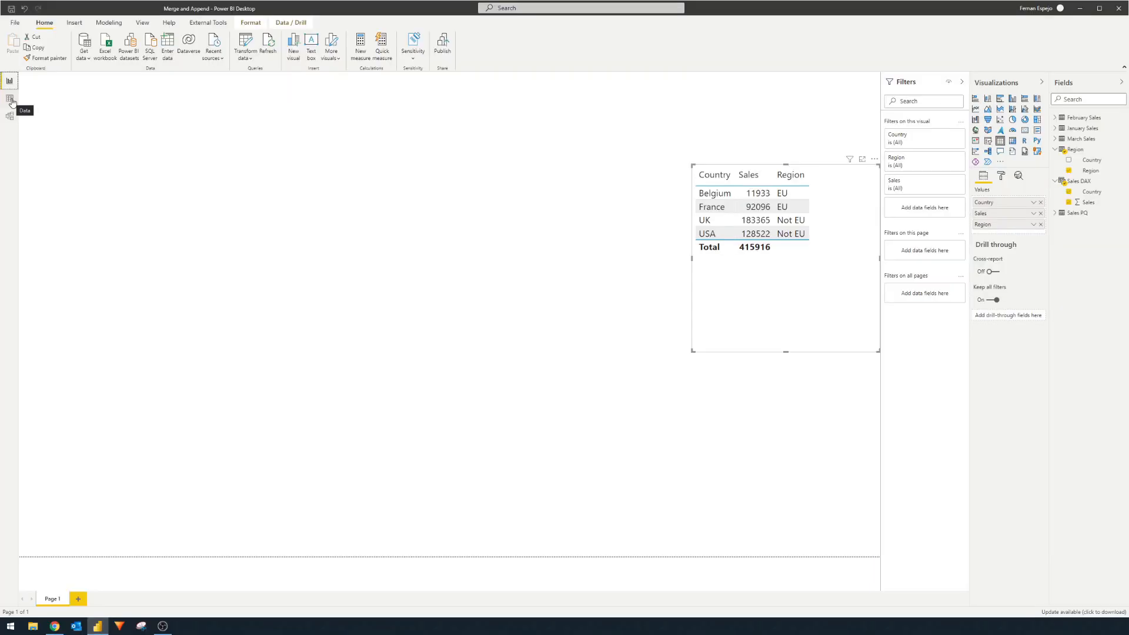
{"action": "mouse_move", "coordinate": [36, 157]}
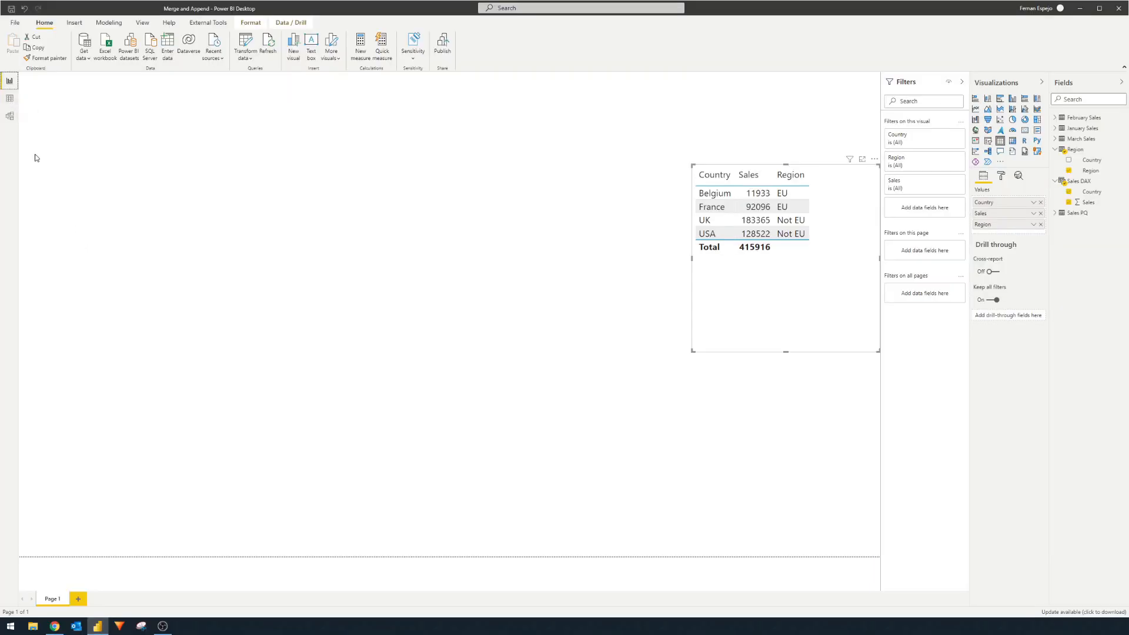
{"action": "mouse_move", "coordinate": [11, 97]}
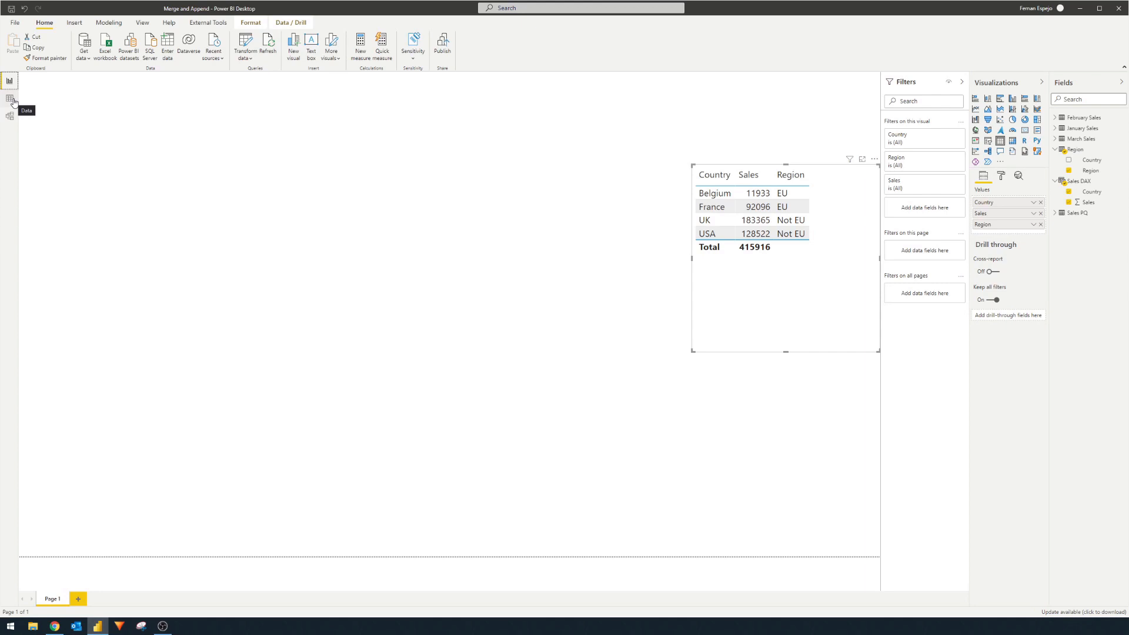
Create a calculated column Region = RELATED(Region[Region]) on the Sales DAX table in Data view
{"action": "left_click", "coordinate": [11, 98]}
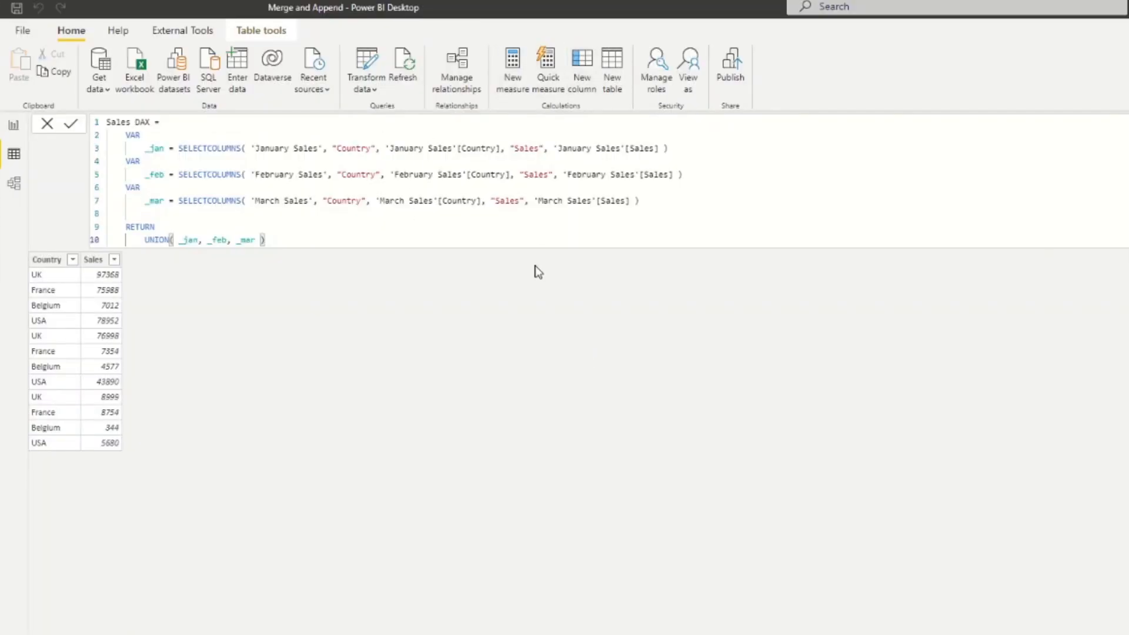
{"action": "left_click", "coordinate": [581, 68]}
{"action": "type", "text": "Region = re"}
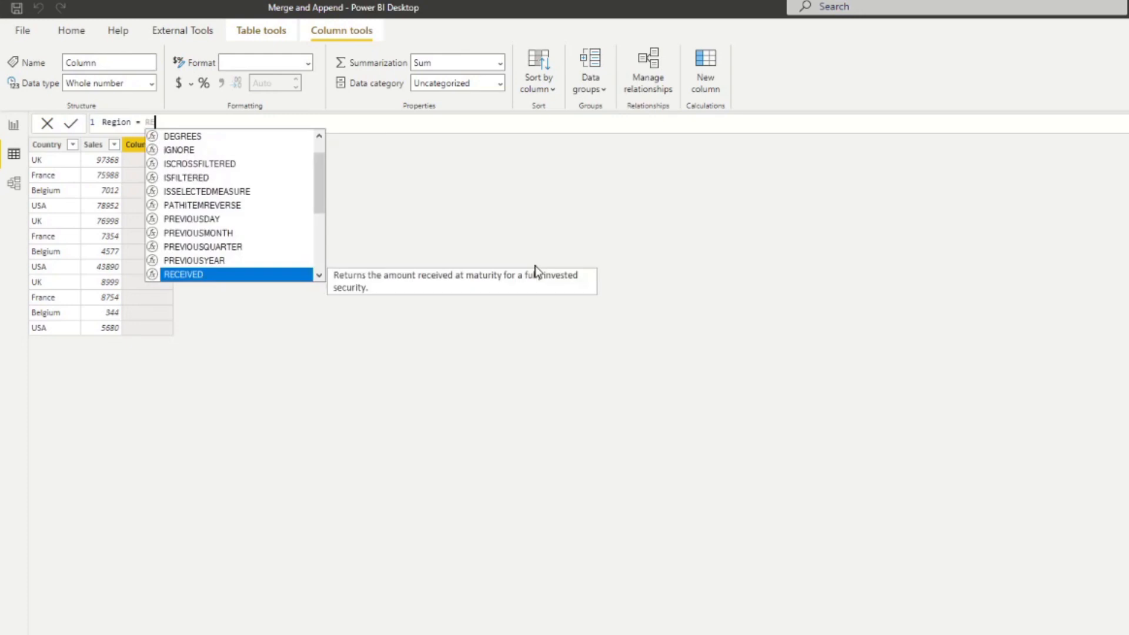
{"action": "type", "text": "RELATED(Region[Region"}
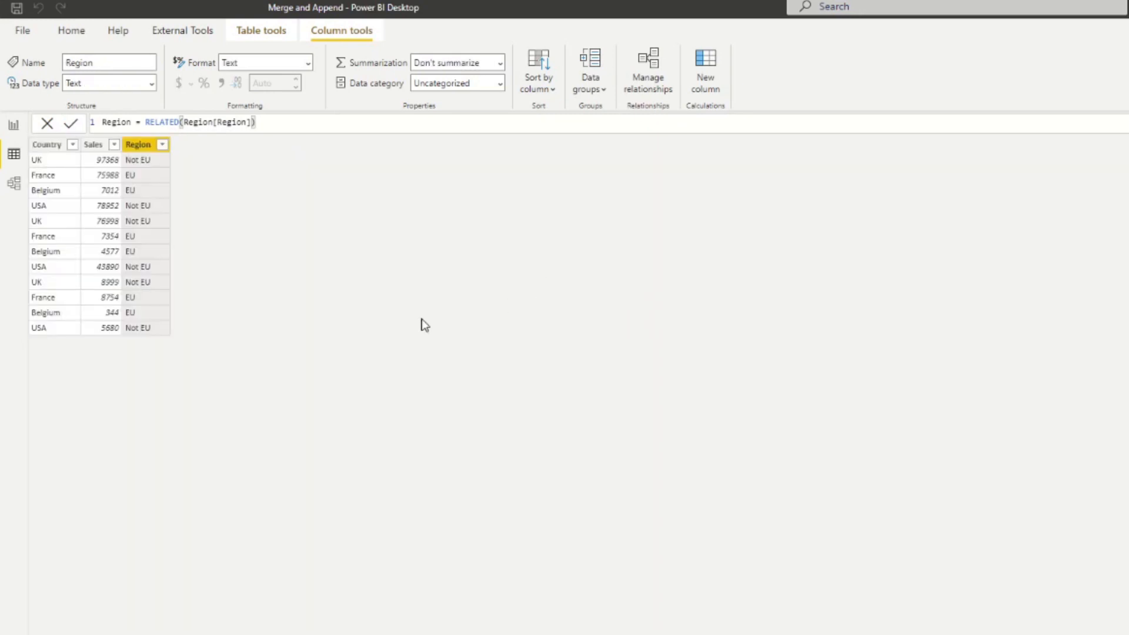
{"action": "mouse_move", "coordinate": [108, 161]}
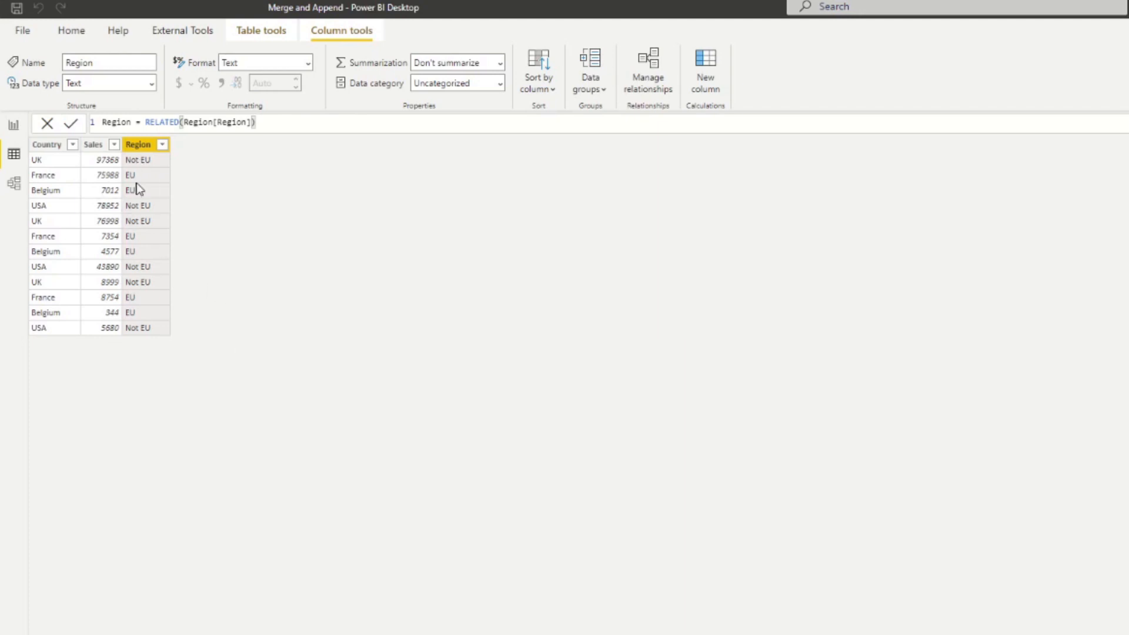
{"action": "mouse_move", "coordinate": [139, 190]}
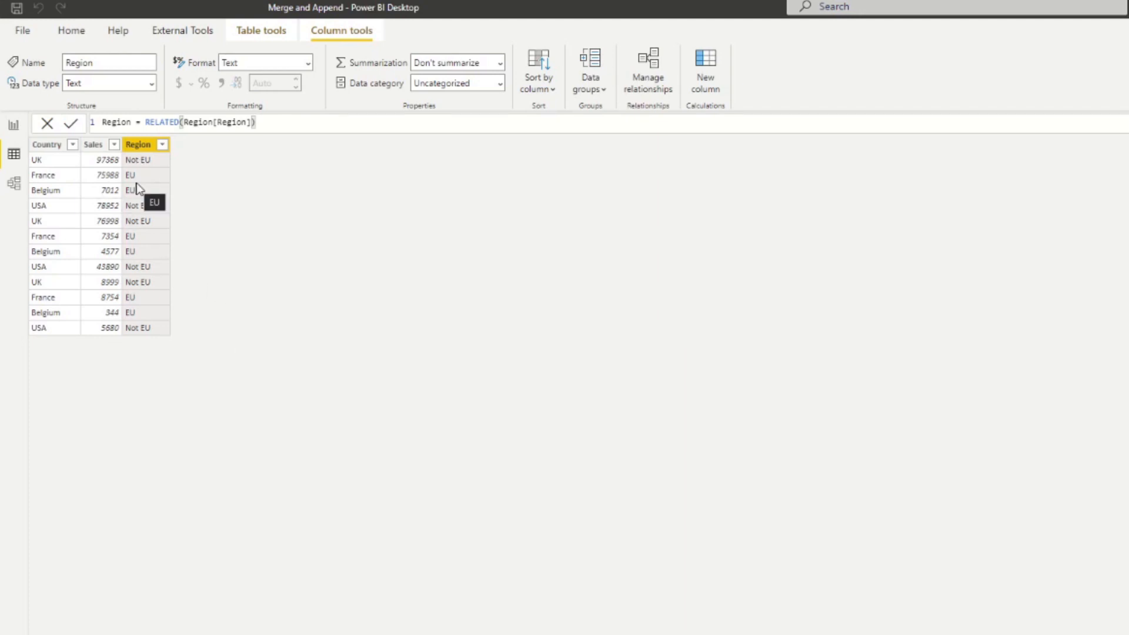